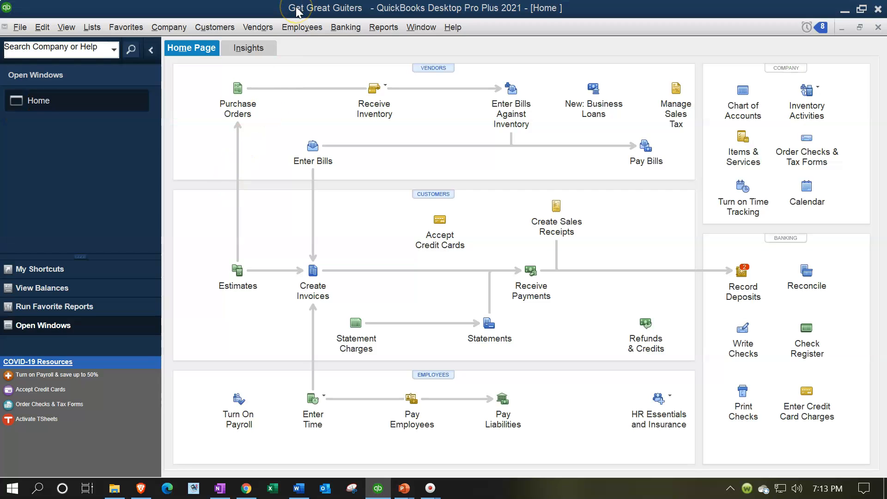
{"action": "mouse_move", "coordinate": [89, 166]}
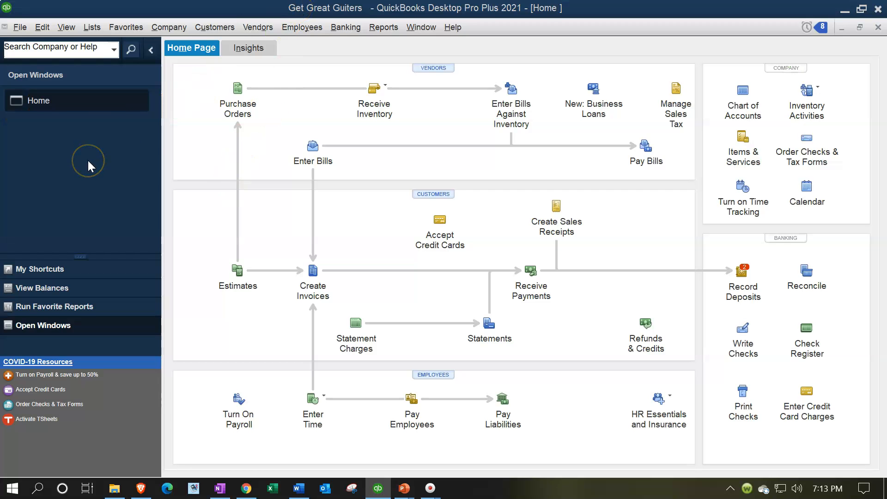
Glance at the View menu, dismiss it, then bring up the Reports menu.
{"action": "left_click", "coordinate": [66, 27]}
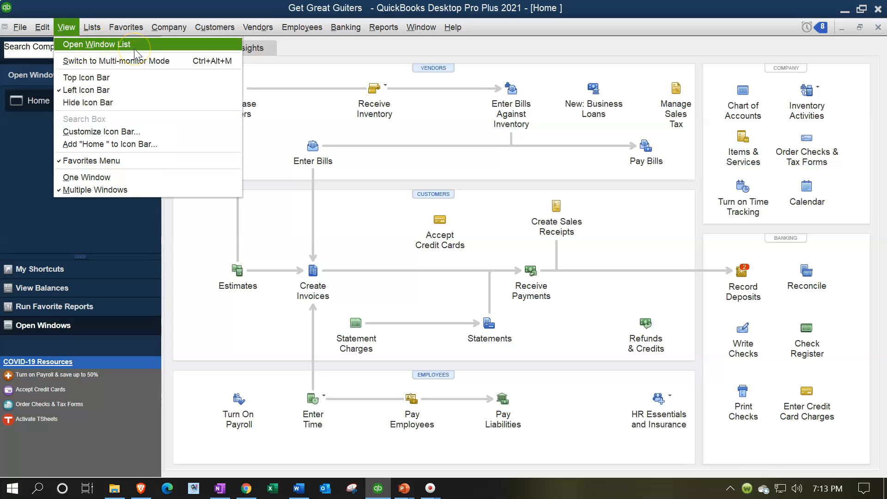
{"action": "left_click", "coordinate": [96, 45]}
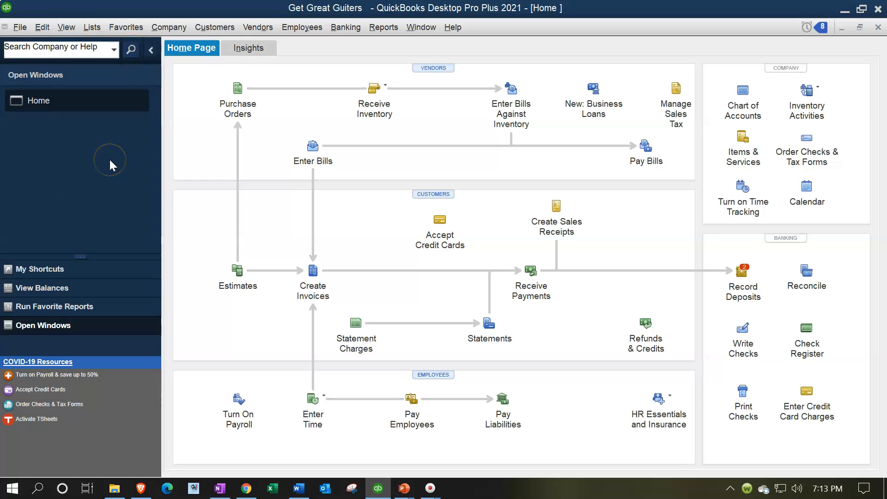
{"action": "mouse_move", "coordinate": [112, 164]}
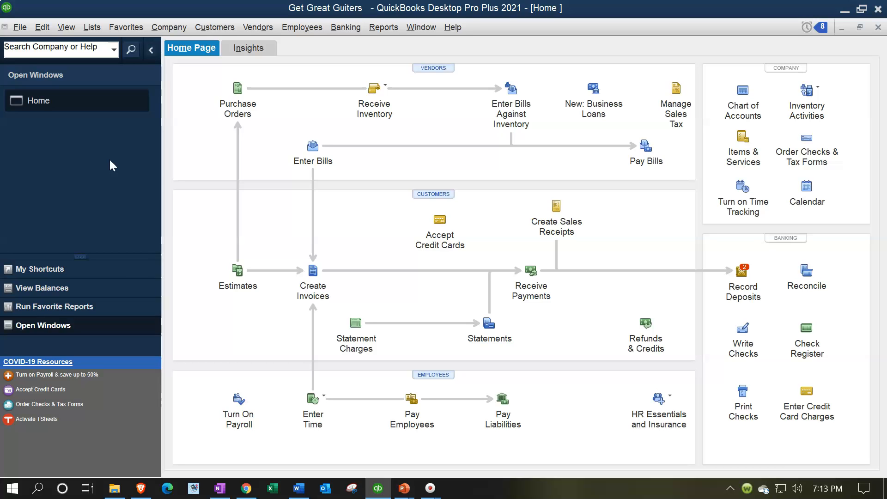
{"action": "mouse_move", "coordinate": [380, 44]}
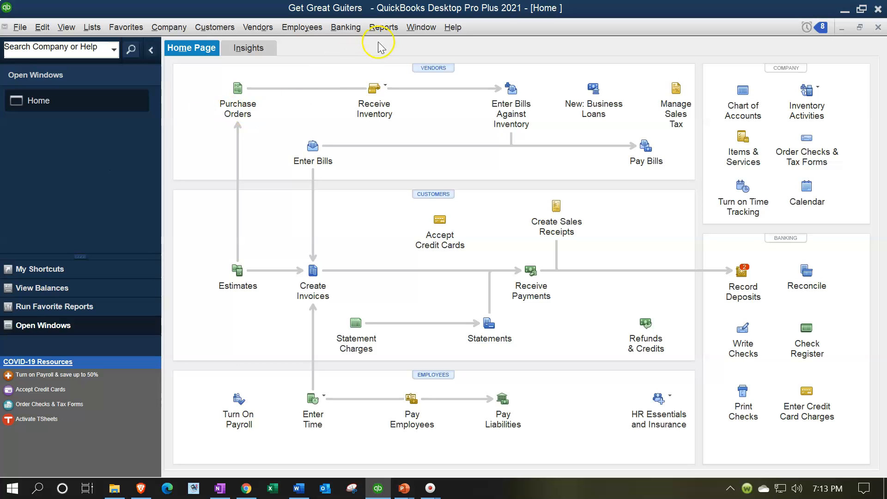
{"action": "left_click", "coordinate": [382, 27]}
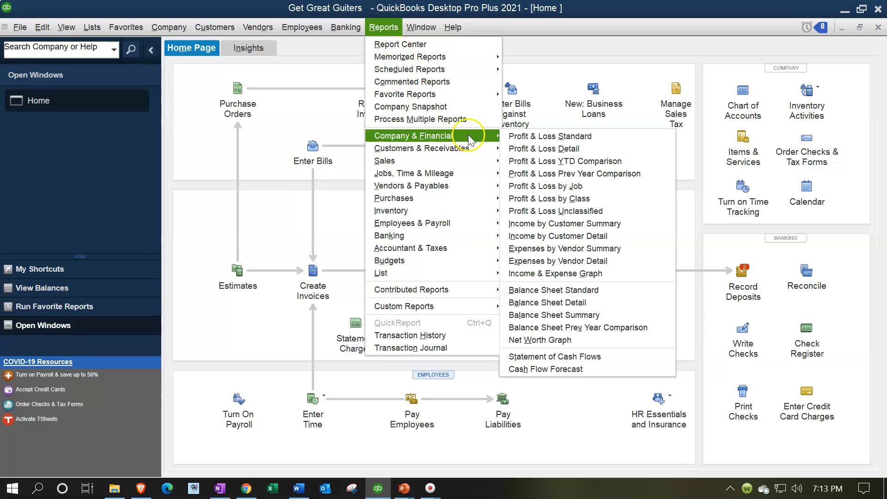
{"action": "mouse_move", "coordinate": [568, 290]}
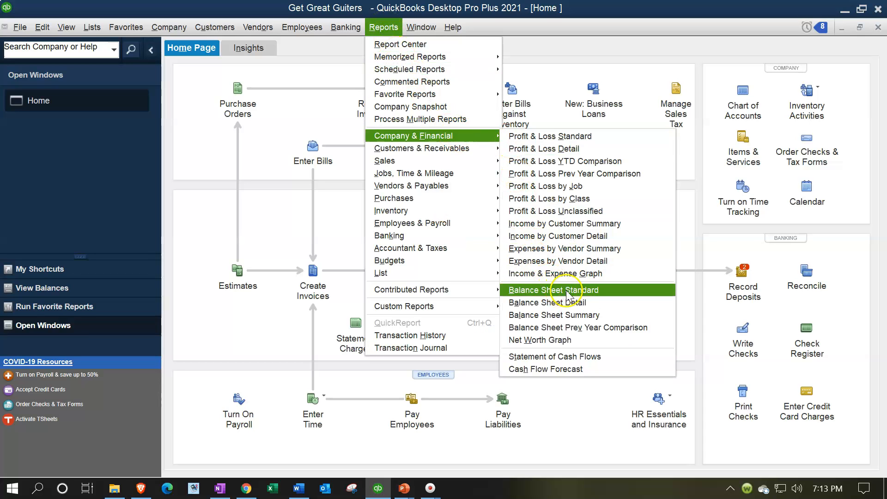
{"action": "mouse_move", "coordinate": [594, 290]}
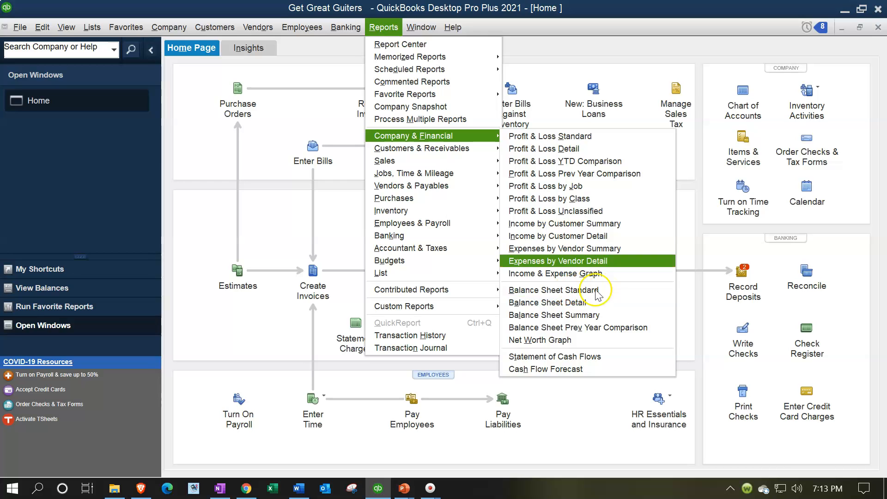
{"action": "mouse_move", "coordinate": [401, 44]}
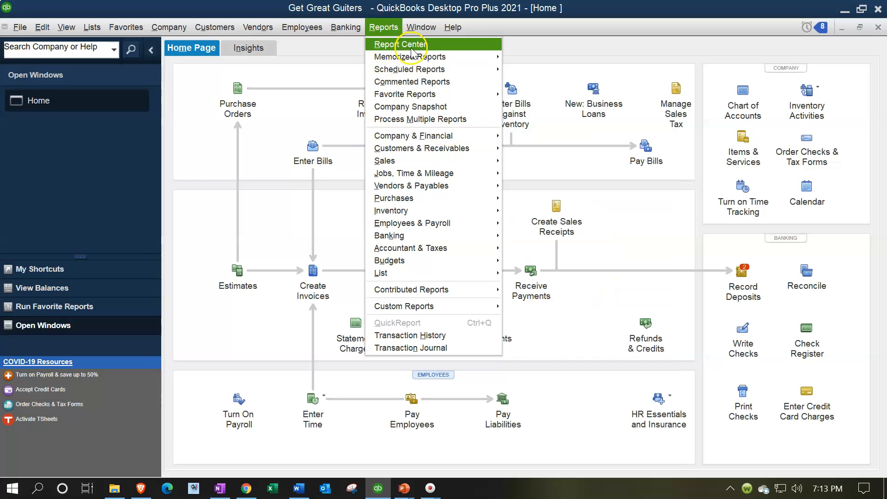
Show the Report Center full-screen with Company & Financial reports in List View.
{"action": "left_click", "coordinate": [399, 44]}
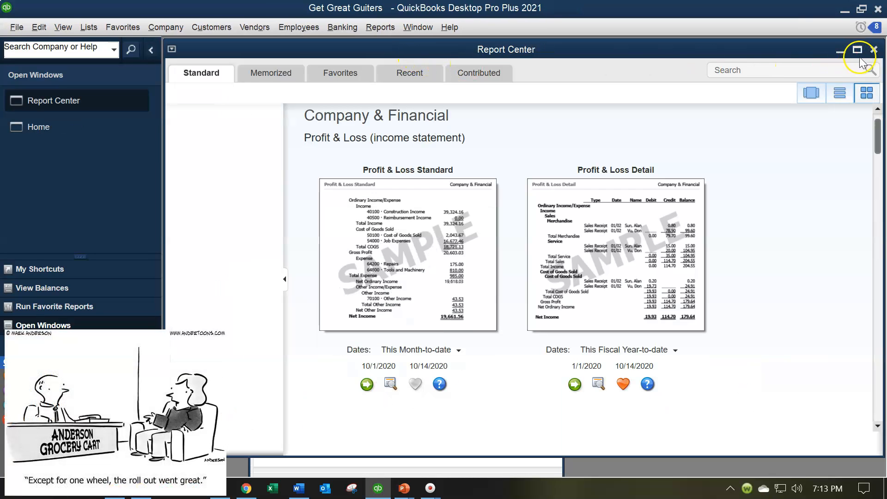
{"action": "left_click", "coordinate": [873, 50]}
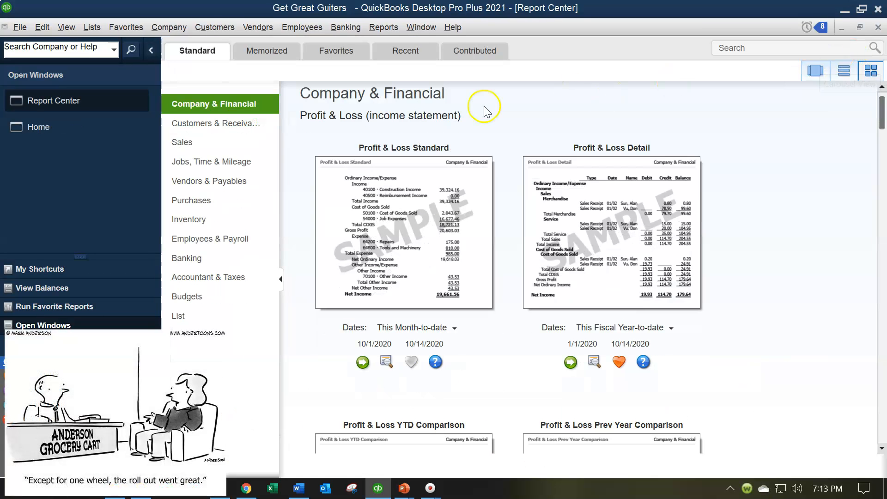
{"action": "mouse_move", "coordinate": [222, 112]}
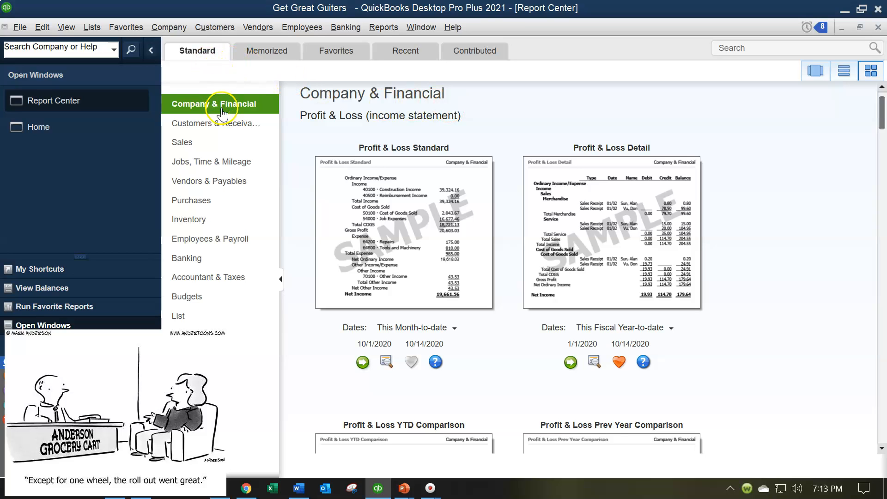
{"action": "mouse_move", "coordinate": [653, 119]}
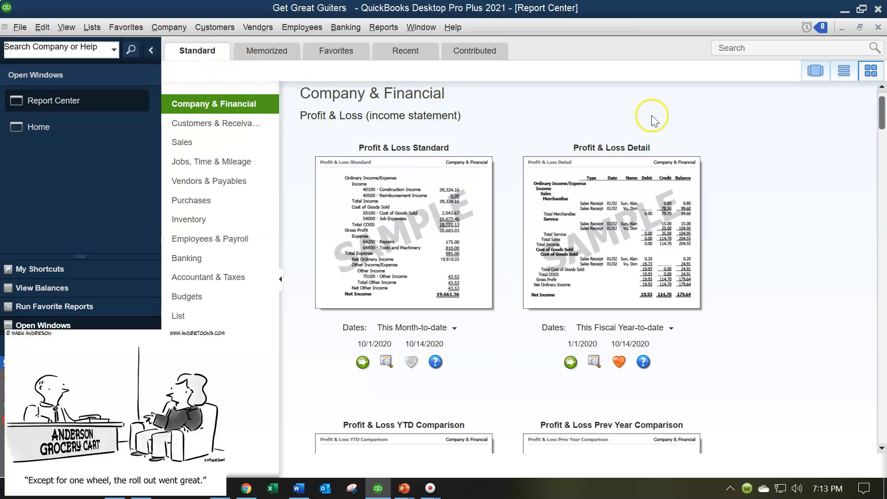
{"action": "left_click", "coordinate": [815, 70]}
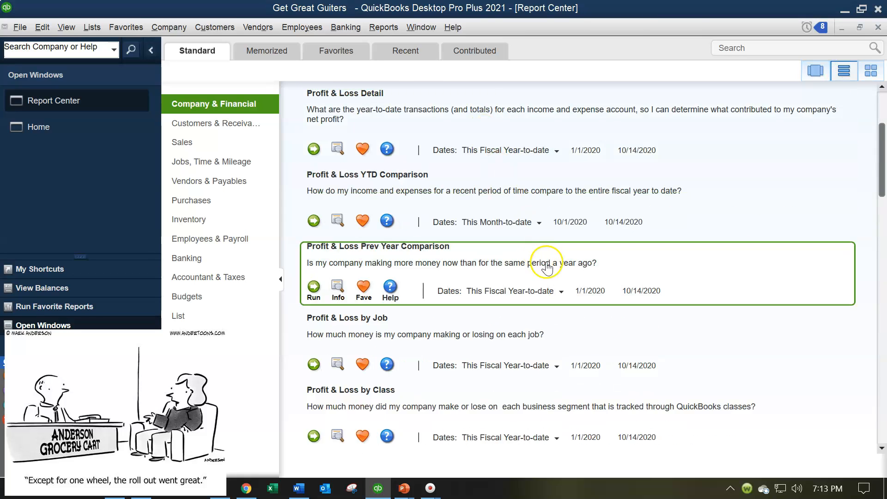
Scroll the report list down to the Balance Sheet & Net Worth reports.
{"action": "scroll", "scroll_direction": "down", "scroll_amount": 3}
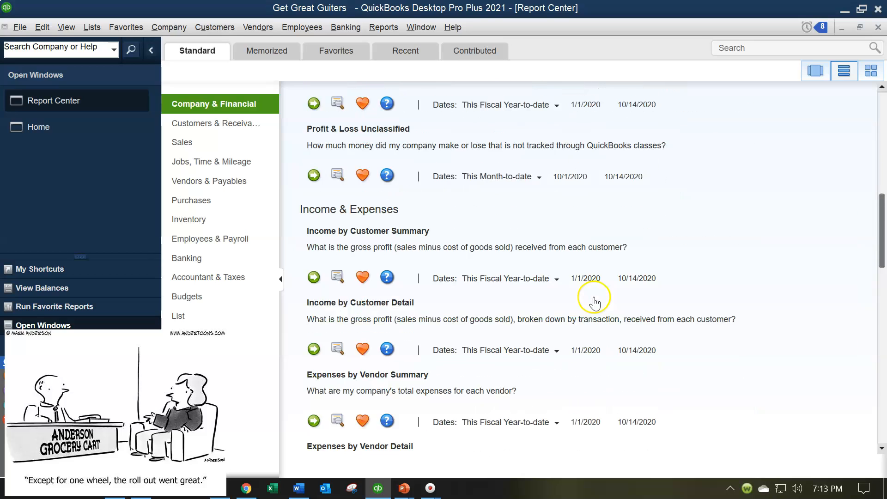
{"action": "scroll", "scroll_direction": "down", "scroll_amount": 3}
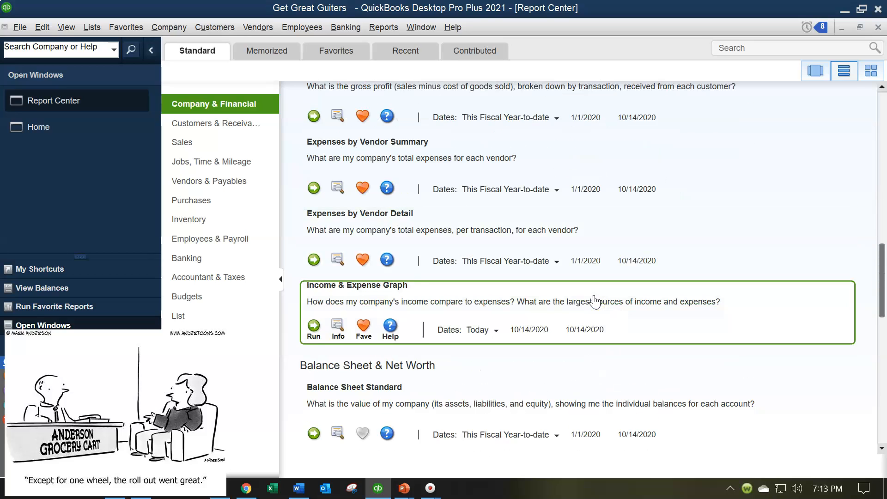
{"action": "scroll", "scroll_direction": "up", "scroll_amount": 3}
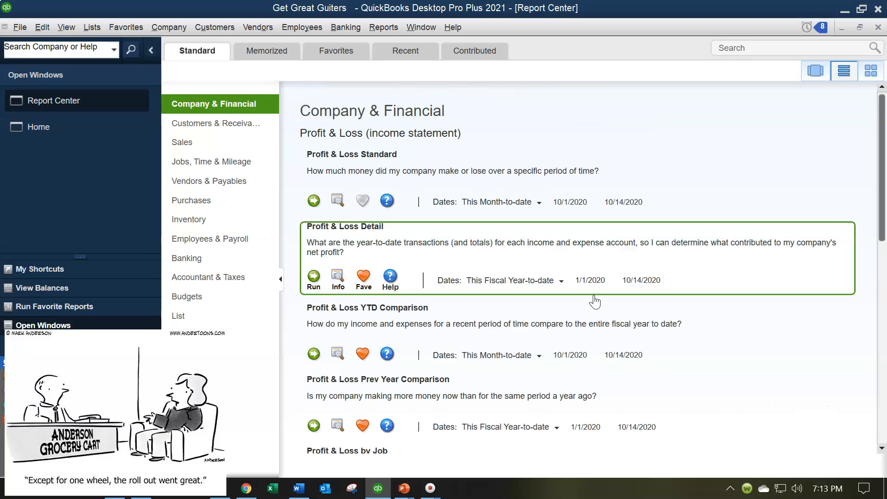
{"action": "scroll", "scroll_direction": "down", "scroll_amount": 3}
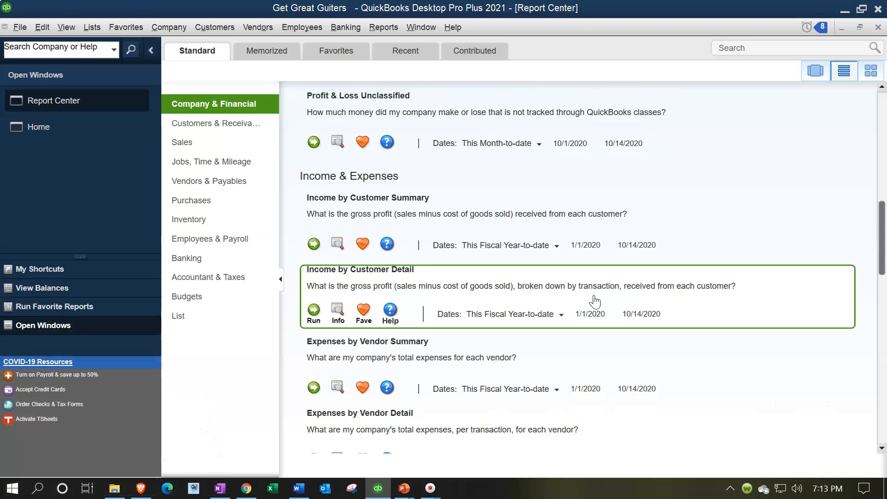
{"action": "scroll", "scroll_direction": "down", "scroll_amount": 3}
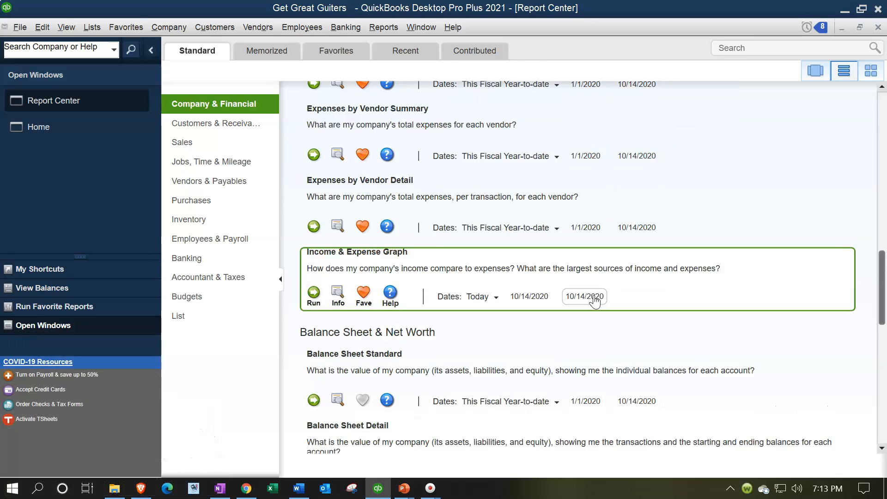
{"action": "scroll", "scroll_direction": "down", "scroll_amount": 3}
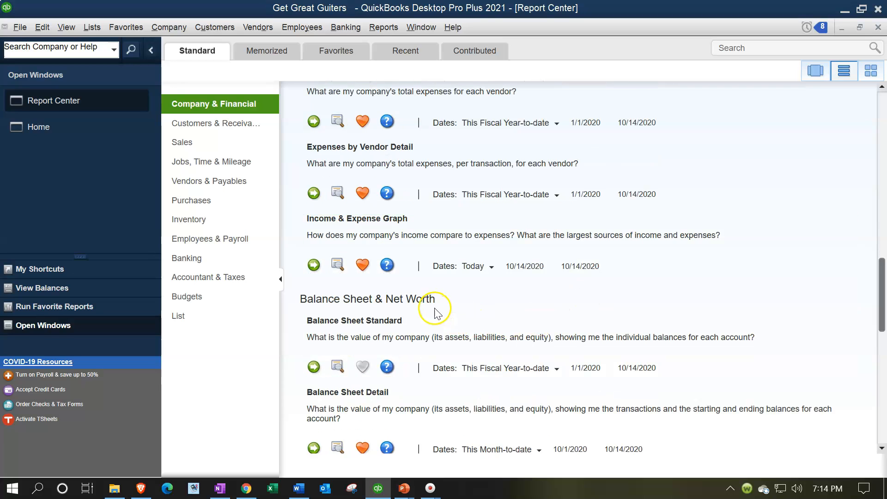
{"action": "mouse_move", "coordinate": [313, 364]}
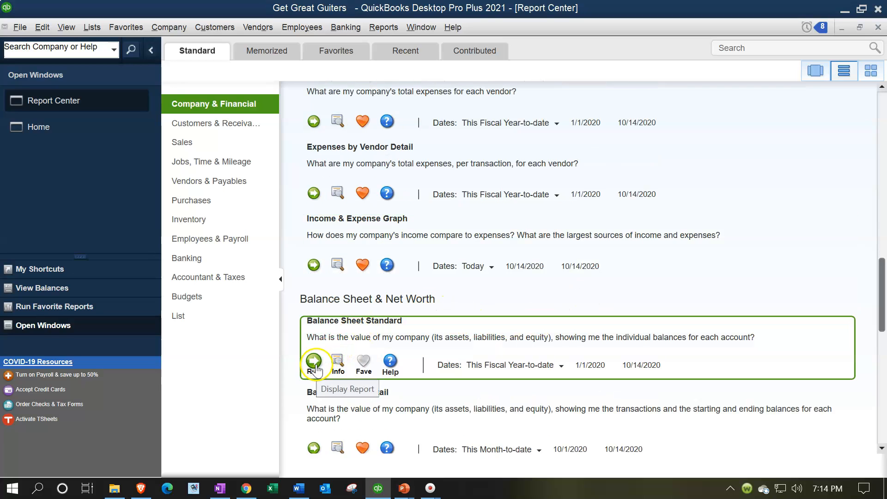
Run the Balance Sheet Standard report for Get Great Guiters as of 12/31/2021.
{"action": "left_click", "coordinate": [313, 359]}
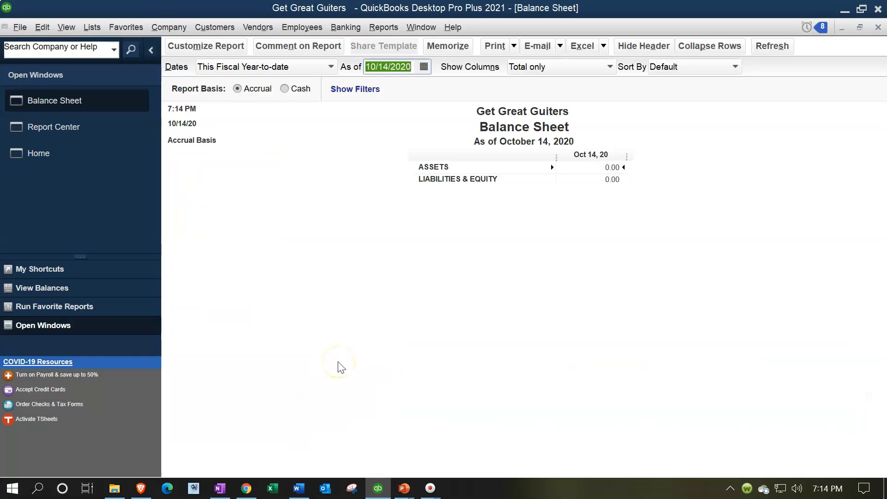
{"action": "type", "text": "12312"}
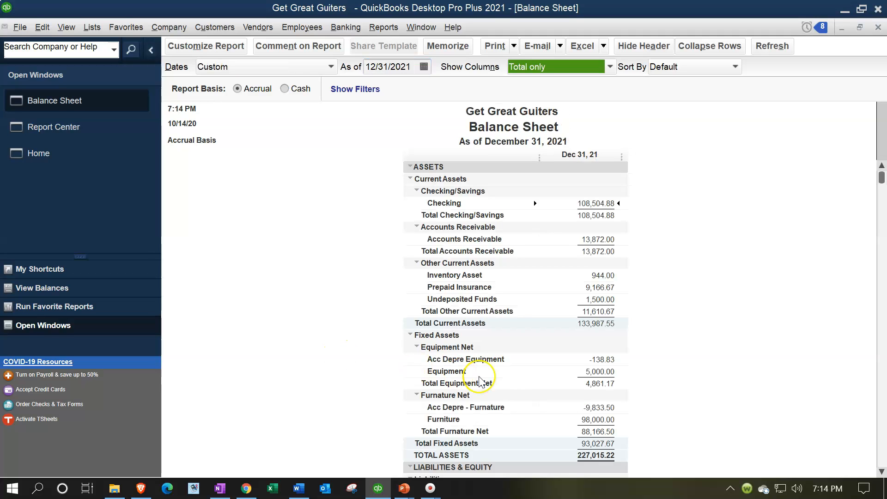
{"action": "mouse_move", "coordinate": [430, 157]}
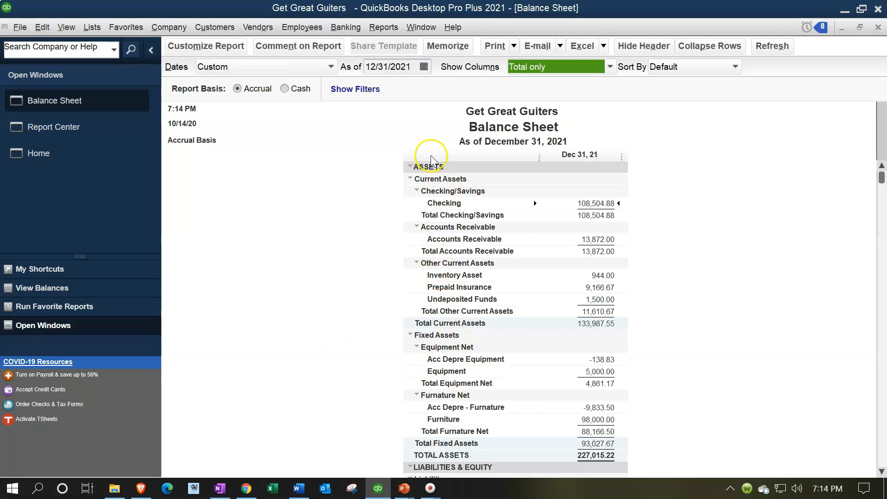
{"action": "mouse_move", "coordinate": [674, 237]}
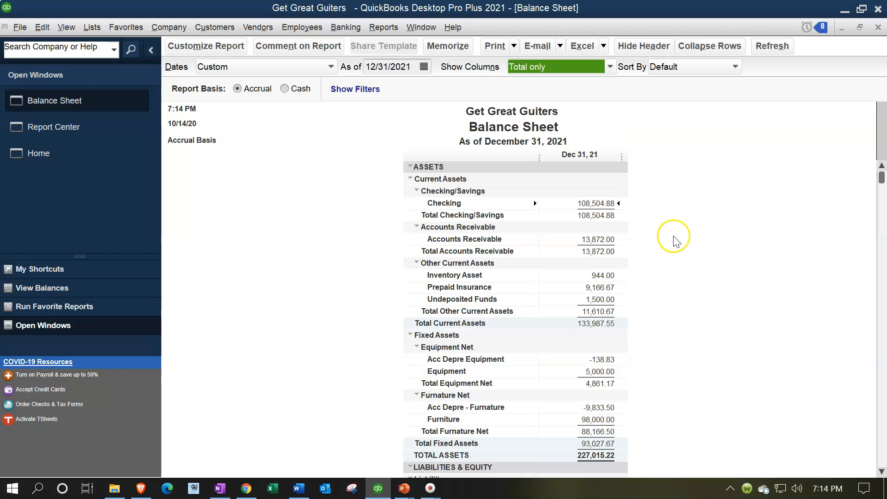
{"action": "mouse_move", "coordinate": [674, 242]}
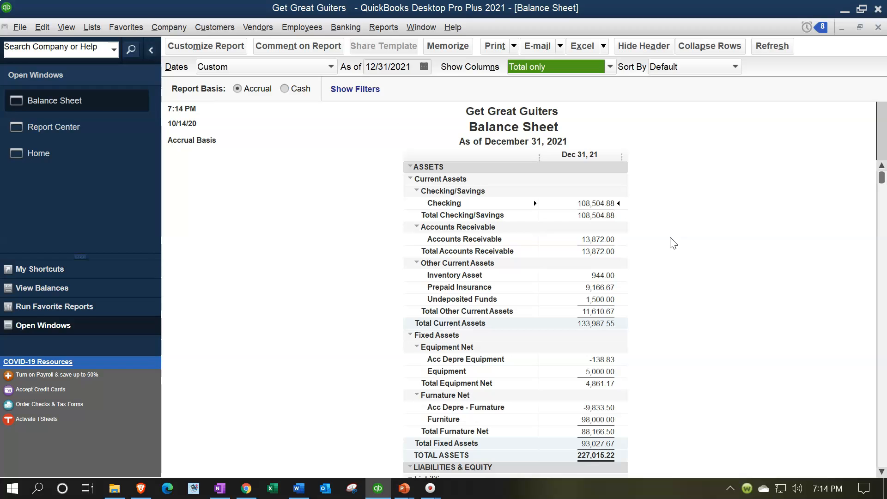
{"action": "mouse_move", "coordinate": [700, 242]}
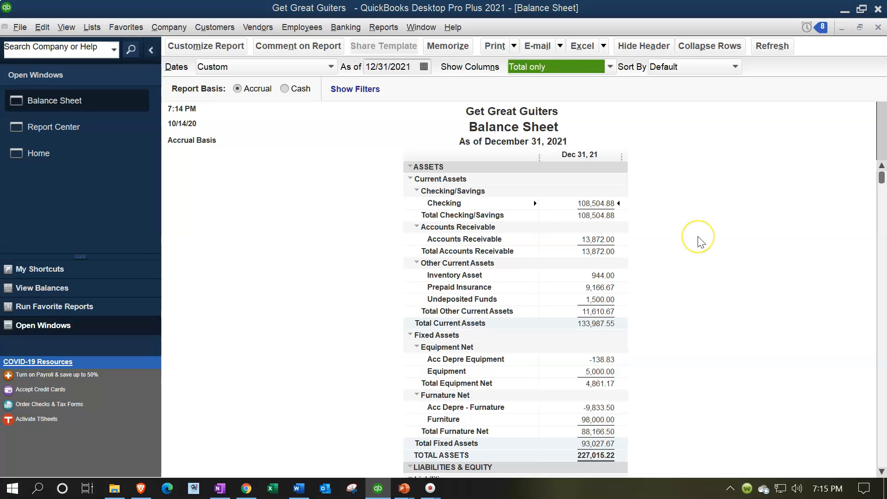
{"action": "mouse_move", "coordinate": [700, 243]}
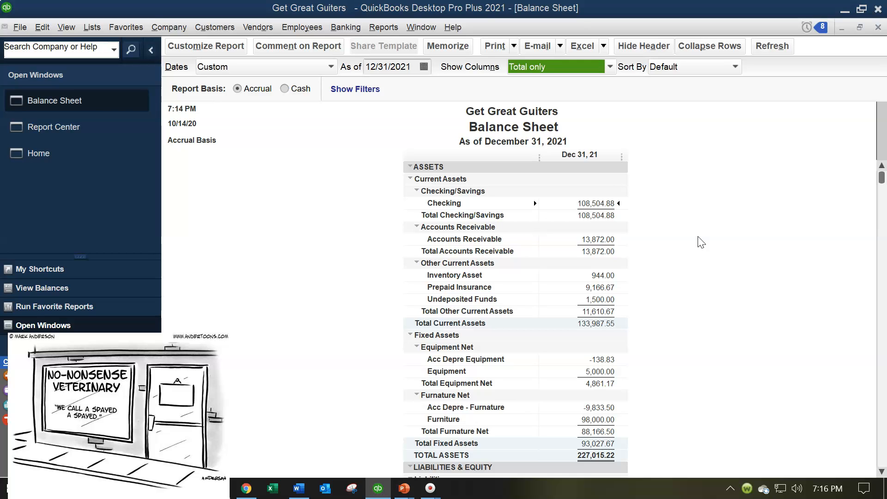
{"action": "mouse_move", "coordinate": [447, 47]}
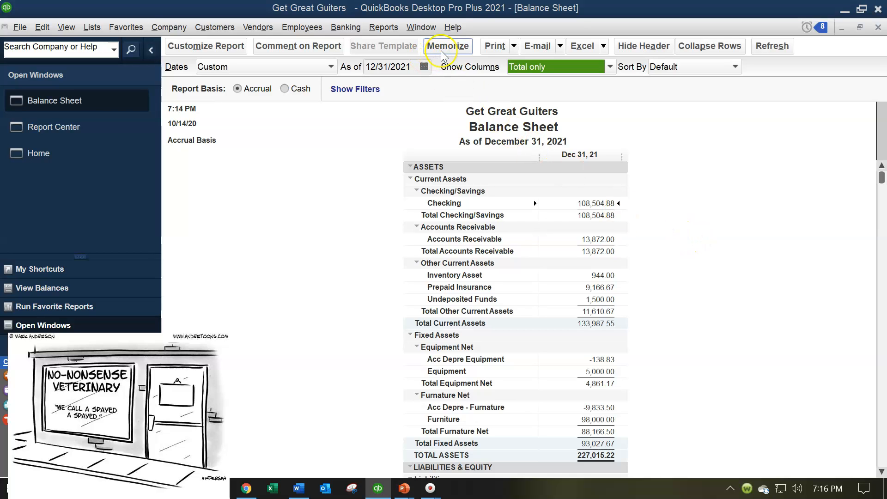
{"action": "mouse_move", "coordinate": [453, 27]}
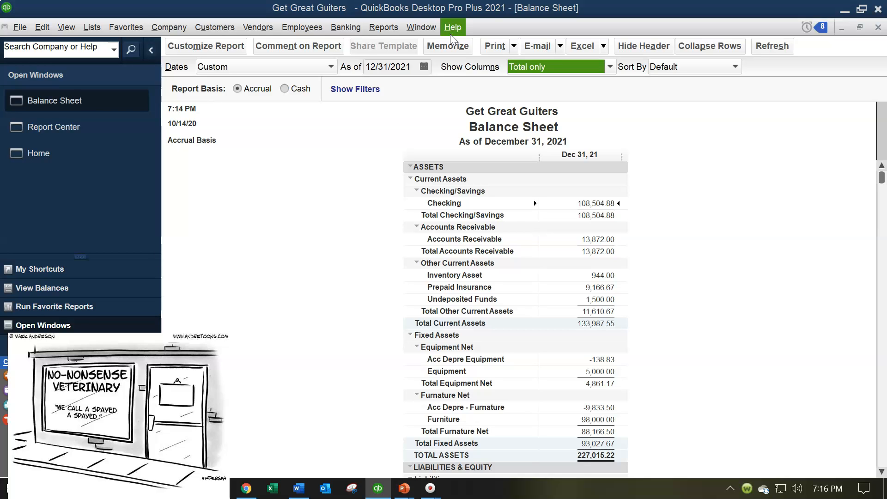
{"action": "mouse_move", "coordinate": [407, 94]}
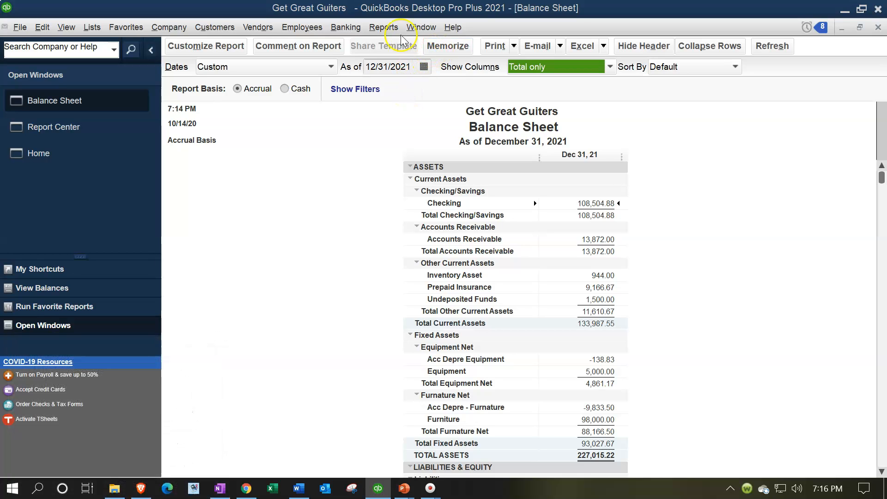
{"action": "left_click", "coordinate": [383, 27]}
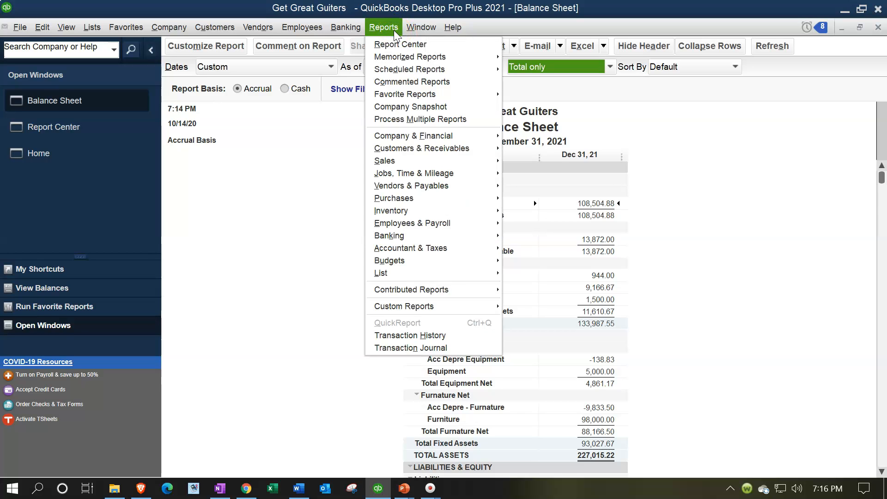
{"action": "mouse_move", "coordinate": [409, 56]}
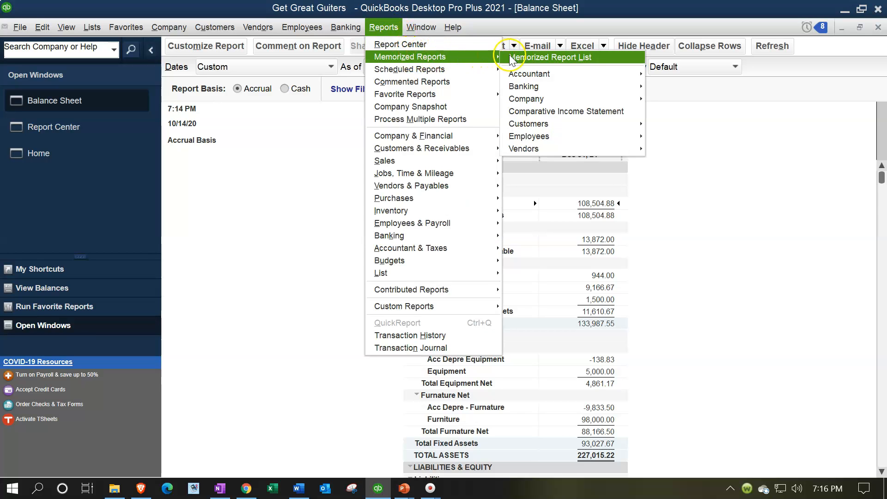
{"action": "mouse_move", "coordinate": [351, 163]}
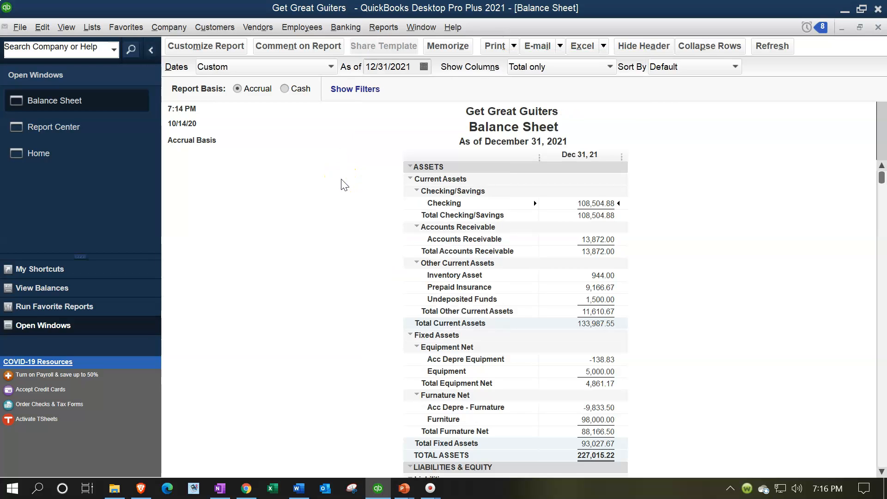
{"action": "mouse_move", "coordinate": [273, 111]}
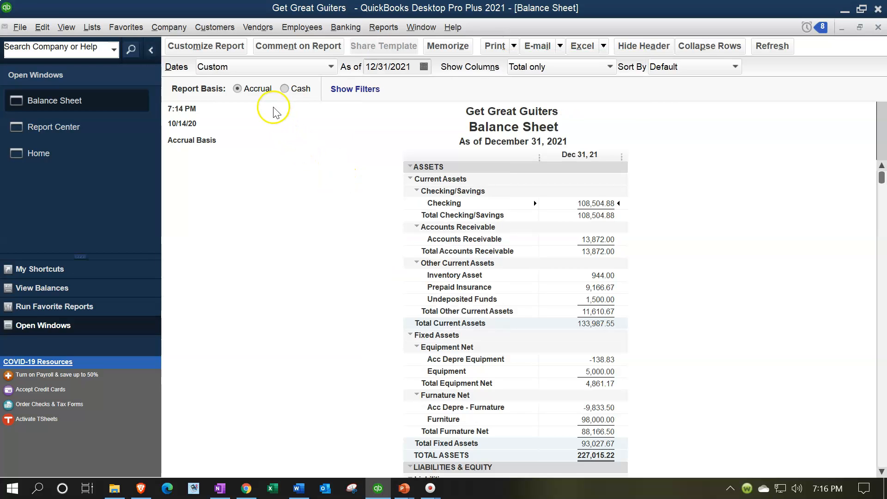
Show Modify Report's Fonts & Numbers settings, peeking at the Column Labels font dialog.
{"action": "left_click", "coordinate": [205, 46]}
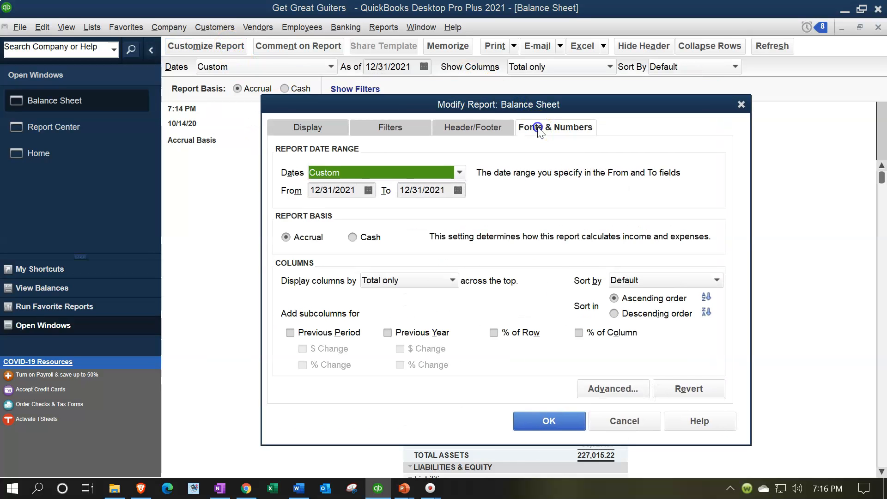
{"action": "left_click", "coordinate": [556, 126]}
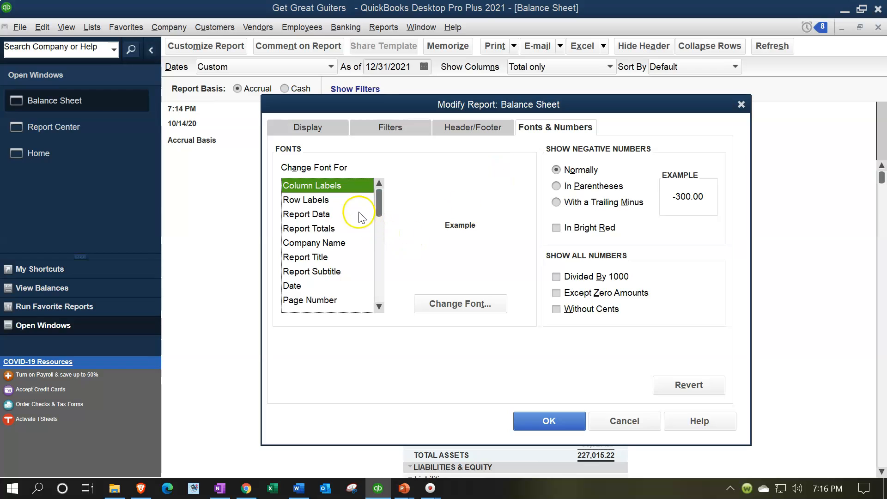
{"action": "mouse_move", "coordinate": [354, 214]}
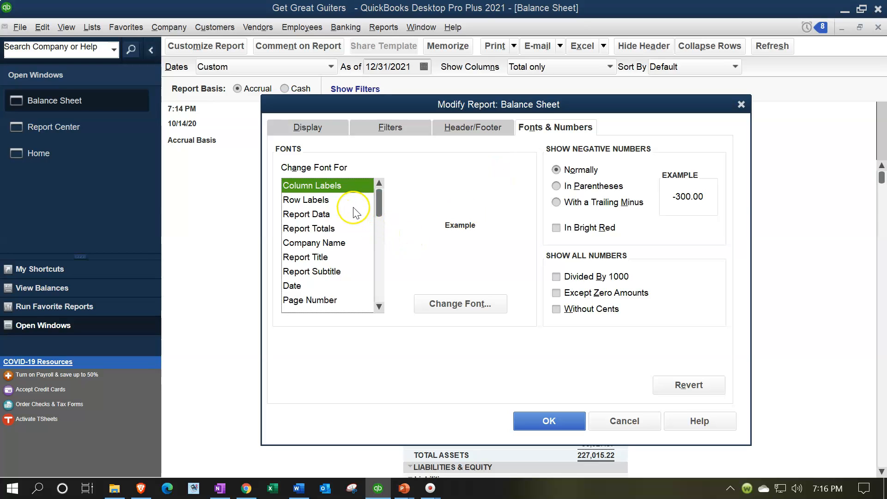
{"action": "mouse_move", "coordinate": [444, 115]}
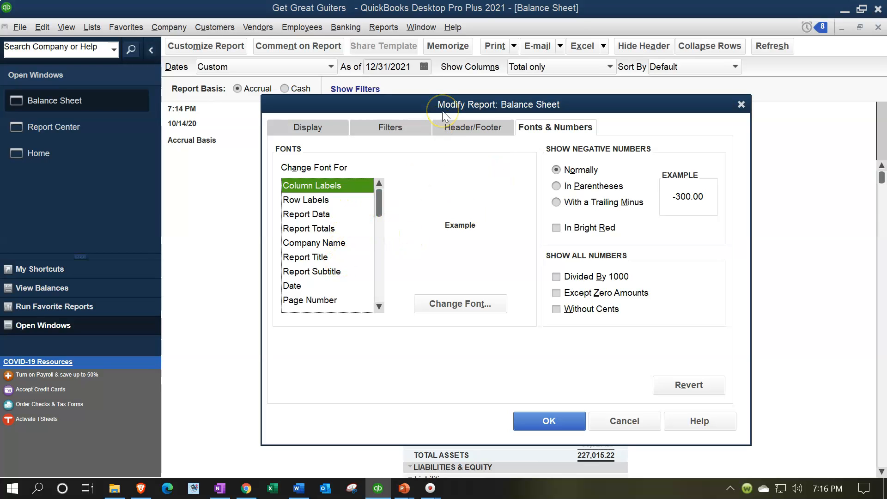
{"action": "mouse_move", "coordinate": [362, 198]}
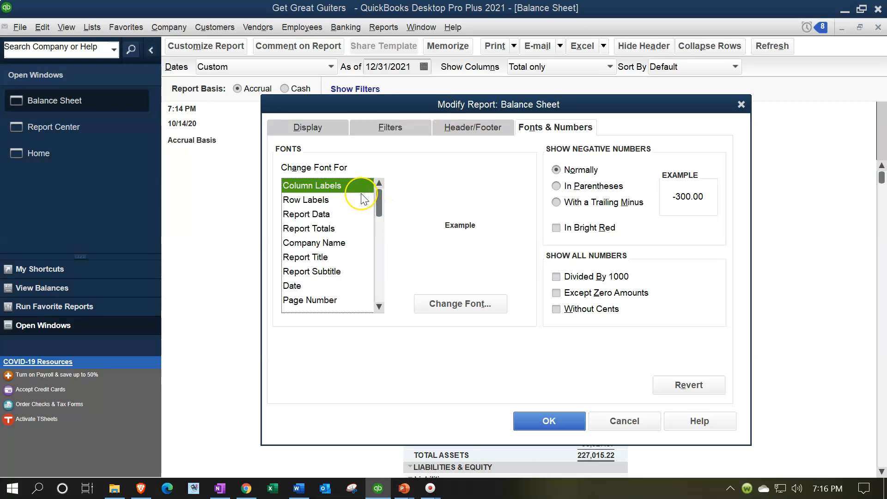
{"action": "mouse_move", "coordinate": [352, 202]}
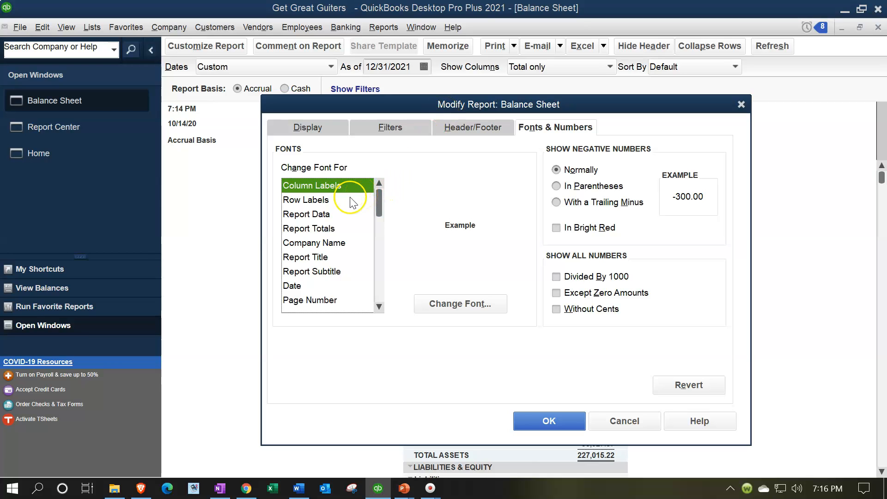
{"action": "mouse_move", "coordinate": [346, 230]}
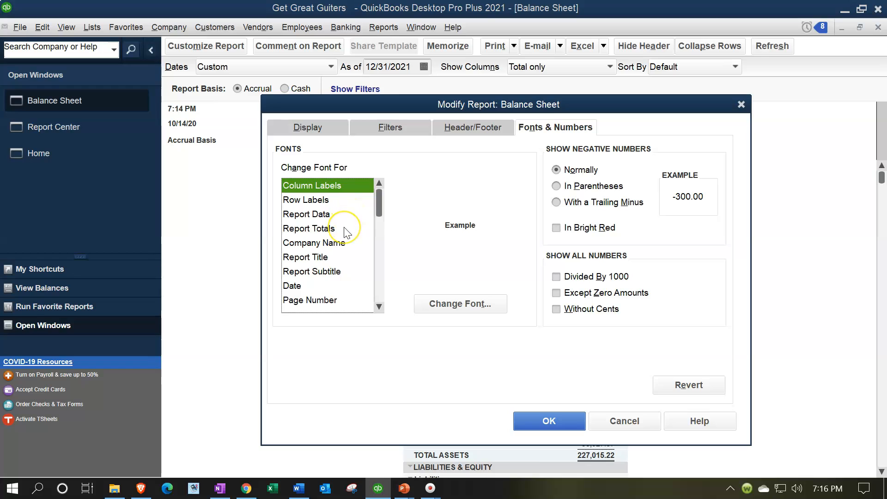
{"action": "mouse_move", "coordinate": [346, 253]}
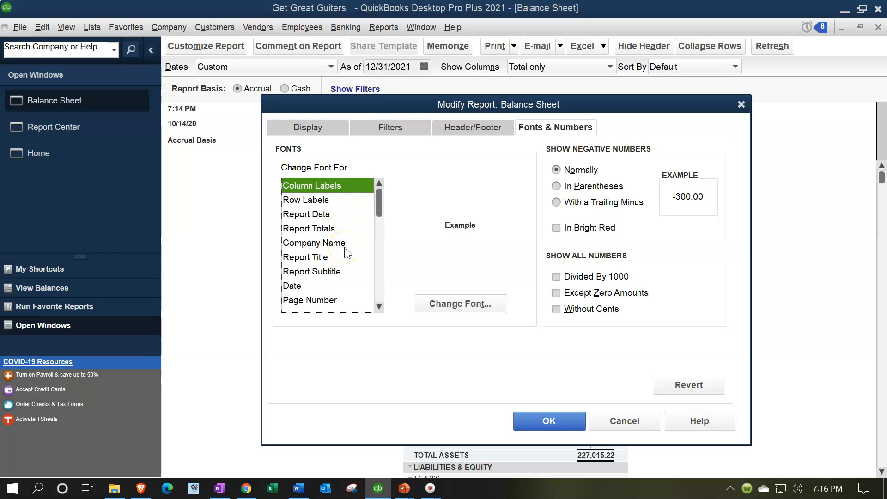
{"action": "mouse_move", "coordinate": [391, 235]}
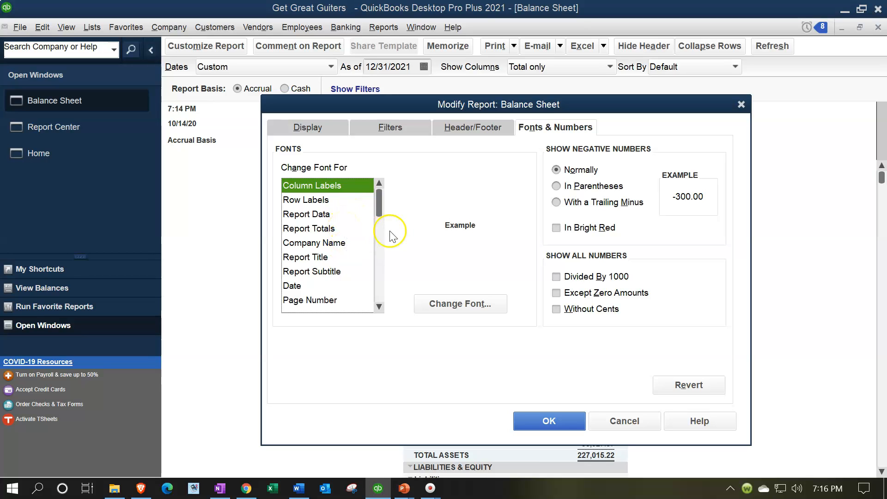
{"action": "mouse_move", "coordinate": [562, 234]}
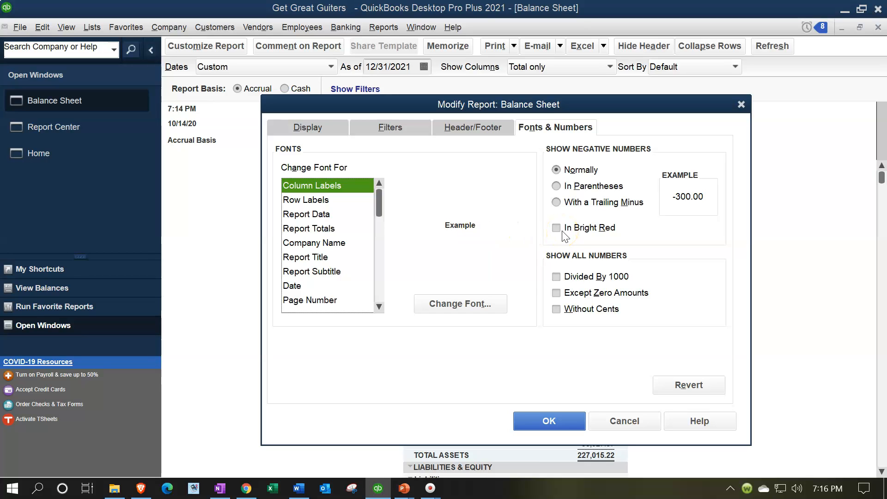
{"action": "left_click", "coordinate": [460, 304]}
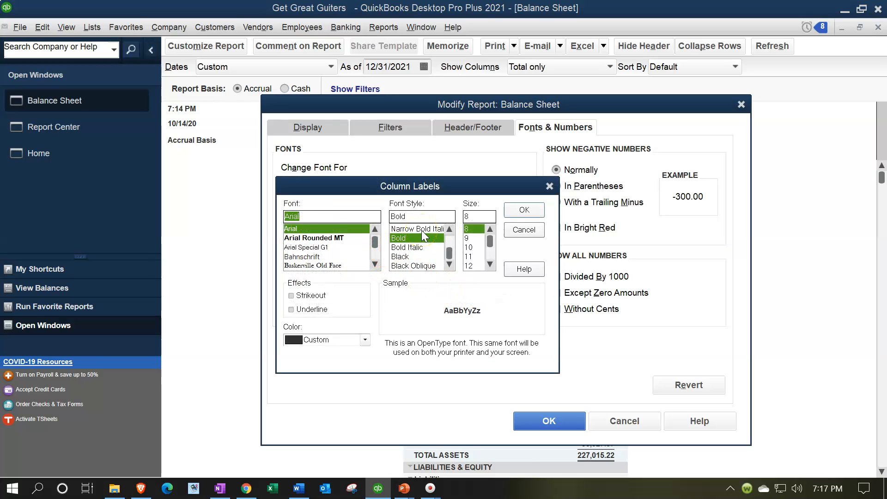
{"action": "mouse_move", "coordinate": [416, 324]}
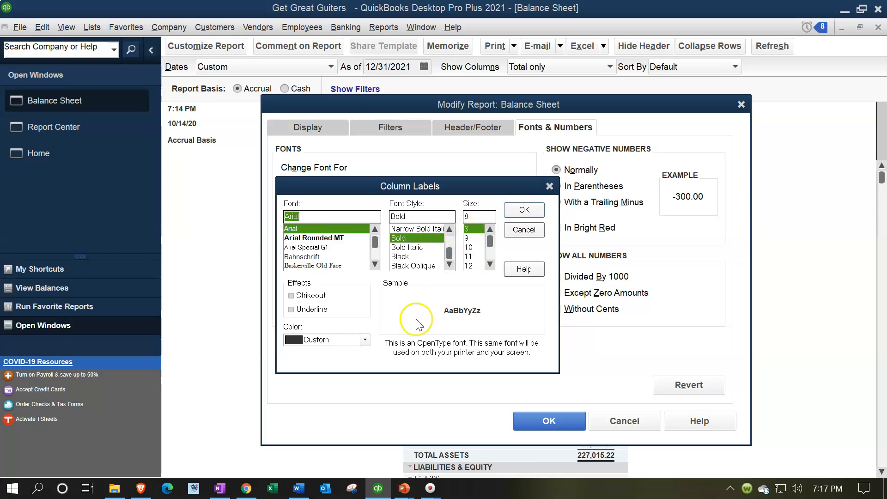
{"action": "left_click", "coordinate": [323, 339]}
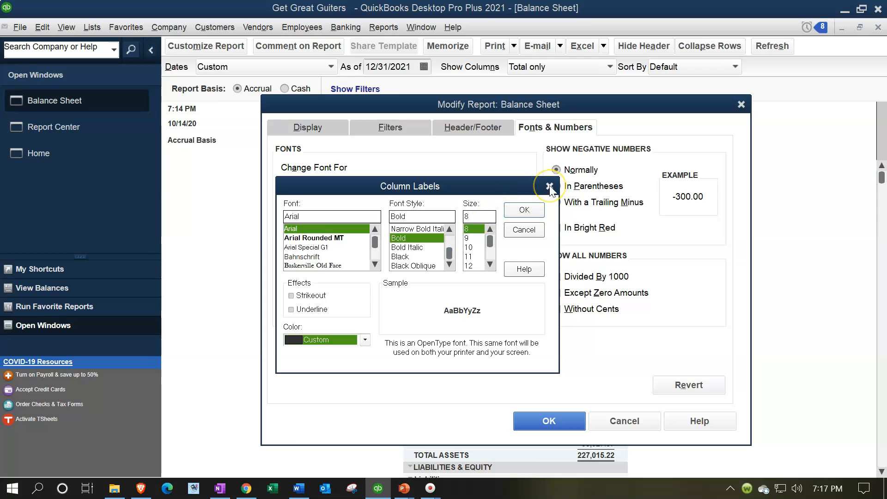
{"action": "left_click", "coordinate": [548, 186]}
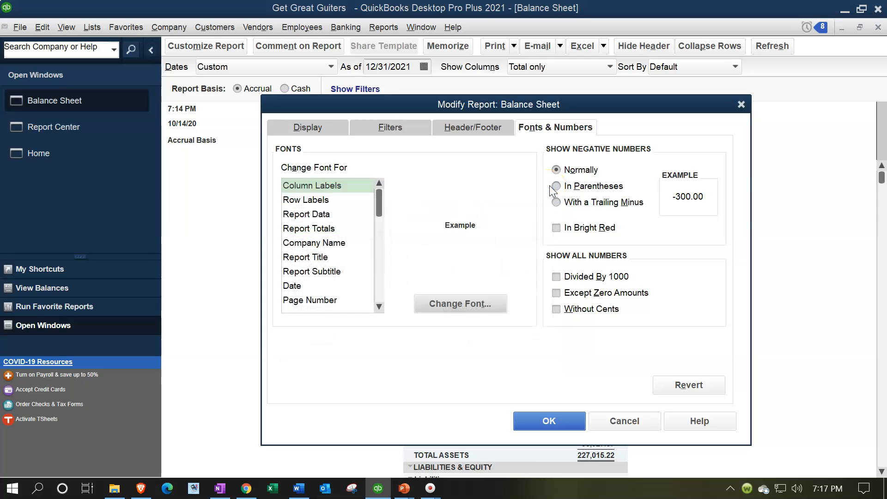
{"action": "mouse_move", "coordinate": [422, 225]}
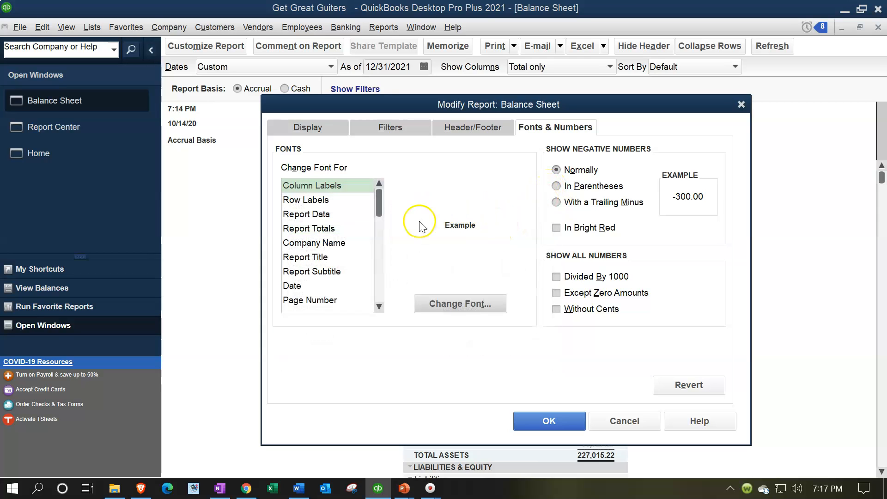
{"action": "mouse_move", "coordinate": [355, 221]}
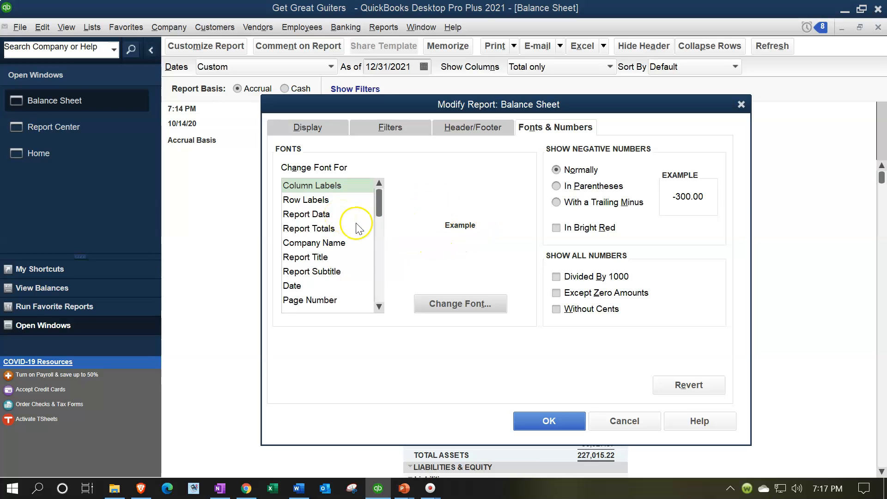
{"action": "mouse_move", "coordinate": [460, 304]}
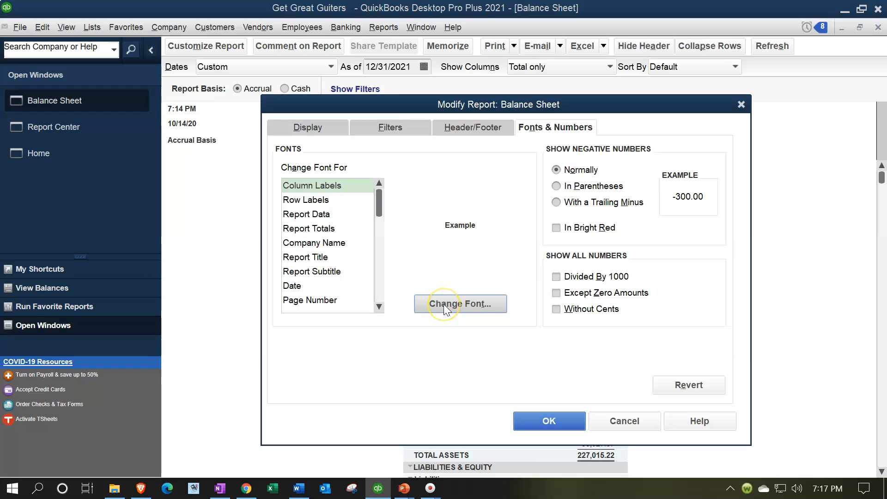
{"action": "mouse_move", "coordinate": [601, 227]}
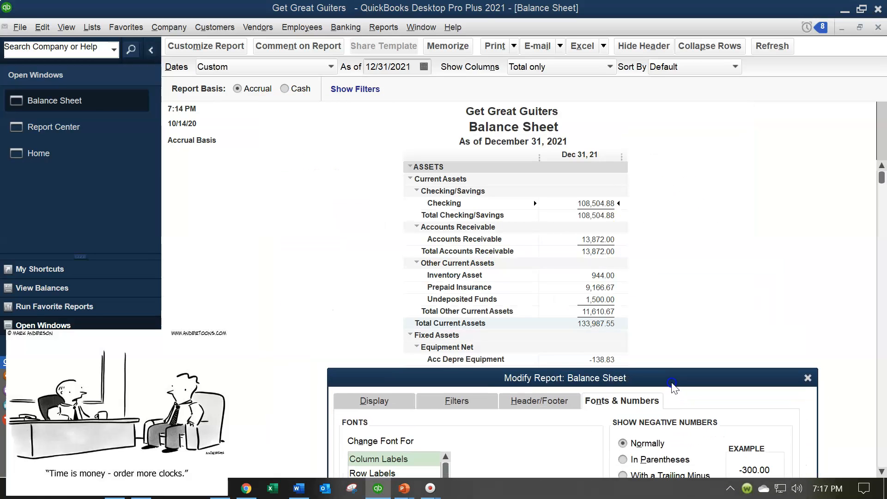
Show negative numbers In Parentheses and In Bright Red, trying Trailing Minus along the way, and apply.
{"action": "left_click", "coordinate": [555, 187]}
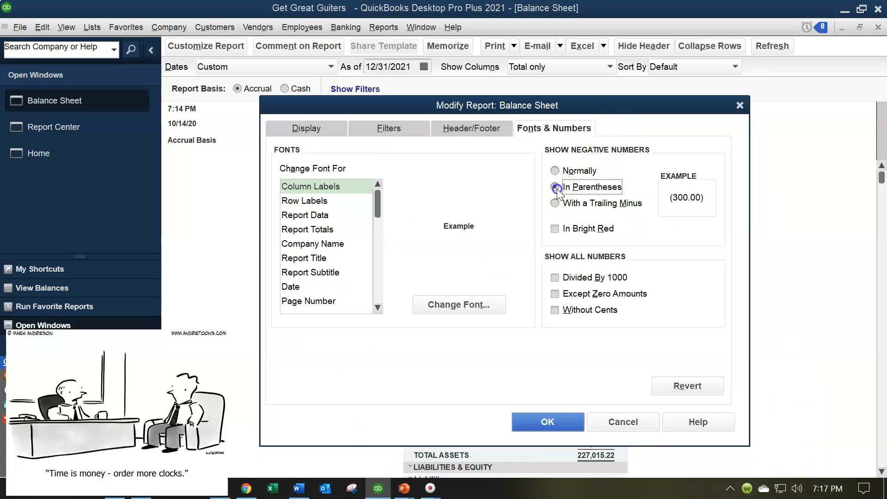
{"action": "left_click", "coordinate": [555, 188]}
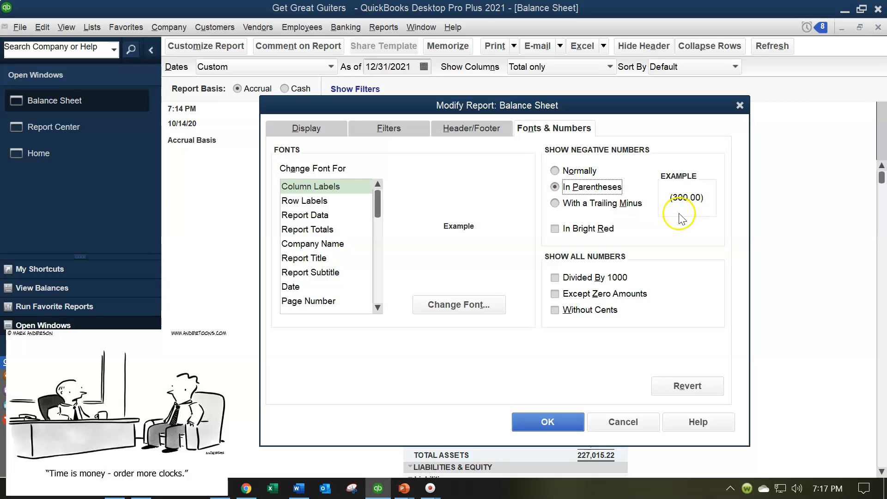
{"action": "mouse_move", "coordinate": [682, 218]}
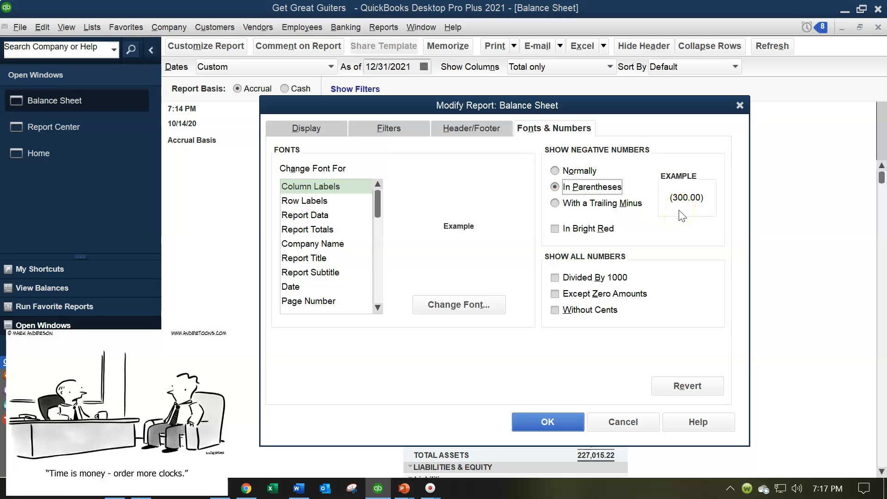
{"action": "mouse_move", "coordinate": [573, 218]}
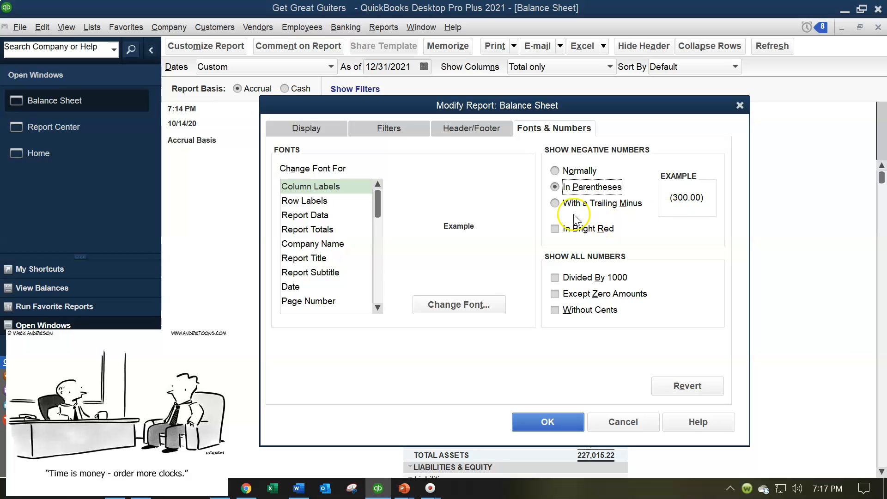
{"action": "left_click", "coordinate": [555, 203]}
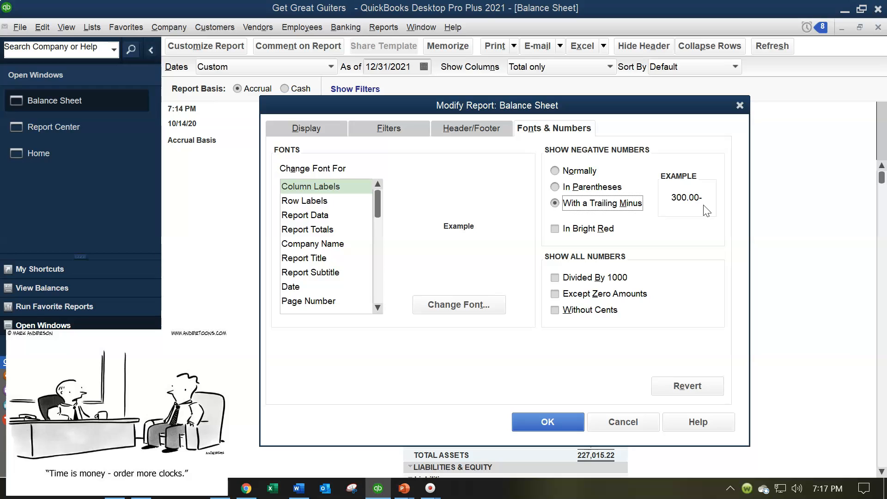
{"action": "left_click", "coordinate": [555, 186]}
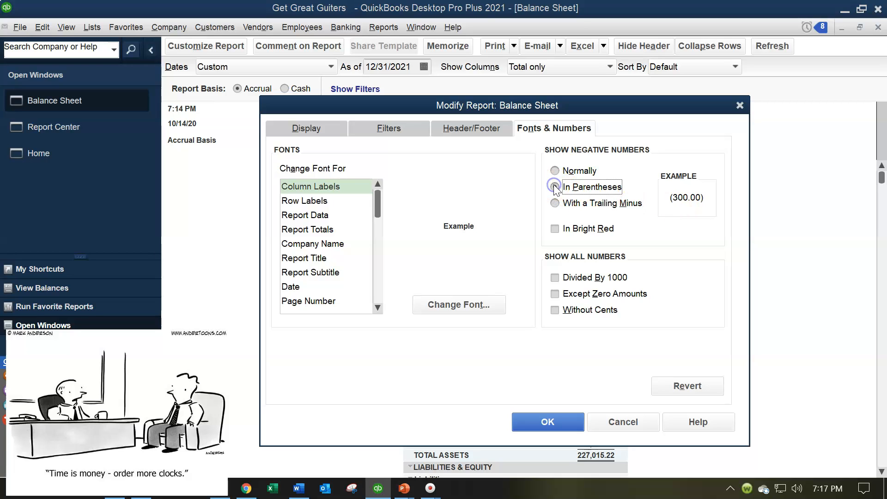
{"action": "left_click", "coordinate": [555, 186]}
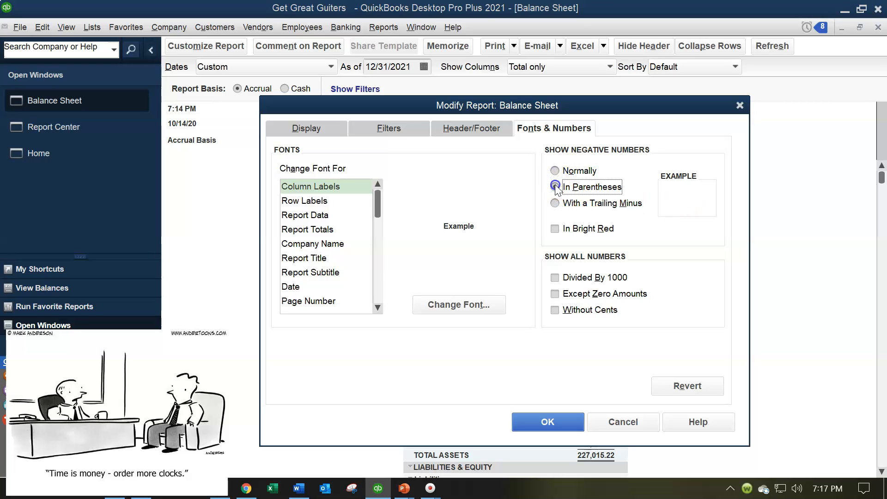
{"action": "left_click", "coordinate": [555, 187]}
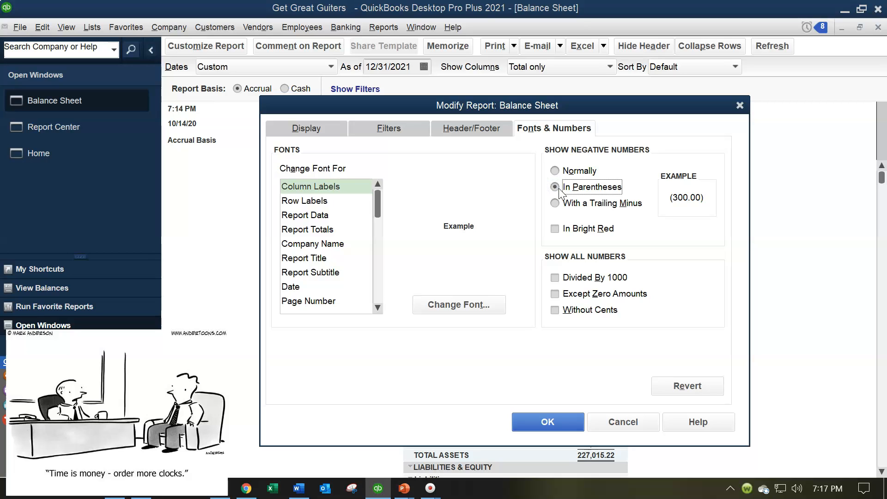
{"action": "left_click", "coordinate": [555, 228]}
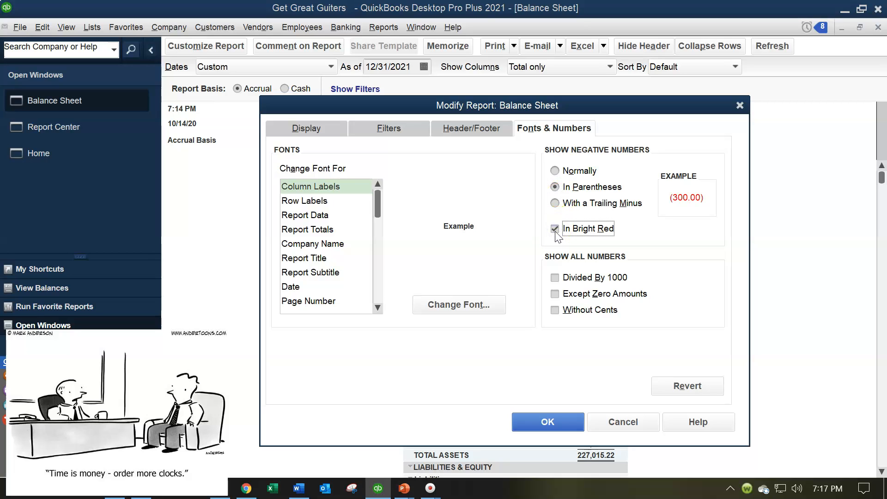
{"action": "left_click", "coordinate": [546, 421]}
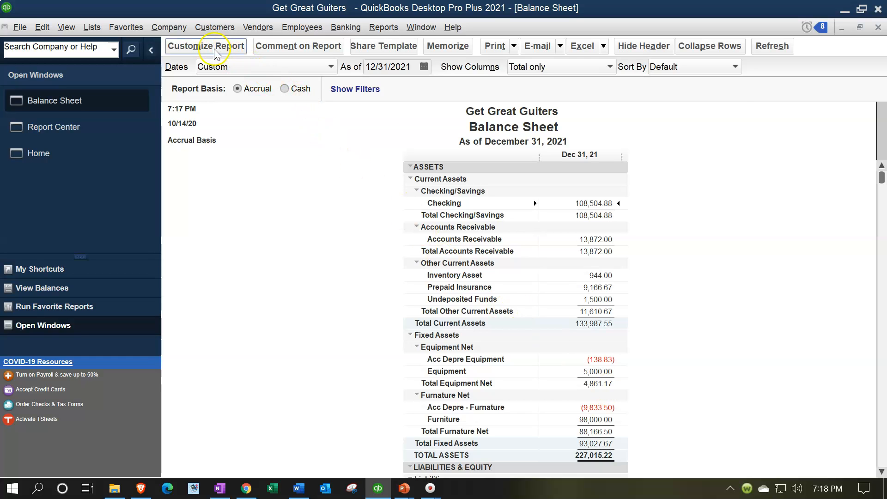
Show all Balance Sheet amounts Without Cents via Fonts & Numbers and apply.
{"action": "left_click", "coordinate": [205, 46]}
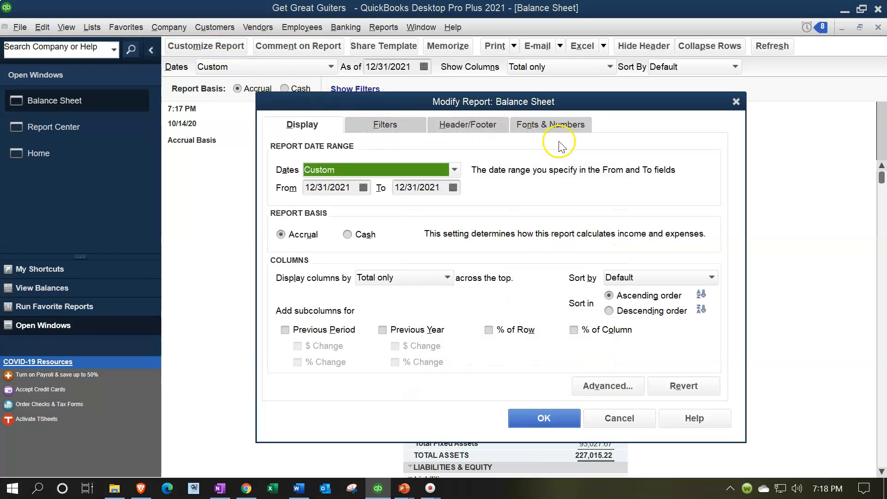
{"action": "mouse_move", "coordinate": [564, 134]}
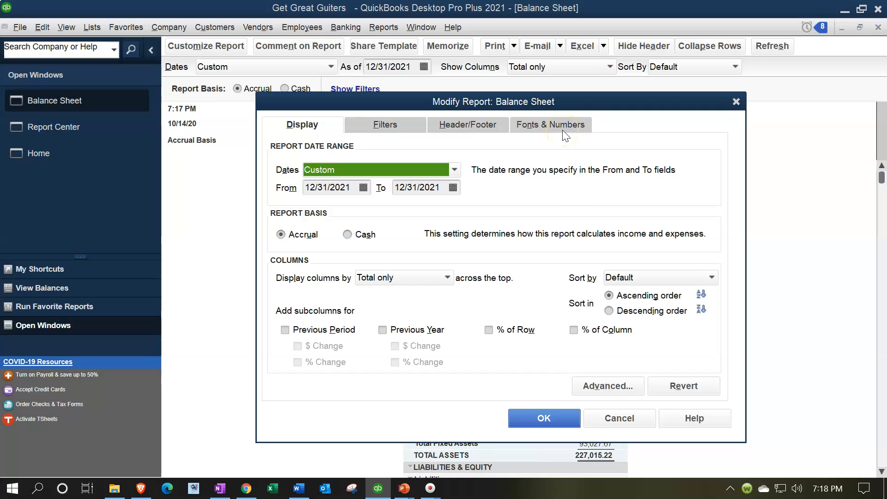
{"action": "left_click", "coordinate": [549, 125]}
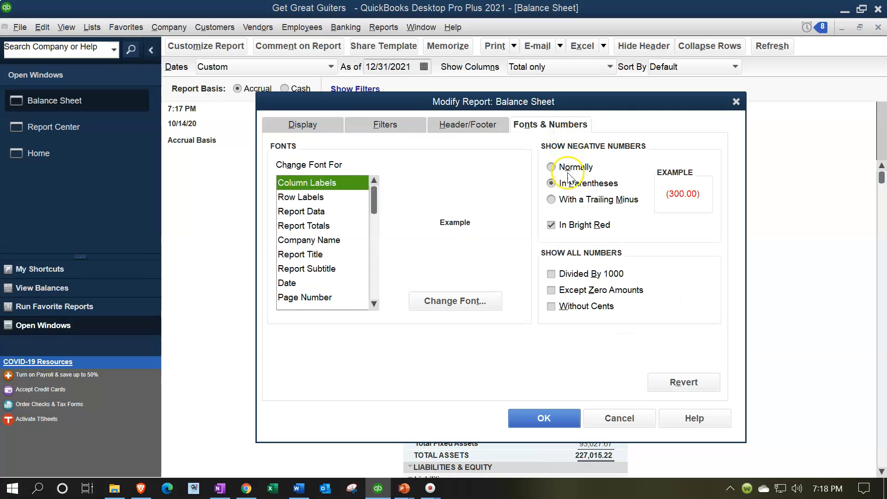
{"action": "mouse_move", "coordinate": [583, 285]}
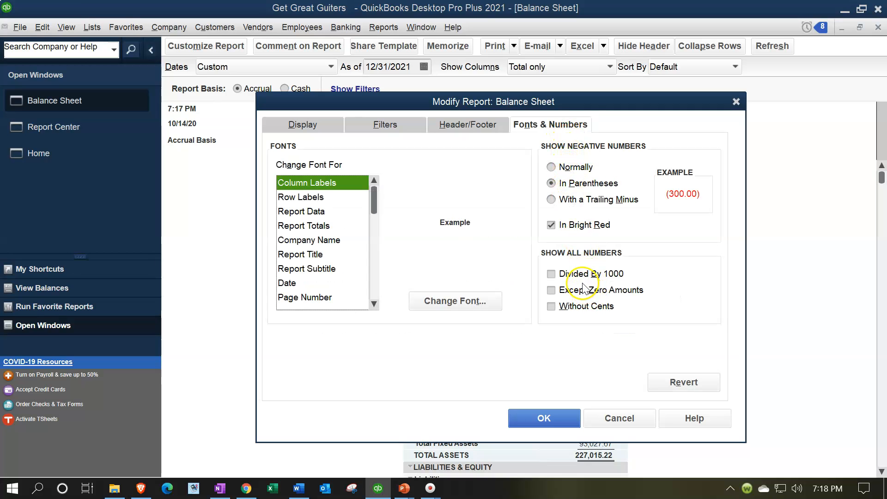
{"action": "mouse_move", "coordinate": [574, 308]}
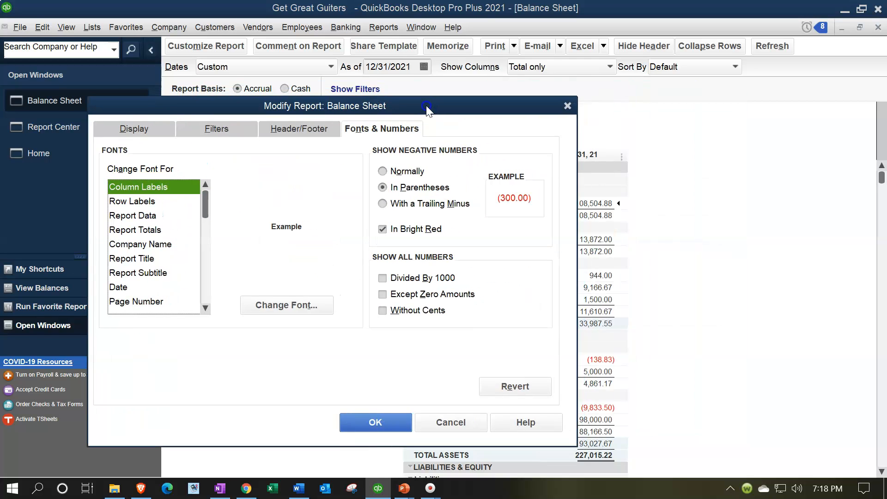
{"action": "mouse_move", "coordinate": [619, 237]}
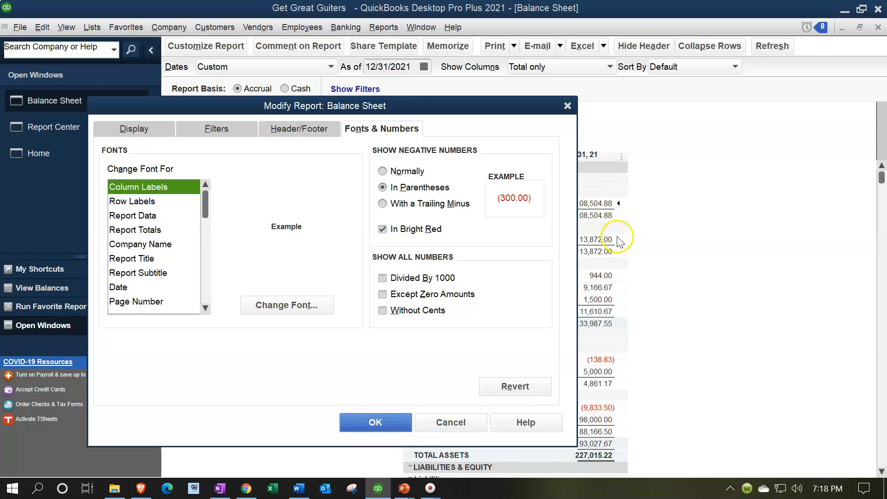
{"action": "mouse_move", "coordinate": [623, 276]}
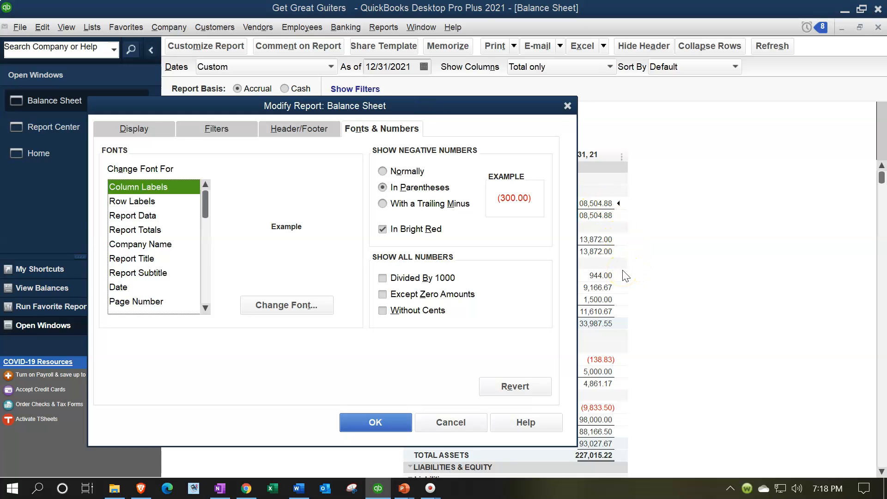
{"action": "mouse_move", "coordinate": [626, 277]}
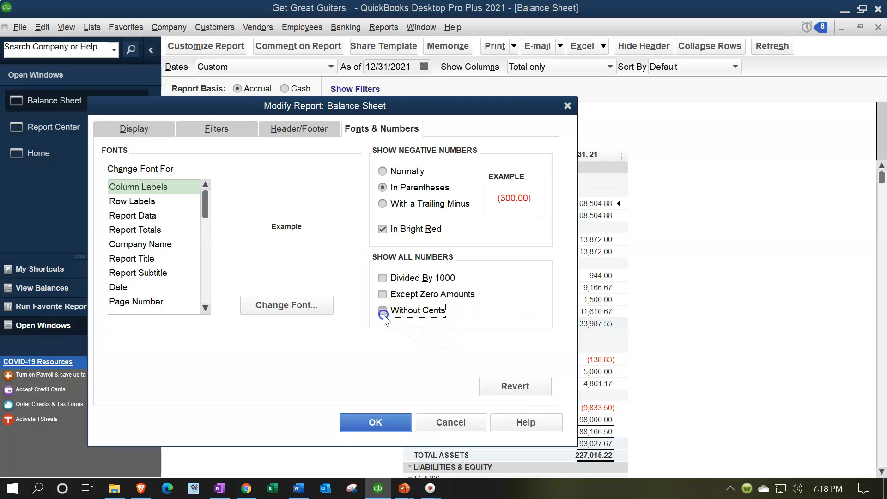
{"action": "left_click", "coordinate": [383, 311]}
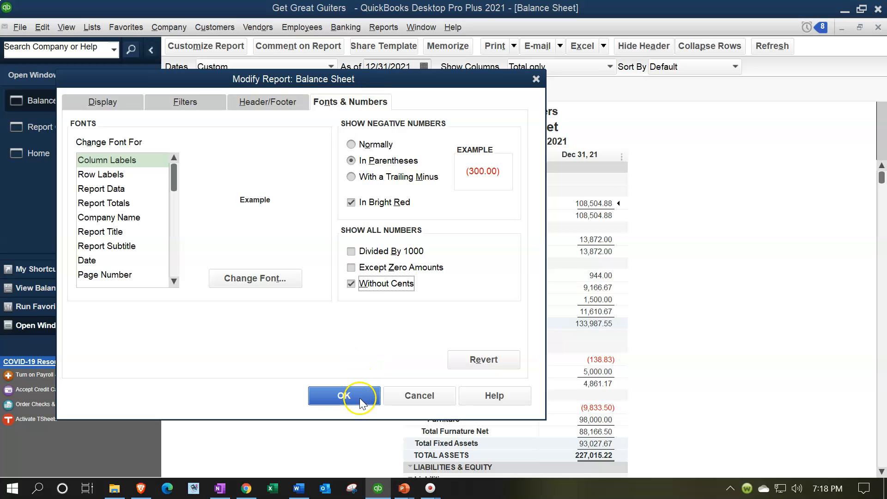
{"action": "left_click", "coordinate": [341, 394]}
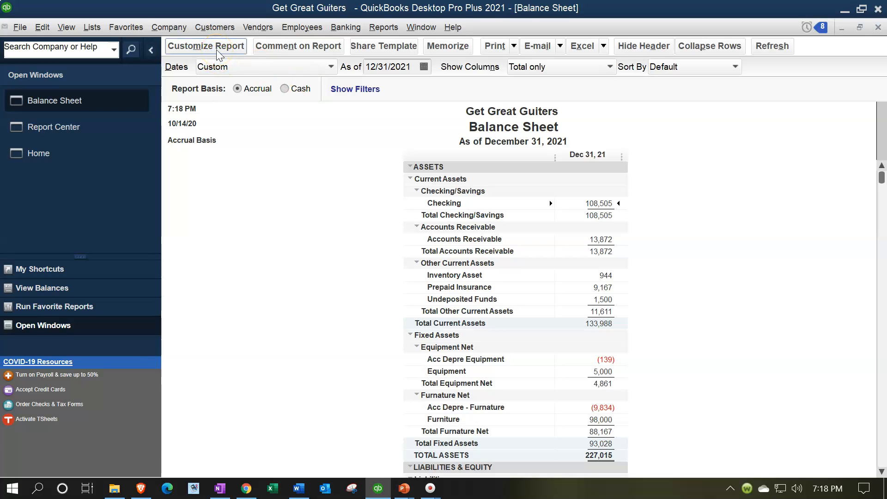
Show all Balance Sheet amounts Divided By 1000 via Fonts & Numbers and apply.
{"action": "left_click", "coordinate": [205, 47]}
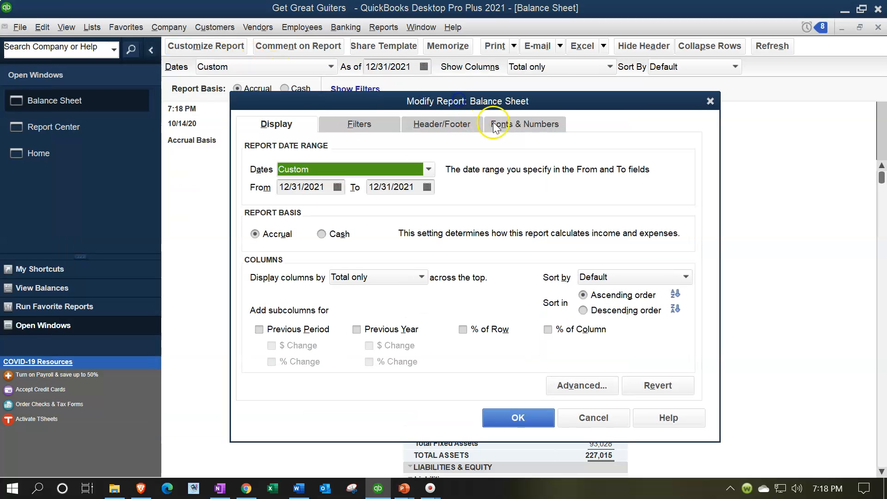
{"action": "left_click", "coordinate": [525, 124]}
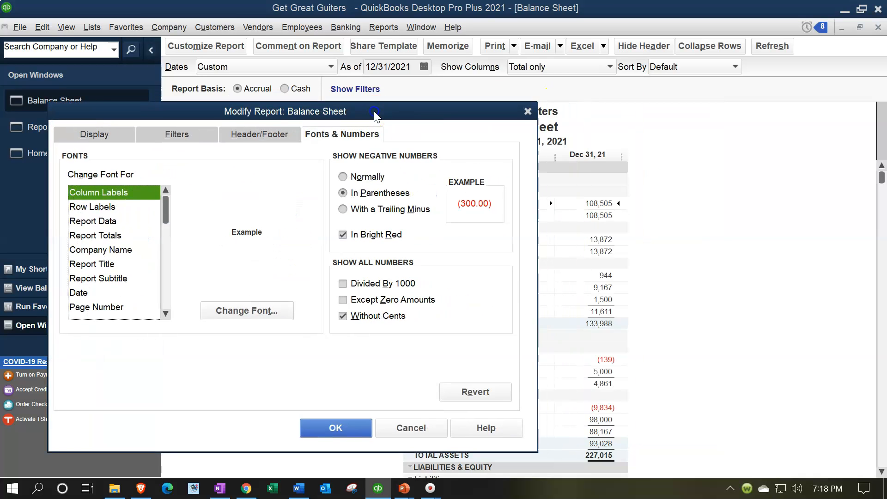
{"action": "mouse_move", "coordinate": [584, 242]}
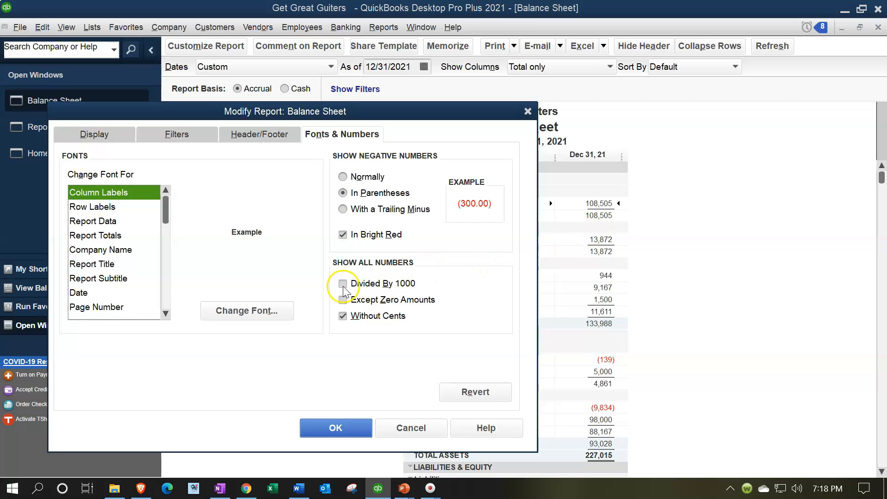
{"action": "left_click", "coordinate": [343, 283]}
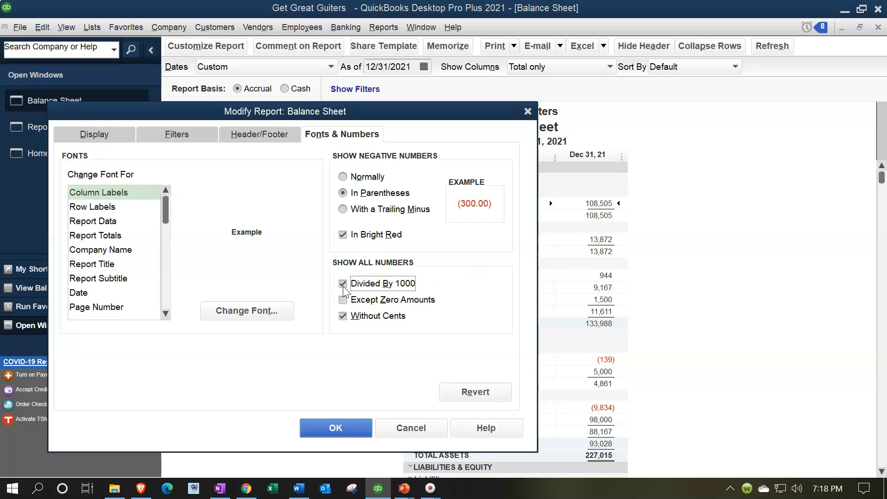
{"action": "left_click", "coordinate": [334, 427]}
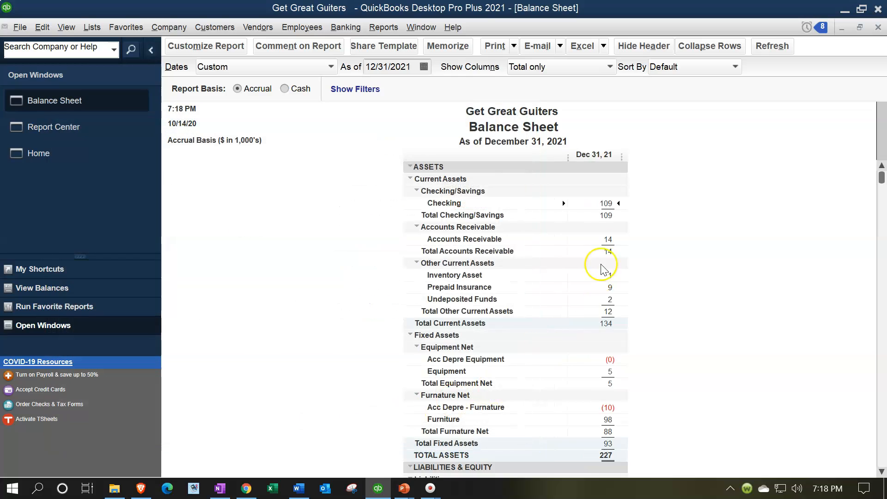
{"action": "mouse_move", "coordinate": [616, 344]}
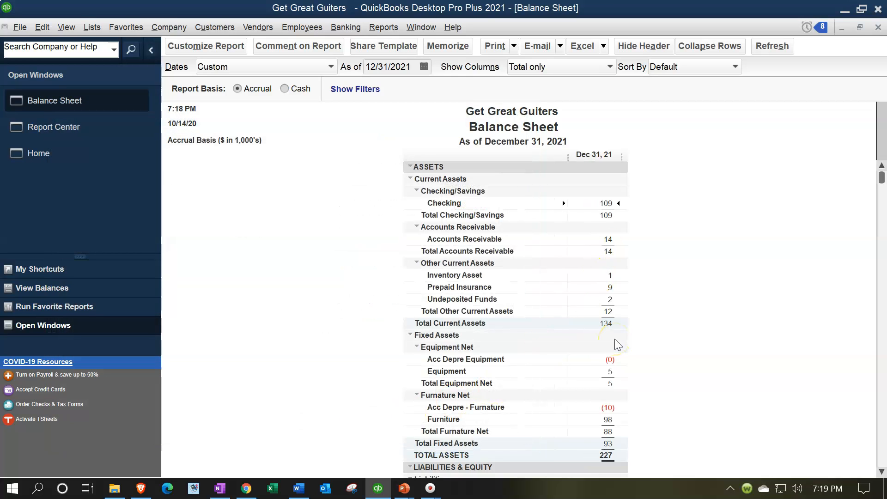
{"action": "mouse_move", "coordinate": [197, 157]}
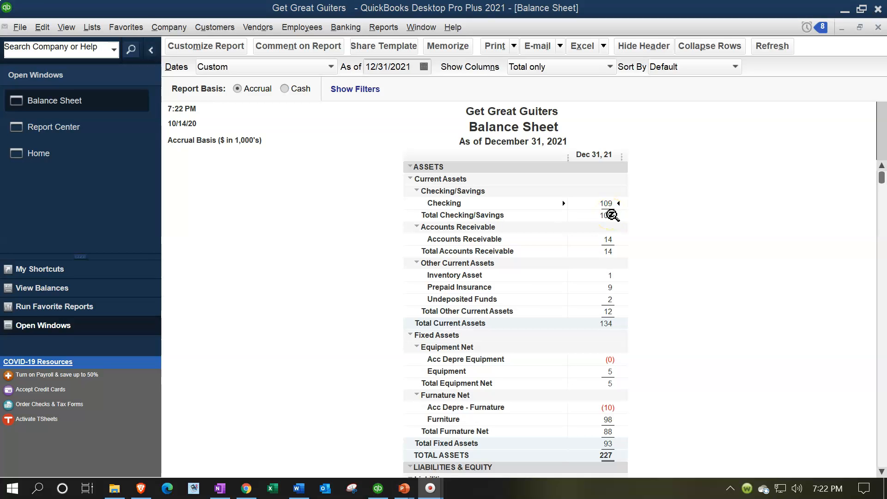
Turn off Without Cents so thousands show one decimal, total assets 227.0.
{"action": "left_click", "coordinate": [206, 46]}
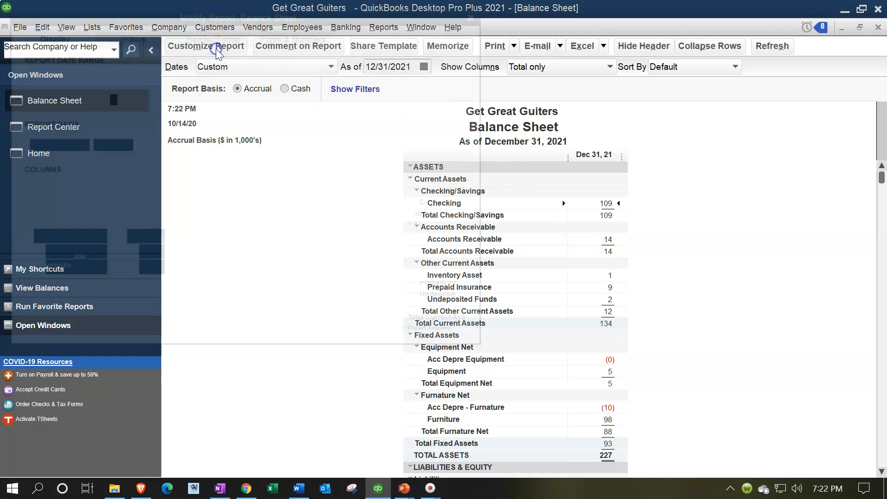
{"action": "left_click", "coordinate": [206, 46]}
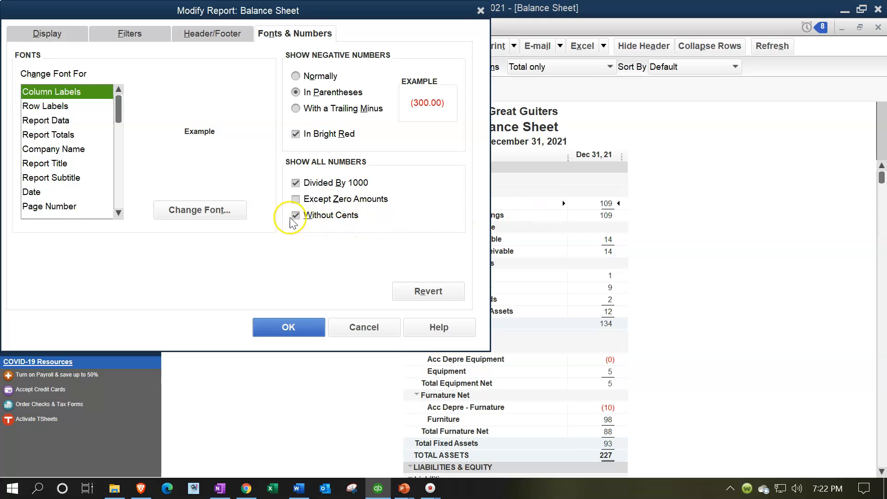
{"action": "left_click", "coordinate": [296, 215]}
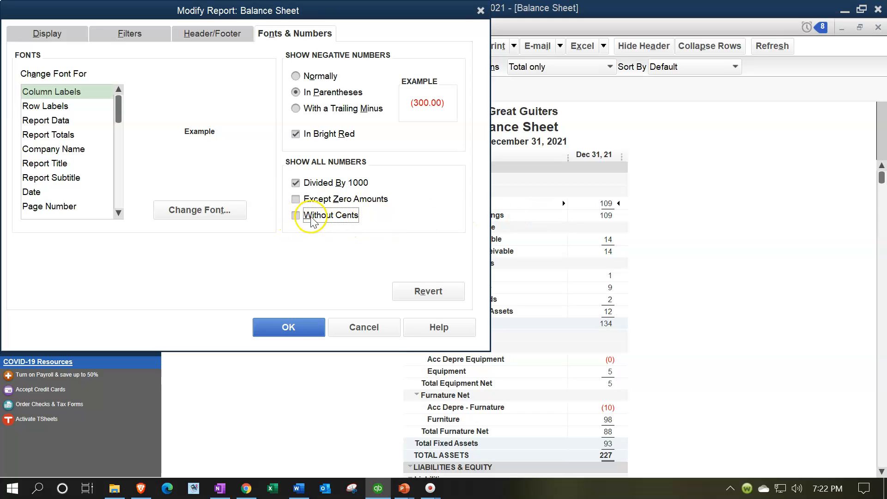
{"action": "left_click", "coordinate": [288, 327]}
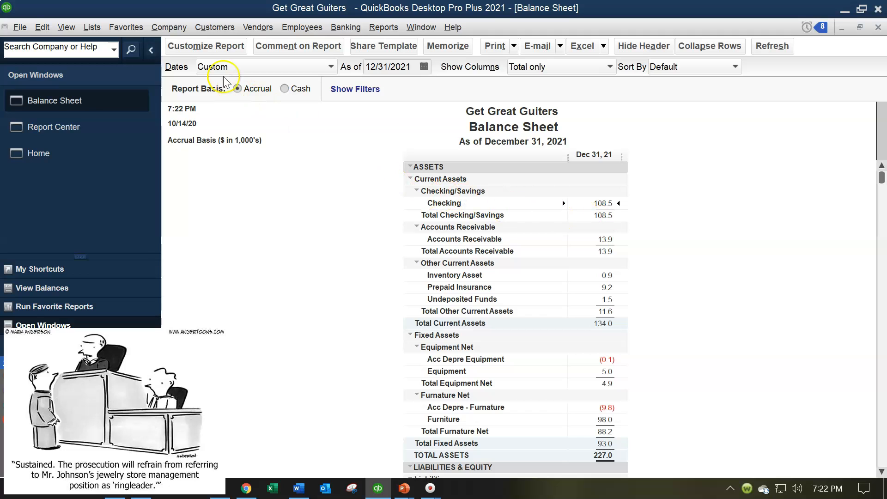
Revert the number formatting to defaults: full amounts with cents and plain negatives.
{"action": "left_click", "coordinate": [205, 46]}
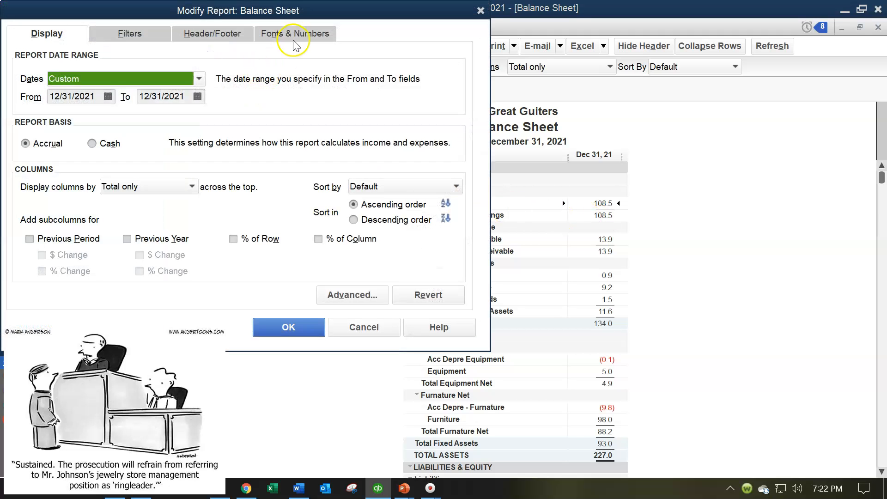
{"action": "left_click", "coordinate": [295, 33]}
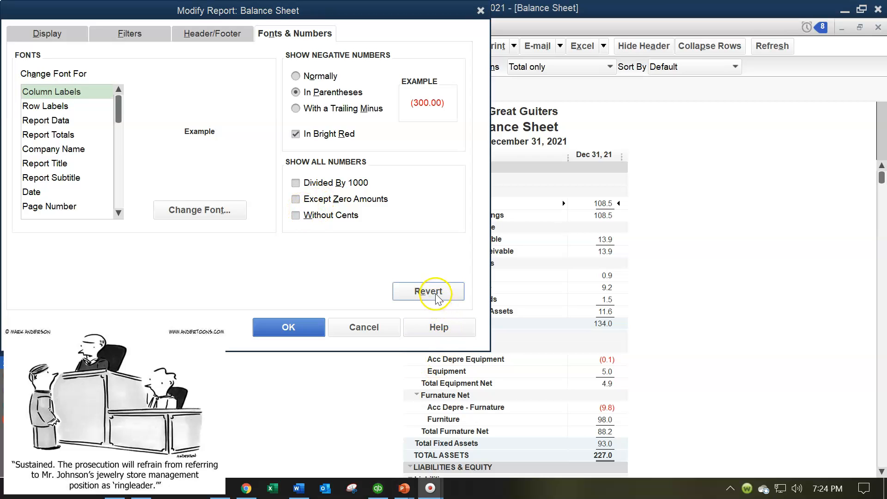
{"action": "left_click", "coordinate": [428, 291]}
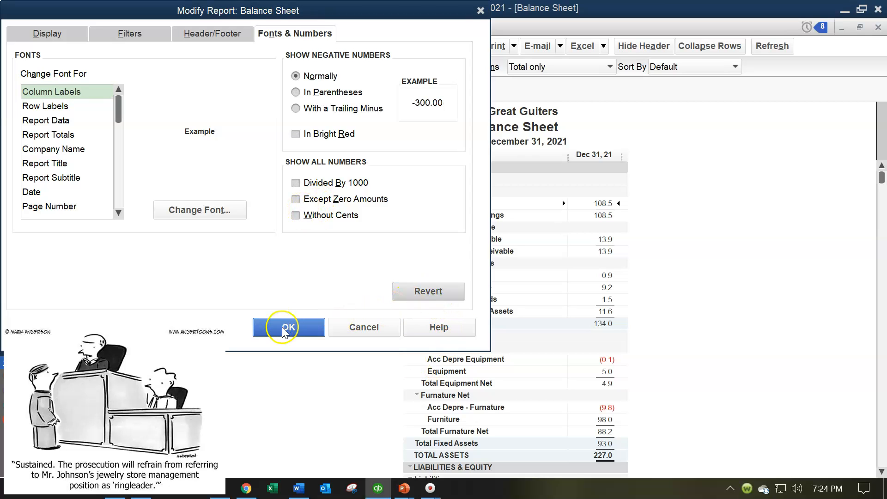
{"action": "left_click", "coordinate": [288, 327]}
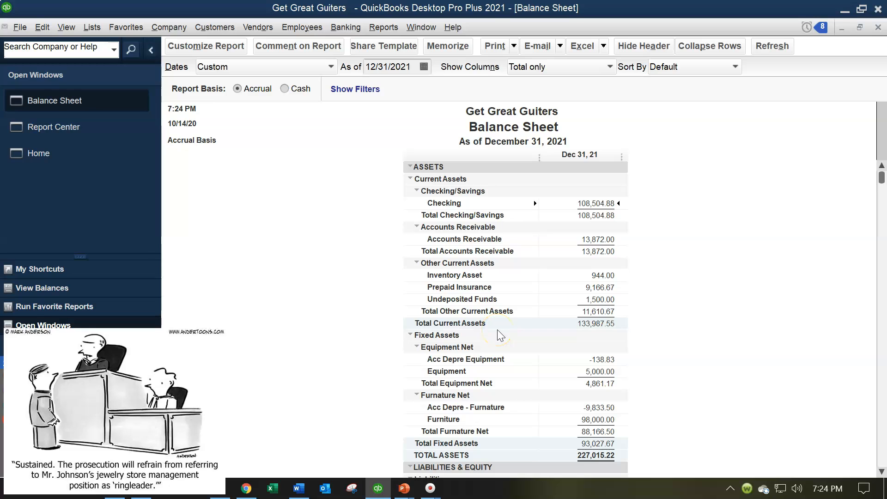
{"action": "mouse_move", "coordinate": [223, 61]}
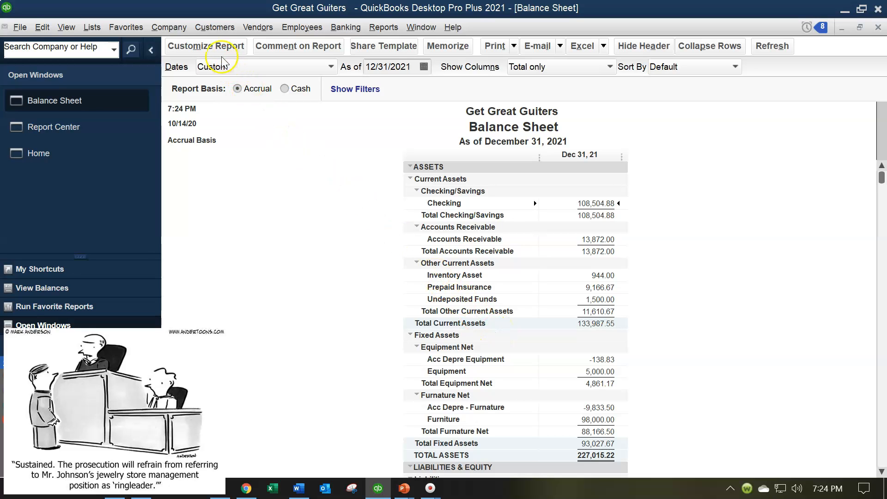
Reopen Modify Report on Fonts & Numbers showing the default number formatting.
{"action": "left_click", "coordinate": [205, 46]}
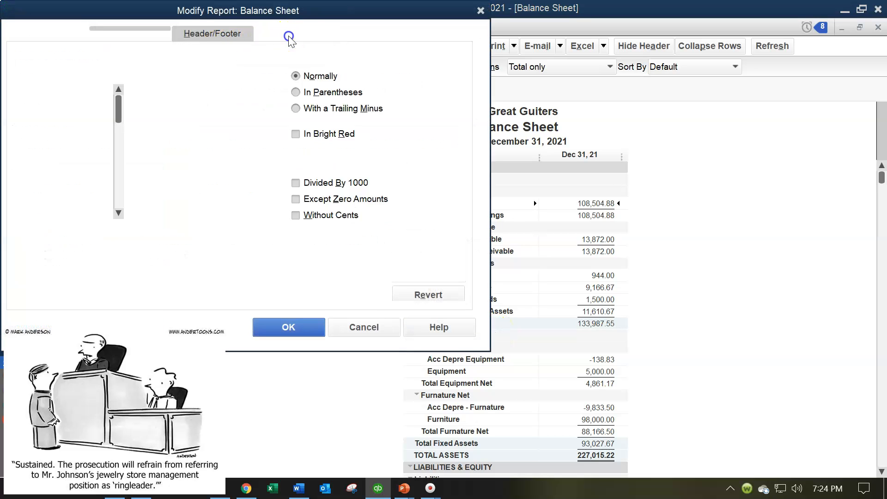
{"action": "left_click", "coordinate": [516, 80]}
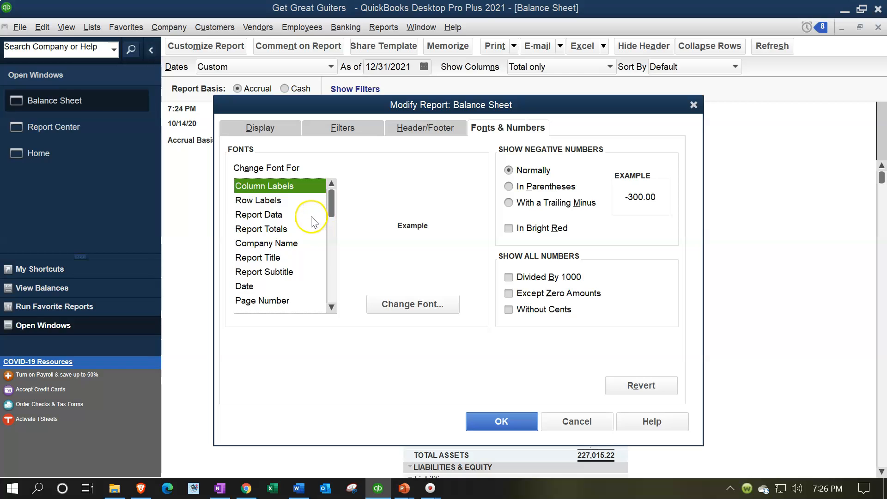
{"action": "mouse_move", "coordinate": [532, 220]}
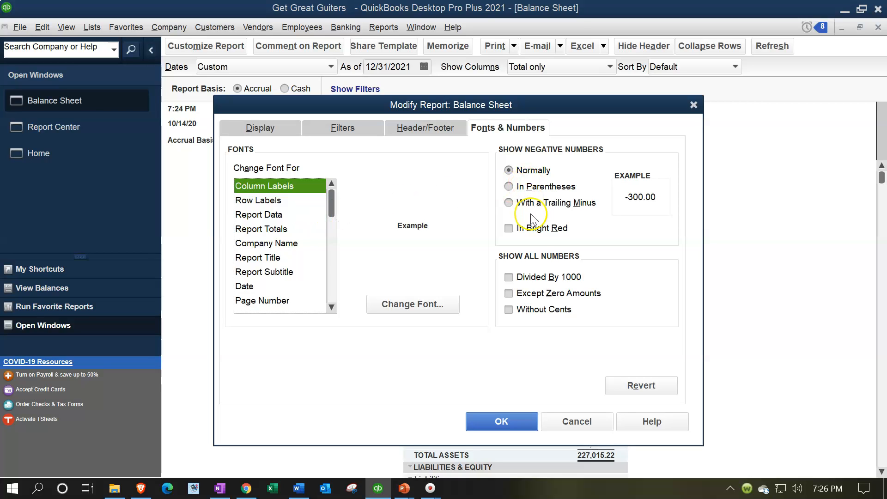
{"action": "mouse_move", "coordinate": [536, 242]}
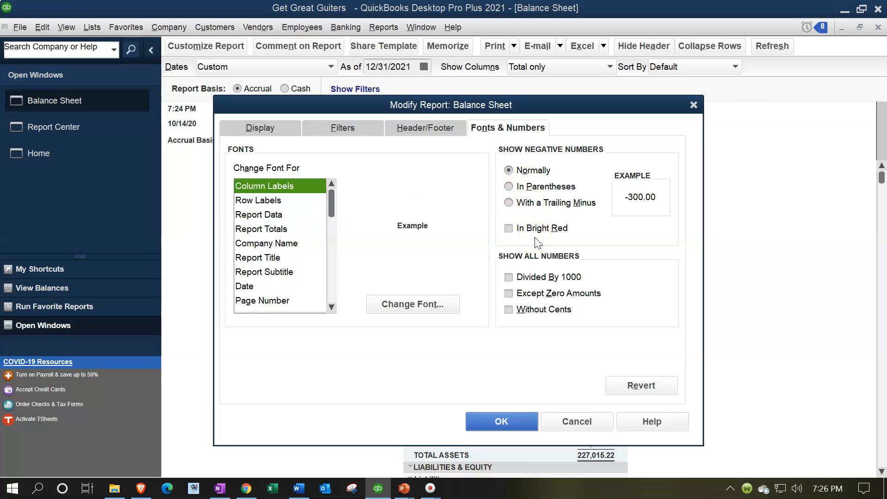
{"action": "mouse_move", "coordinate": [536, 241]}
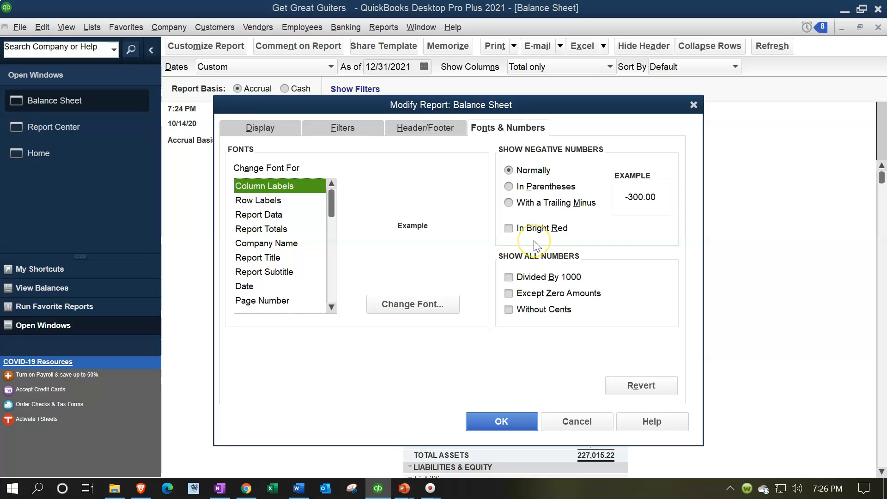
{"action": "mouse_move", "coordinate": [271, 218]}
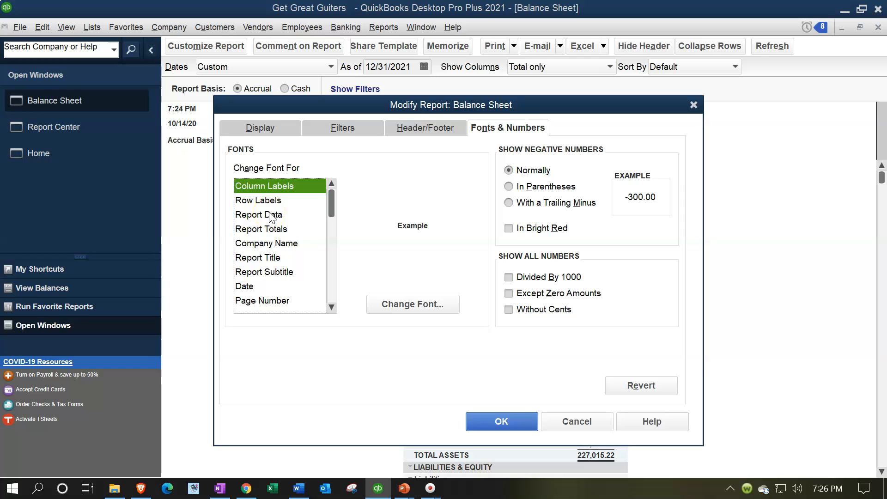
{"action": "mouse_move", "coordinate": [462, 113]}
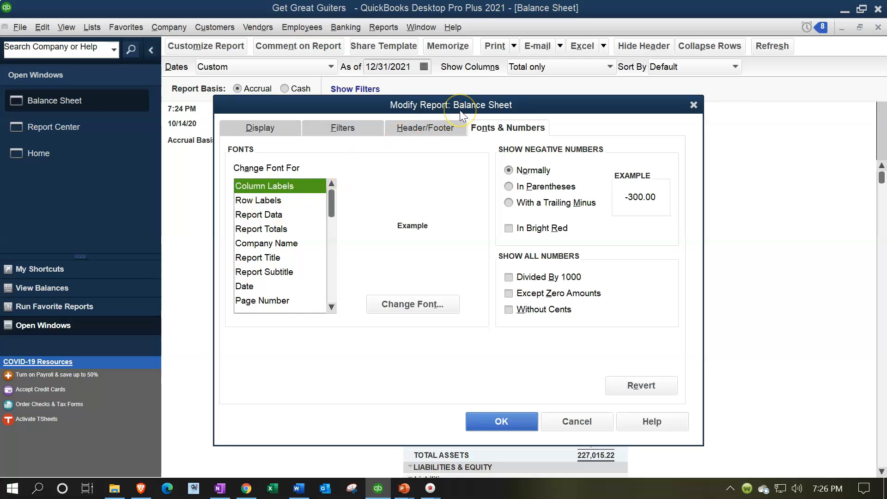
{"action": "mouse_move", "coordinate": [298, 225]}
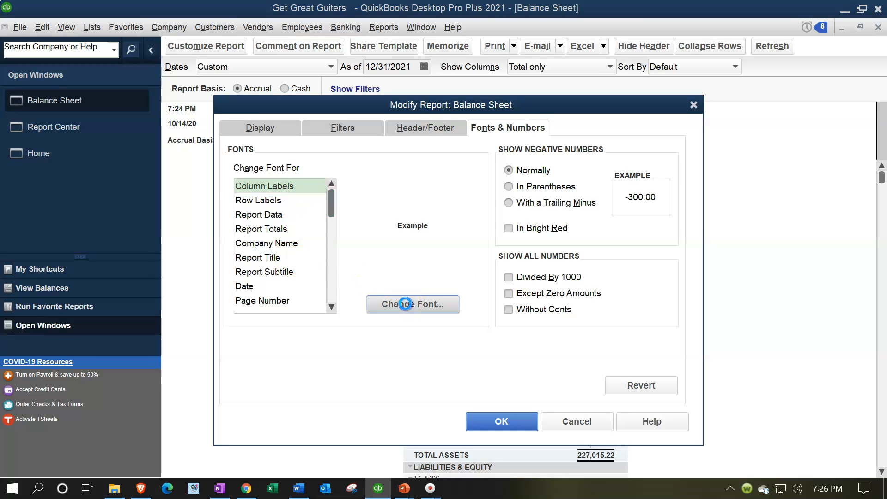
Set Column Labels to lime green Bahnschrift Bold SemiCondensed, size 10.
{"action": "left_click", "coordinate": [412, 303]}
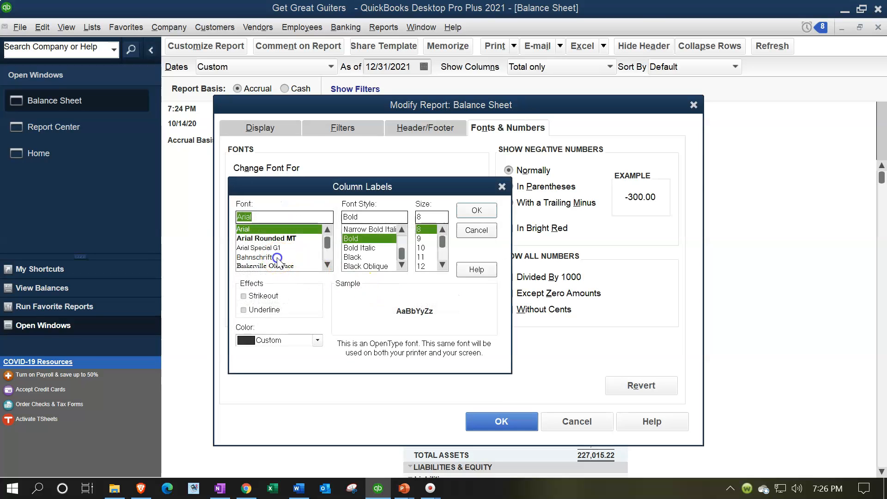
{"action": "left_click", "coordinate": [256, 258]}
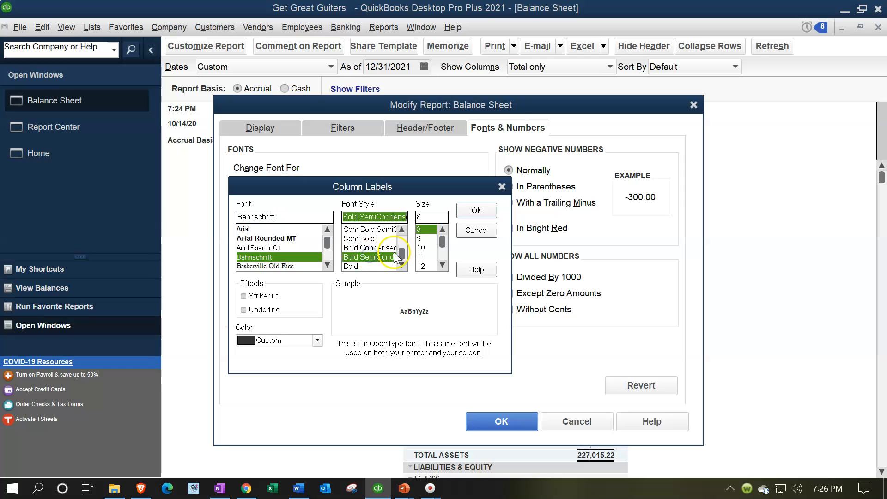
{"action": "left_click", "coordinate": [421, 248]}
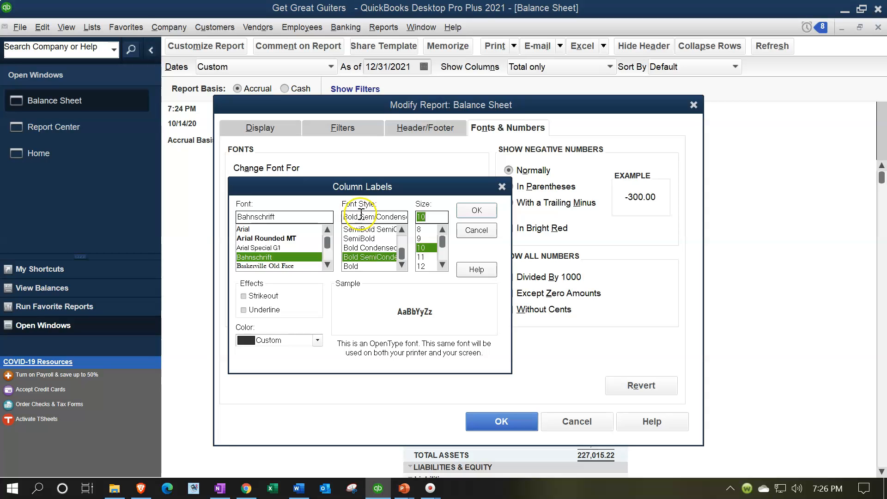
{"action": "mouse_move", "coordinate": [347, 343]}
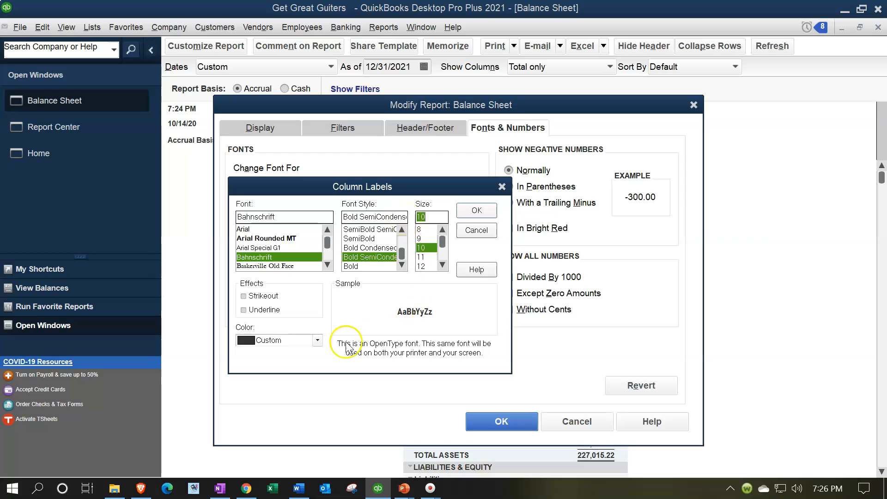
{"action": "left_click", "coordinate": [318, 339]}
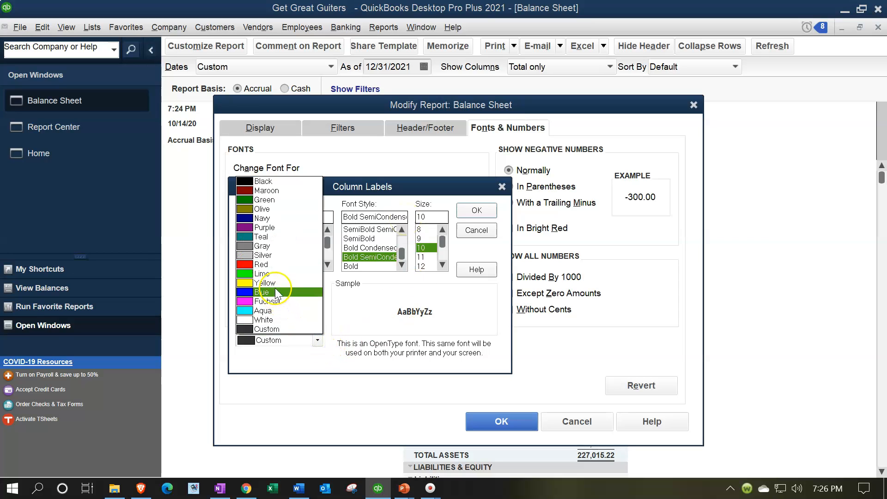
{"action": "left_click", "coordinate": [263, 273]}
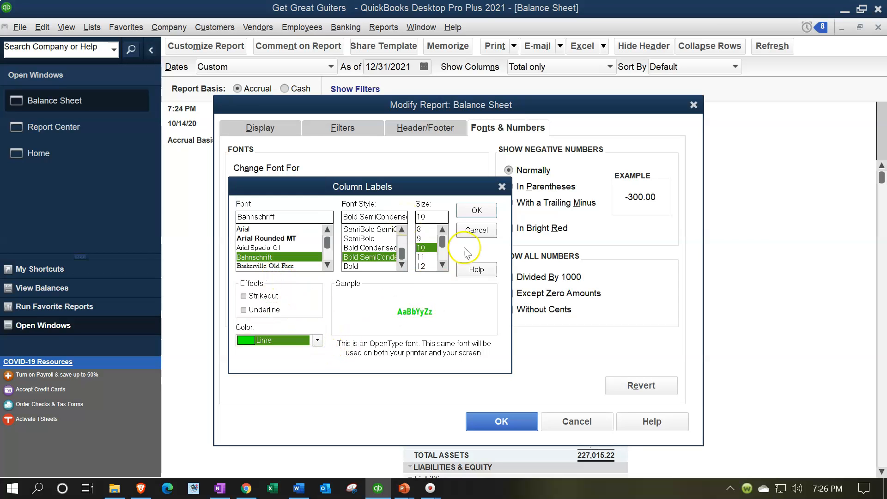
{"action": "left_click", "coordinate": [475, 209]}
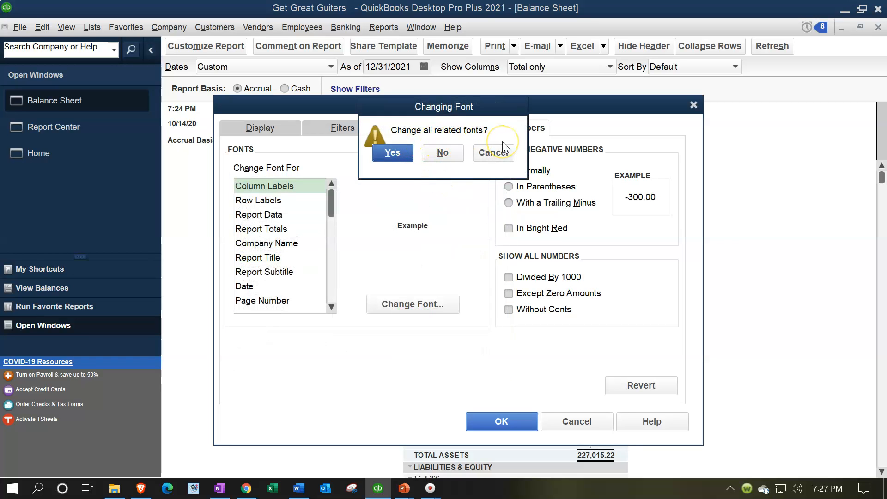
{"action": "mouse_move", "coordinate": [341, 215]}
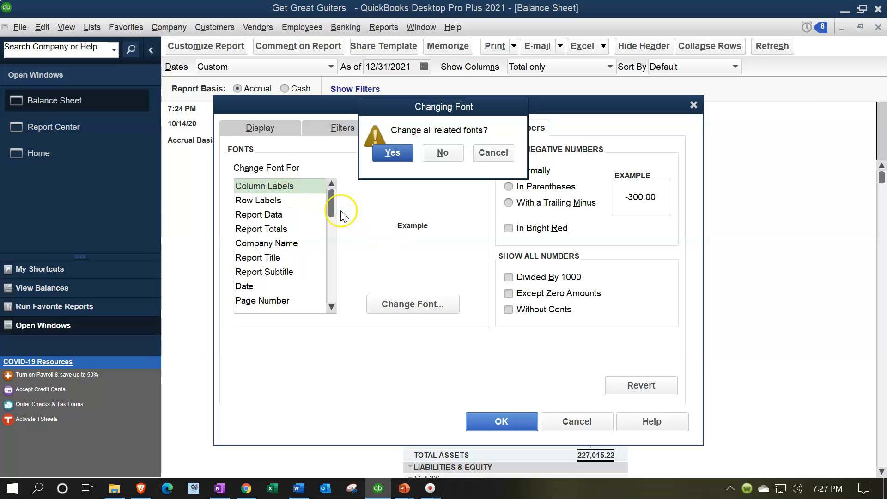
{"action": "mouse_move", "coordinate": [349, 233]}
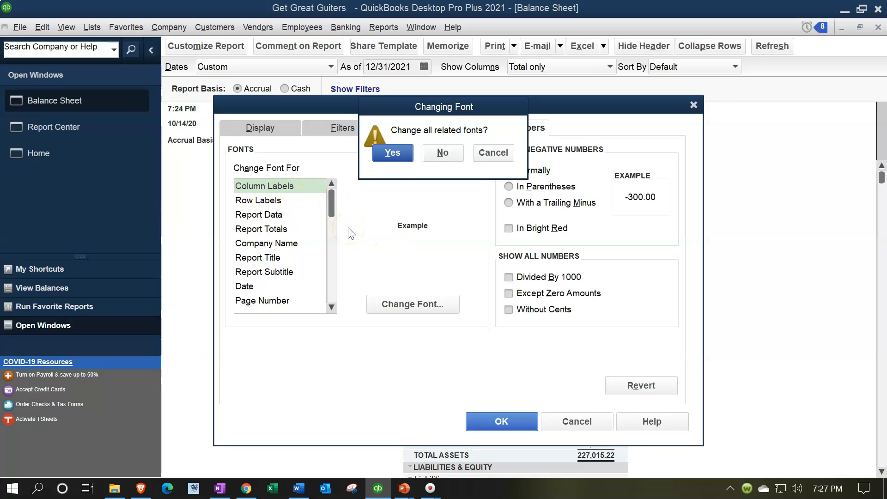
{"action": "mouse_move", "coordinate": [294, 263]}
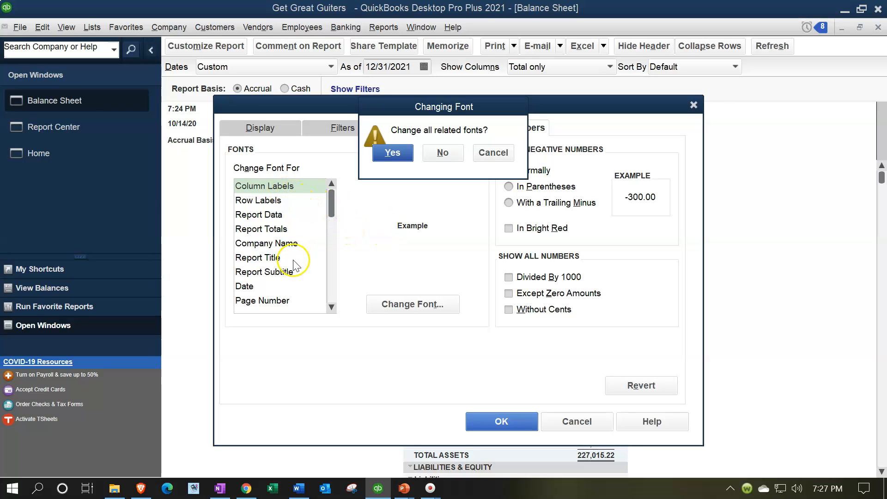
Apply the lime Bahnschrift font to all related report text and review the Balance Sheet.
{"action": "left_click", "coordinate": [392, 152]}
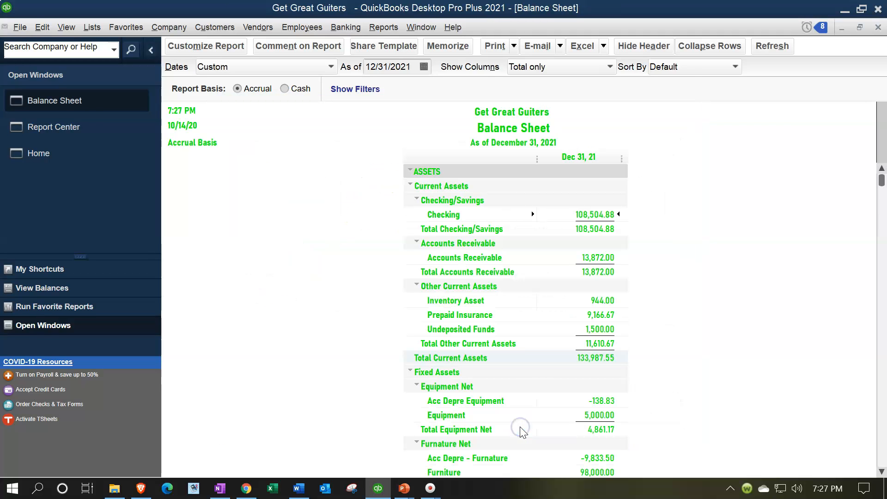
{"action": "scroll", "scroll_direction": "down", "scroll_amount": 3}
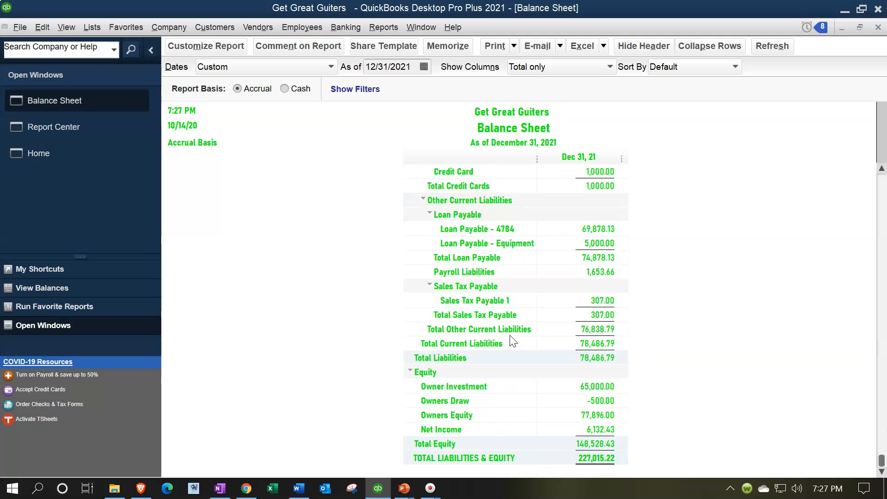
{"action": "scroll", "scroll_direction": "up", "scroll_amount": 3}
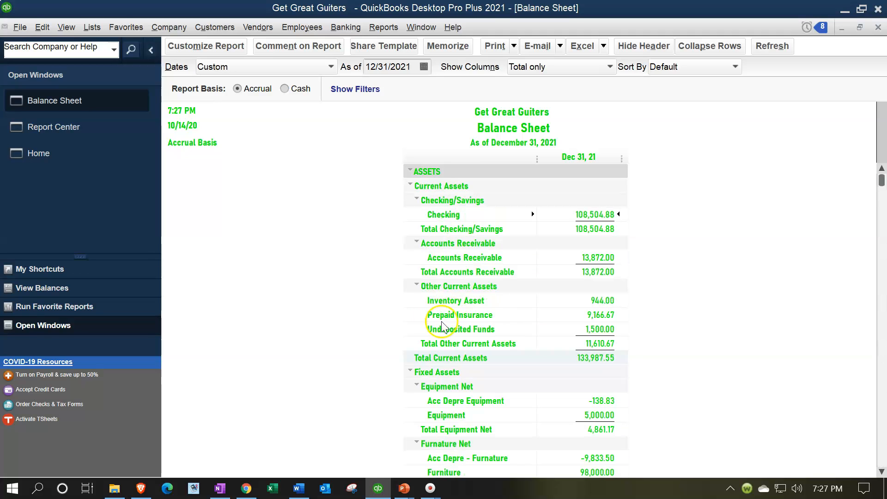
{"action": "mouse_move", "coordinate": [206, 46]}
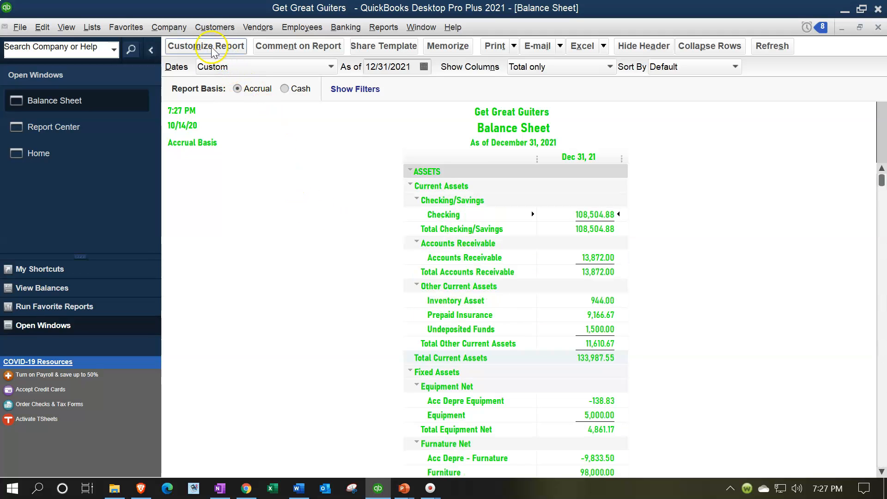
Close the Modify Report settings and return to the full Balance Sheet.
{"action": "left_click", "coordinate": [205, 46]}
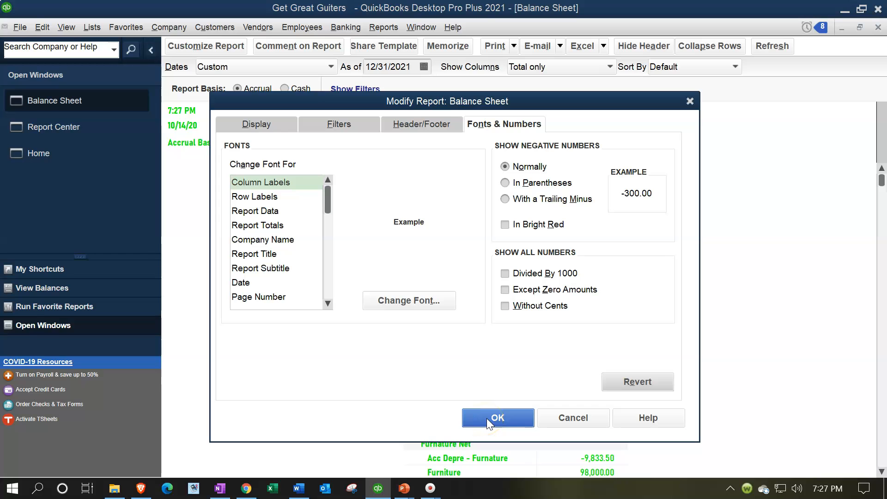
{"action": "left_click", "coordinate": [497, 417]}
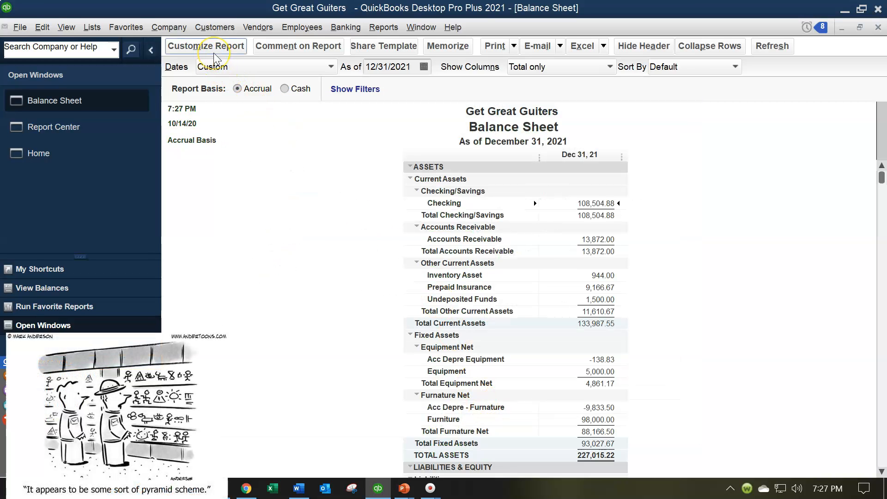
In Modify Report's Fonts & Numbers, select Company Name as the text to restyle.
{"action": "left_click", "coordinate": [205, 46]}
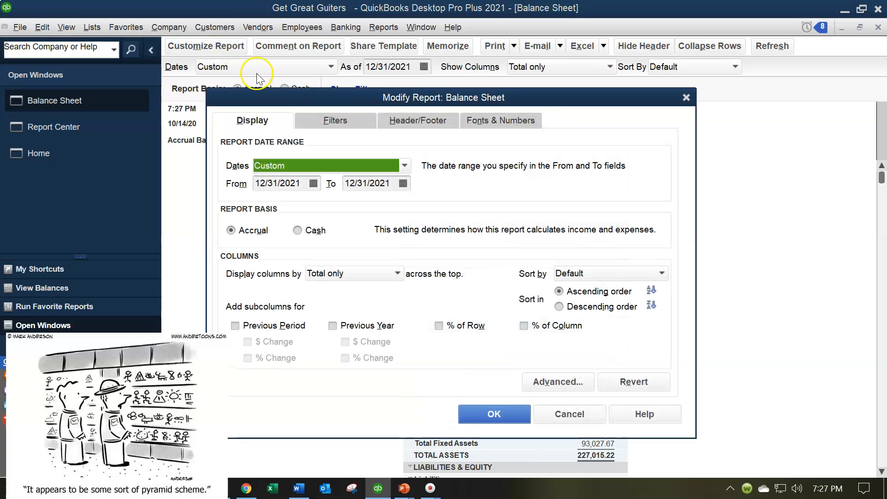
{"action": "left_click", "coordinate": [499, 120]}
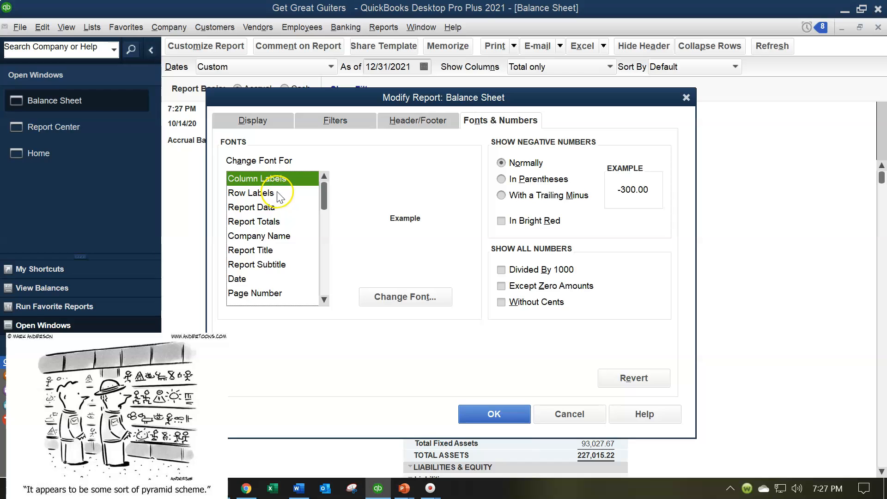
{"action": "mouse_move", "coordinate": [294, 195]}
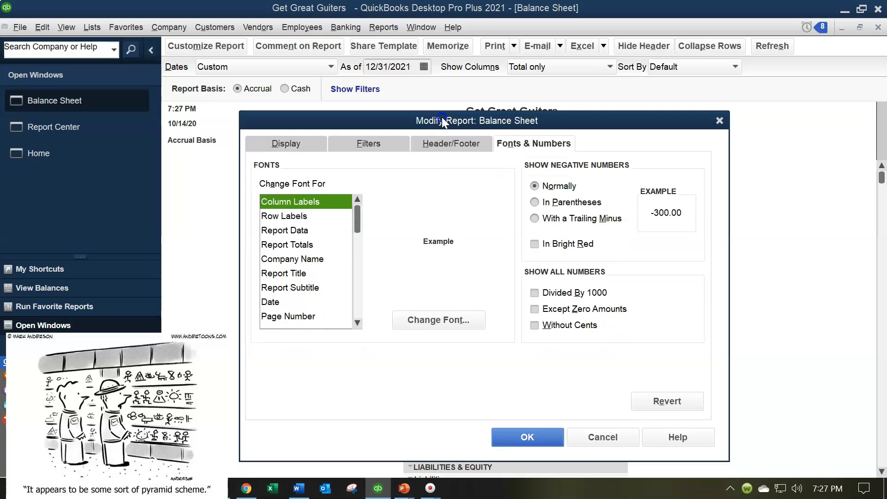
{"action": "left_click", "coordinate": [284, 215]}
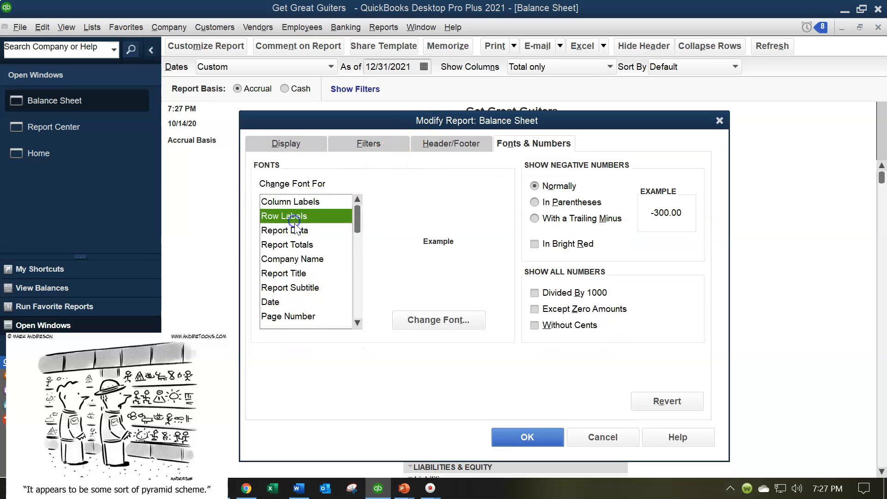
{"action": "left_click", "coordinate": [286, 244]}
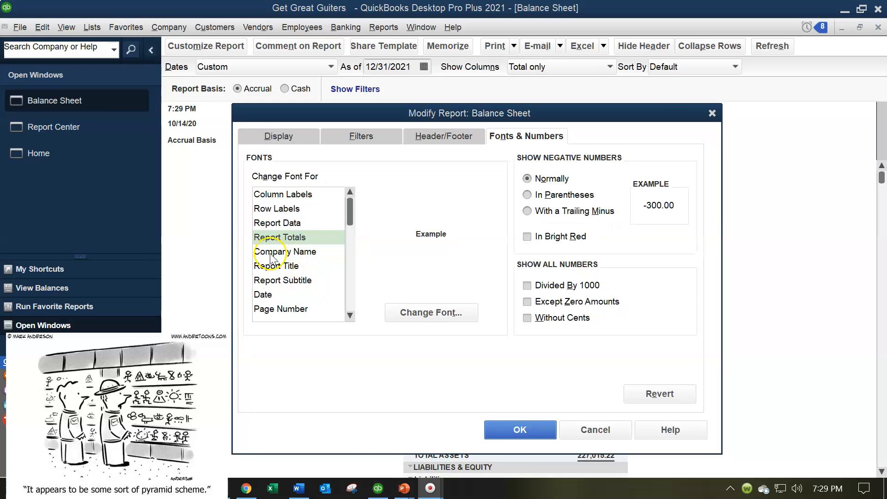
{"action": "left_click", "coordinate": [285, 251]}
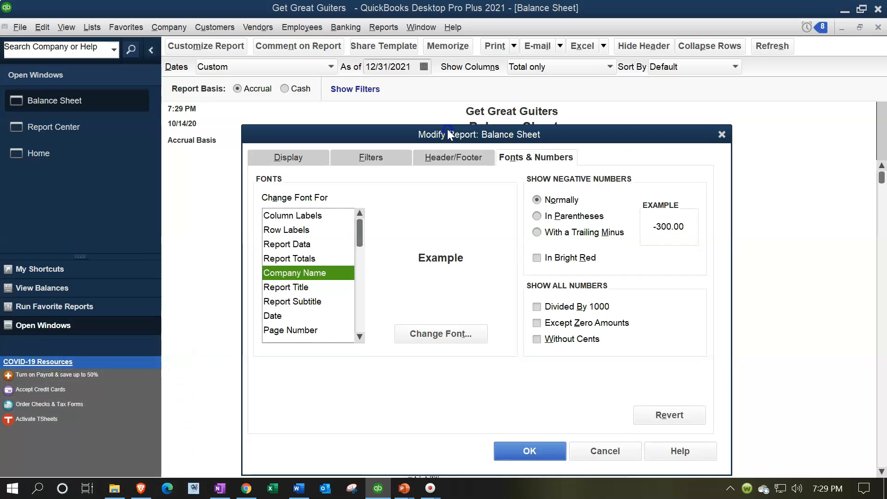
{"action": "mouse_move", "coordinate": [456, 316]}
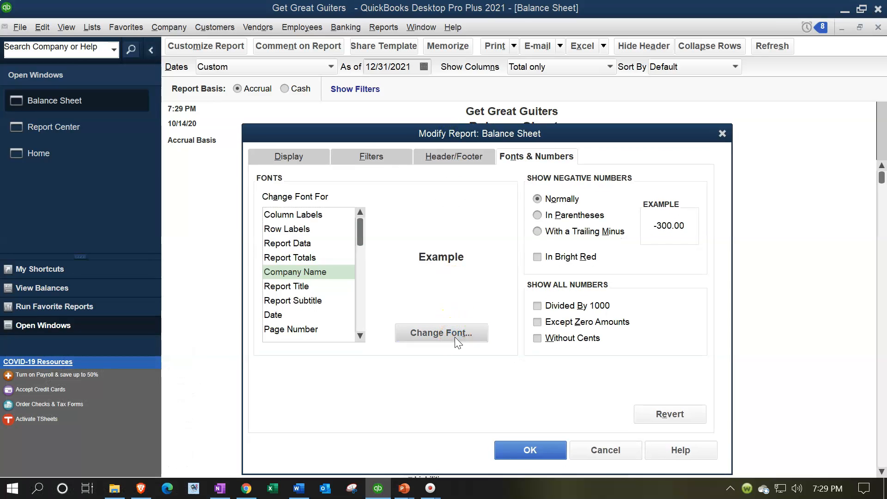
Make the company name red, underlined Arial Rounded MT Bold Oblique size 20, leaving related fonts unchanged.
{"action": "left_click", "coordinate": [442, 332]}
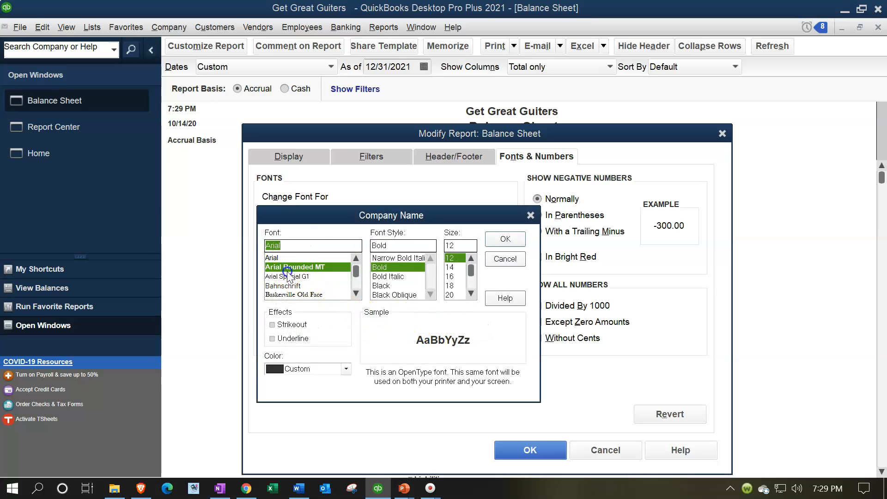
{"action": "left_click", "coordinate": [392, 267]}
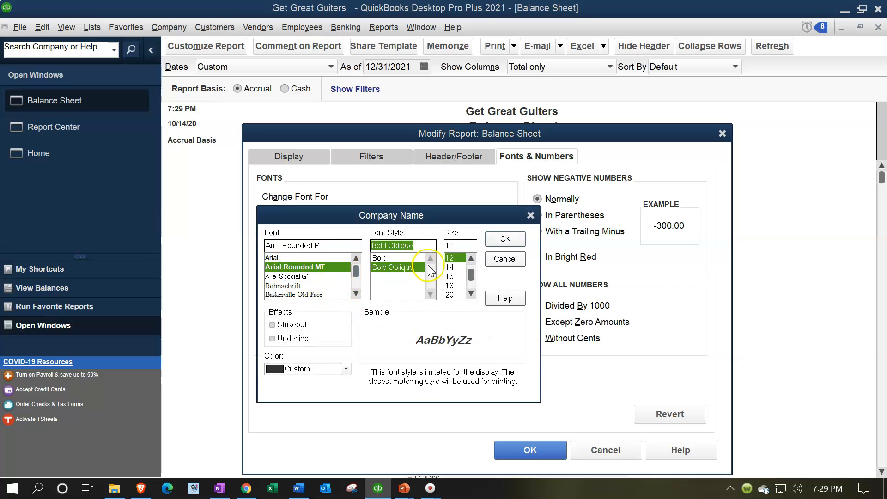
{"action": "left_click", "coordinate": [470, 296]}
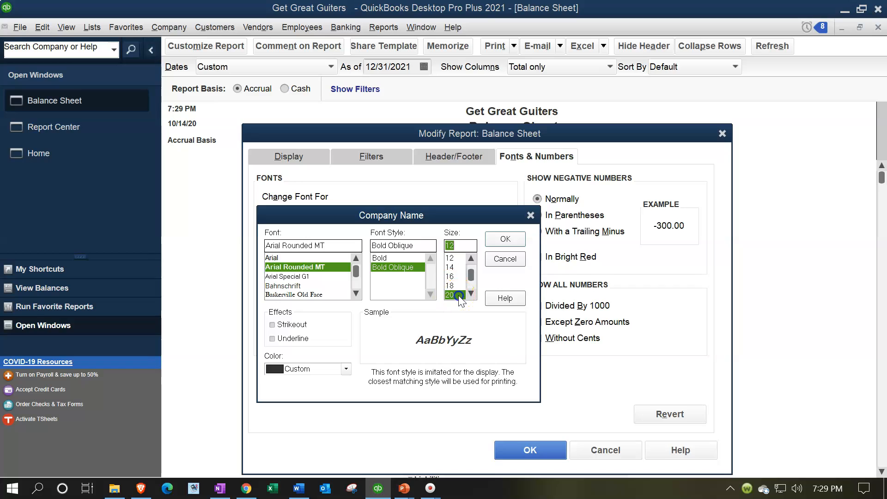
{"action": "left_click", "coordinate": [450, 295]}
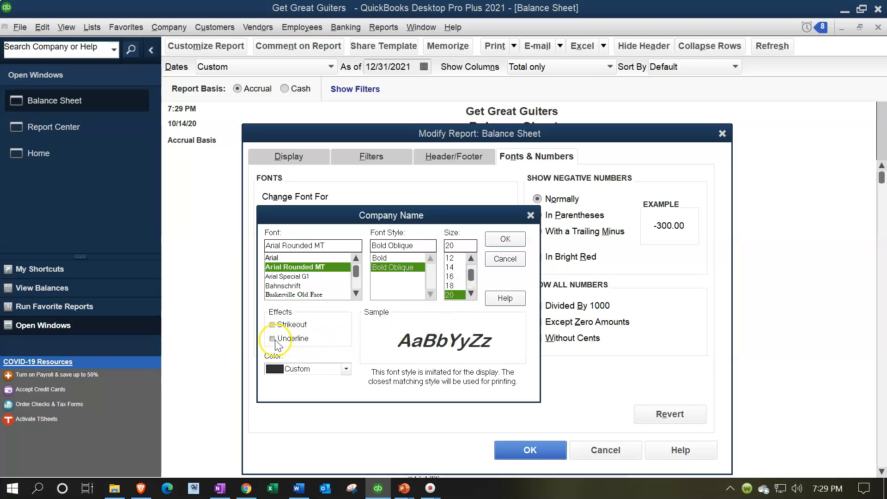
{"action": "left_click", "coordinate": [272, 338]}
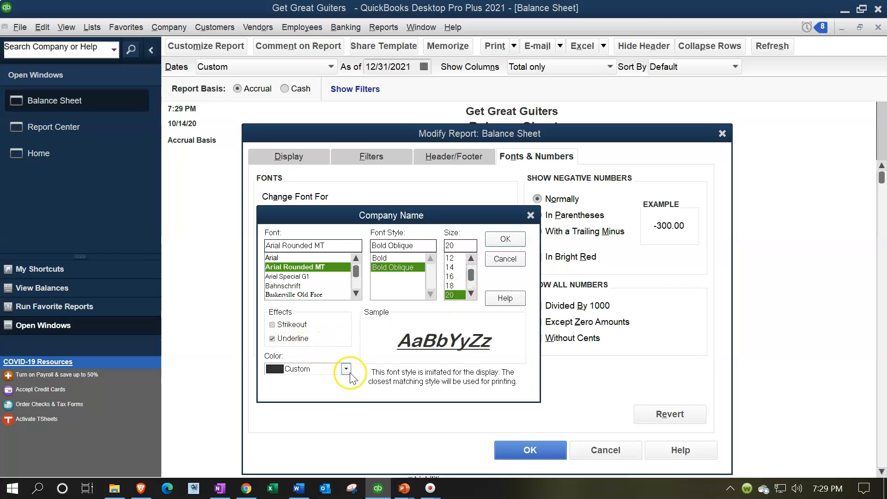
{"action": "left_click", "coordinate": [346, 368]}
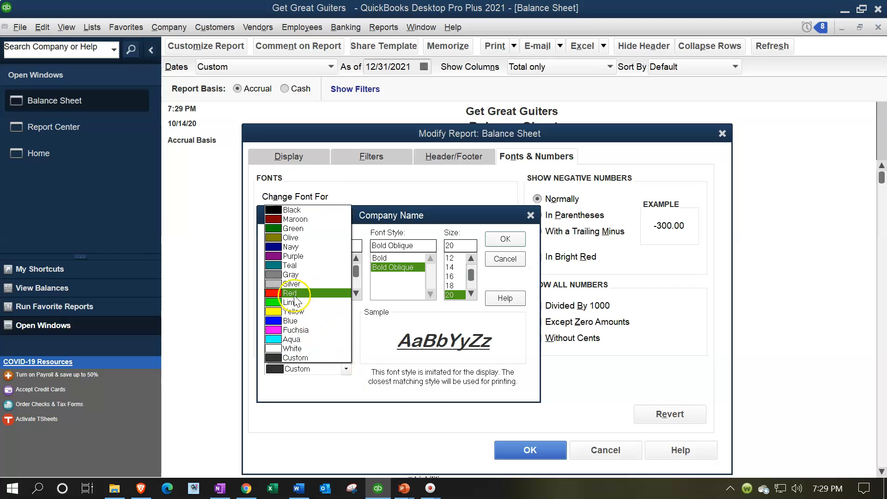
{"action": "left_click", "coordinate": [290, 293]}
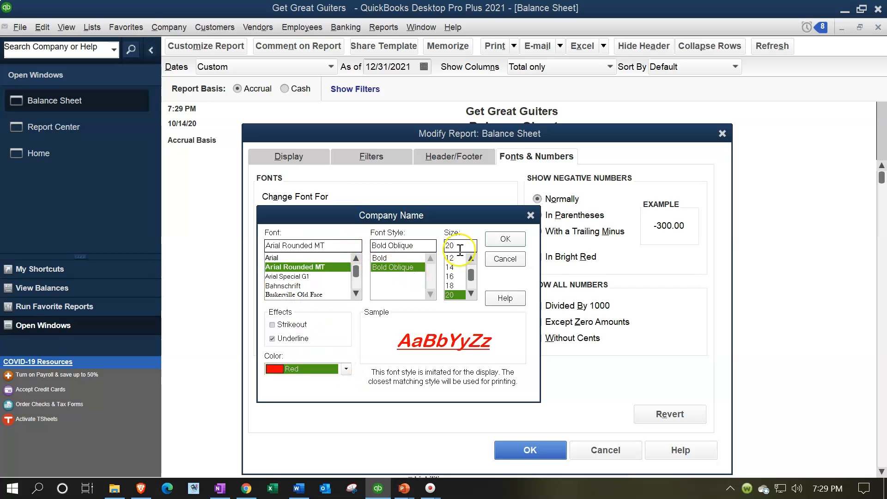
{"action": "left_click", "coordinate": [502, 238]}
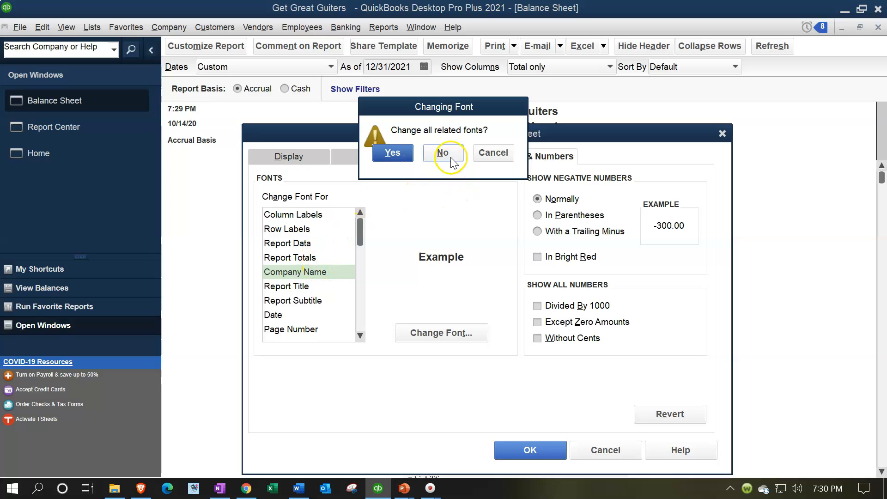
{"action": "left_click", "coordinate": [441, 153]}
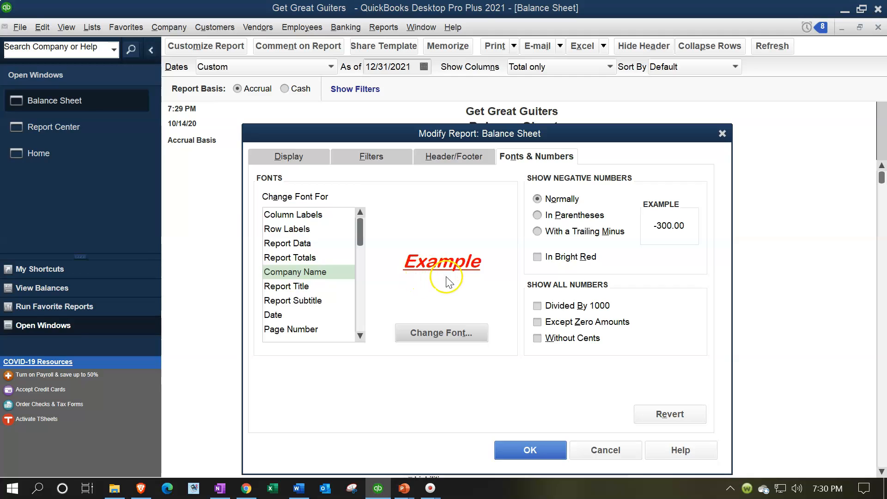
Apply the settings so Get Great Guiters shows in large red underlined italic bold type.
{"action": "left_click", "coordinate": [529, 450]}
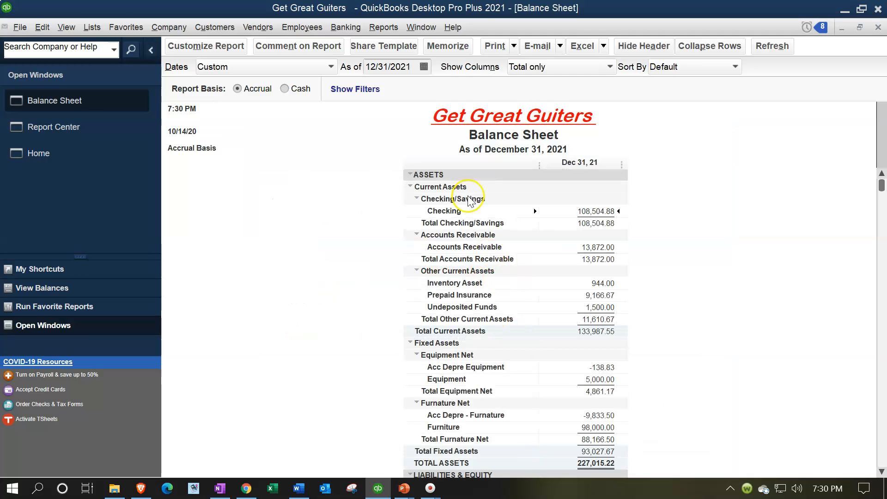
{"action": "mouse_move", "coordinate": [567, 150]}
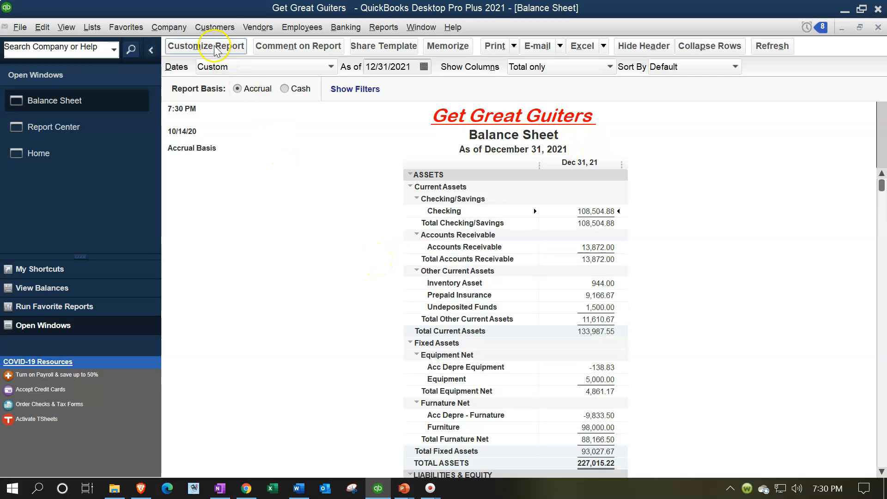
{"action": "mouse_move", "coordinate": [377, 176]}
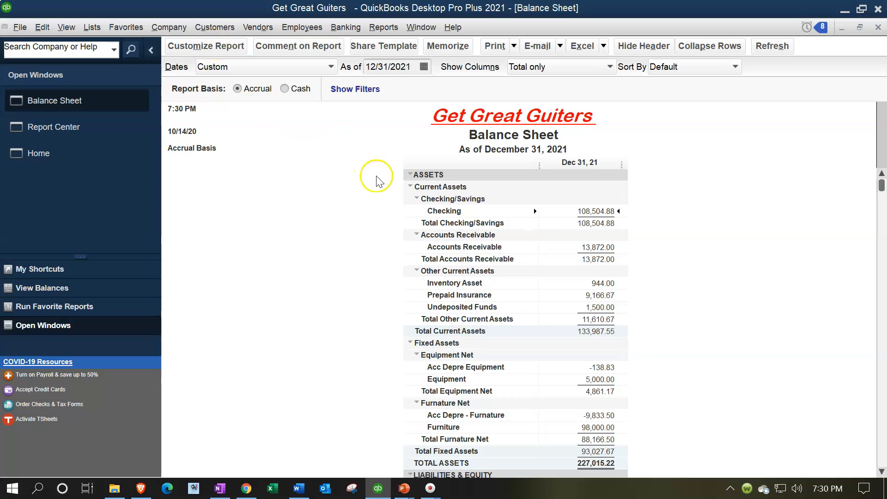
Select Report Totals and switch its font to Arial Rounded MT Bold.
{"action": "left_click", "coordinate": [205, 46]}
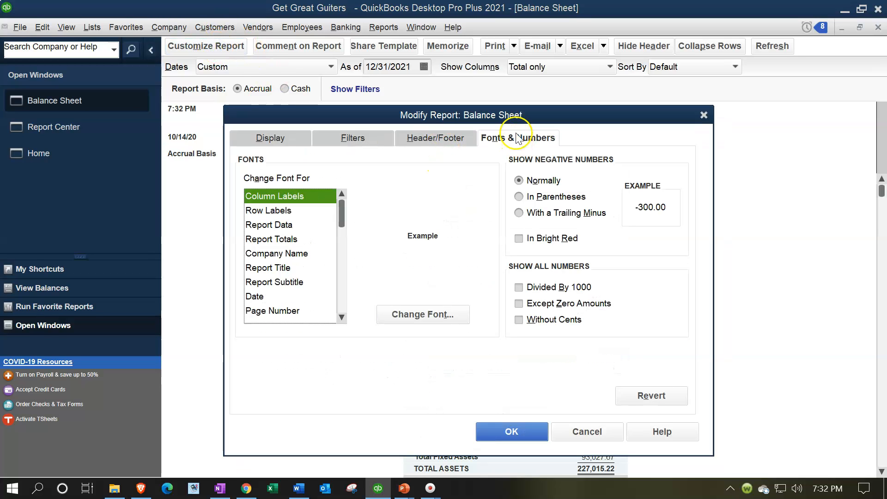
{"action": "left_click", "coordinate": [272, 238]}
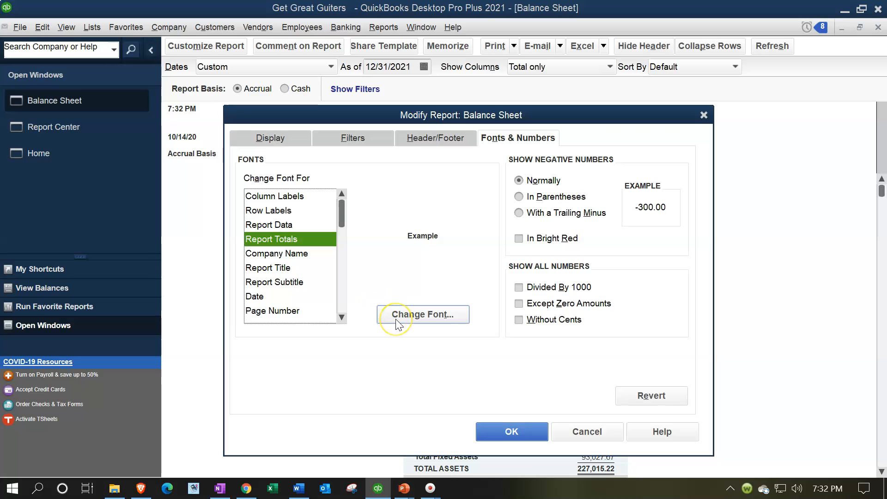
{"action": "left_click", "coordinate": [422, 314]}
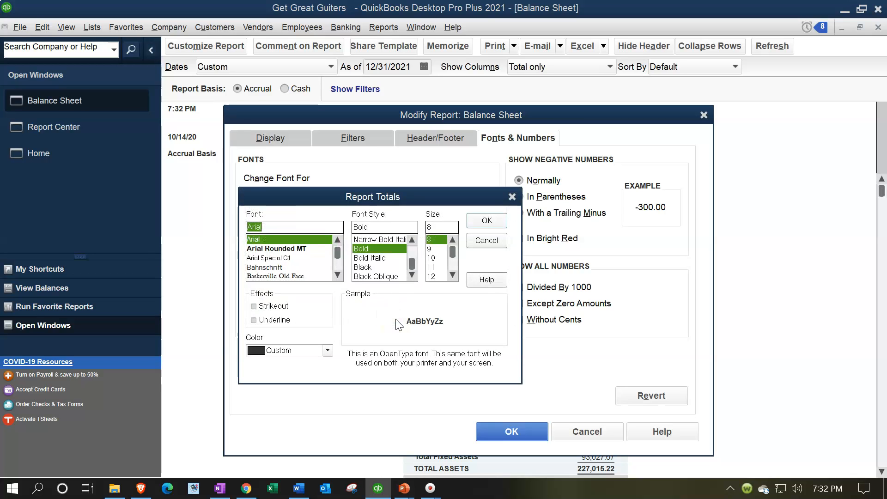
{"action": "left_click", "coordinate": [278, 257]}
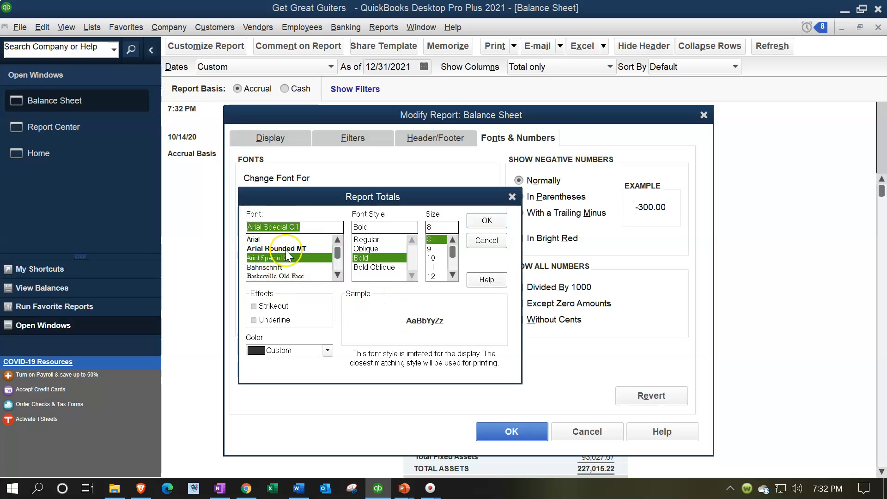
{"action": "left_click", "coordinate": [276, 249]}
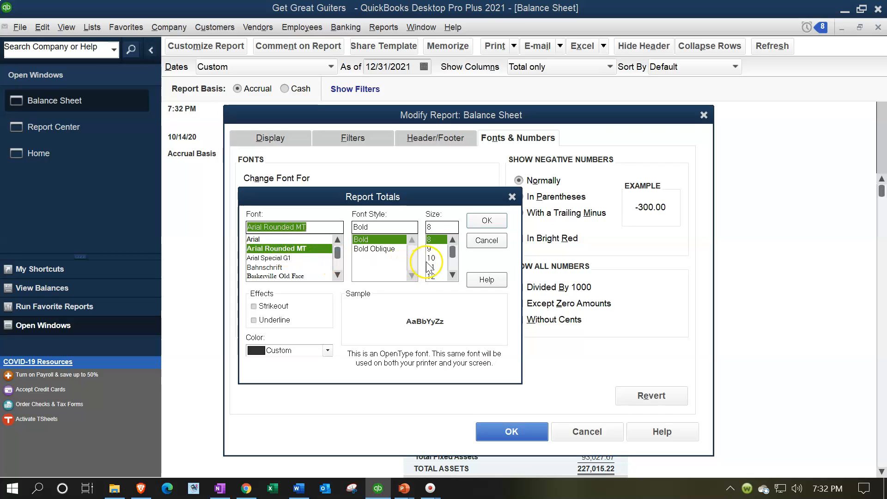
Set the totals to size 11 in blue, changing only Report Totals, not related fonts.
{"action": "left_click", "coordinate": [432, 266]}
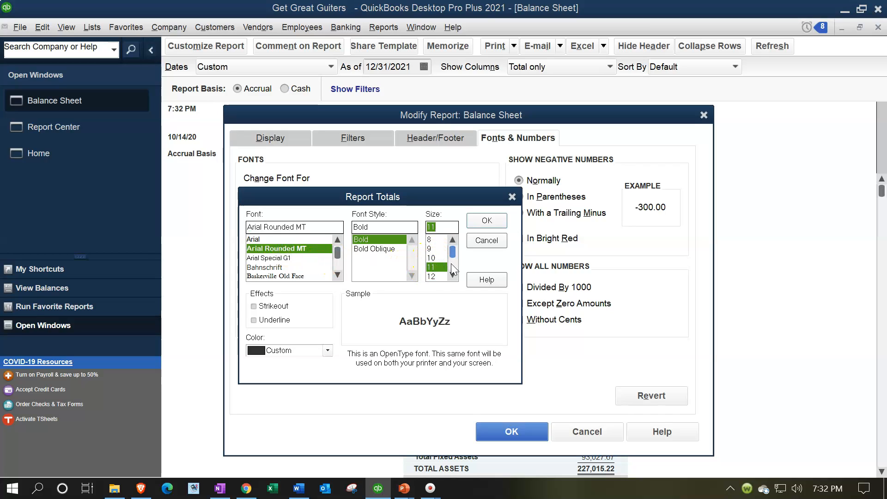
{"action": "left_click", "coordinate": [327, 349]}
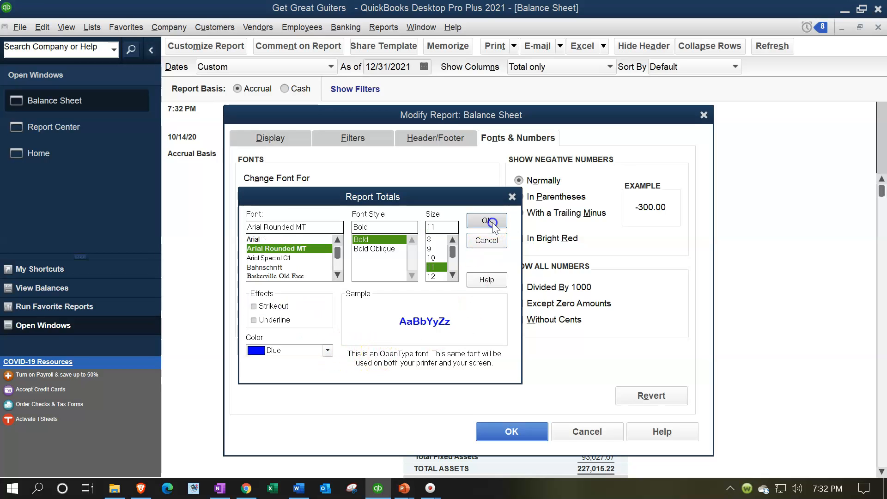
{"action": "left_click", "coordinate": [487, 220]}
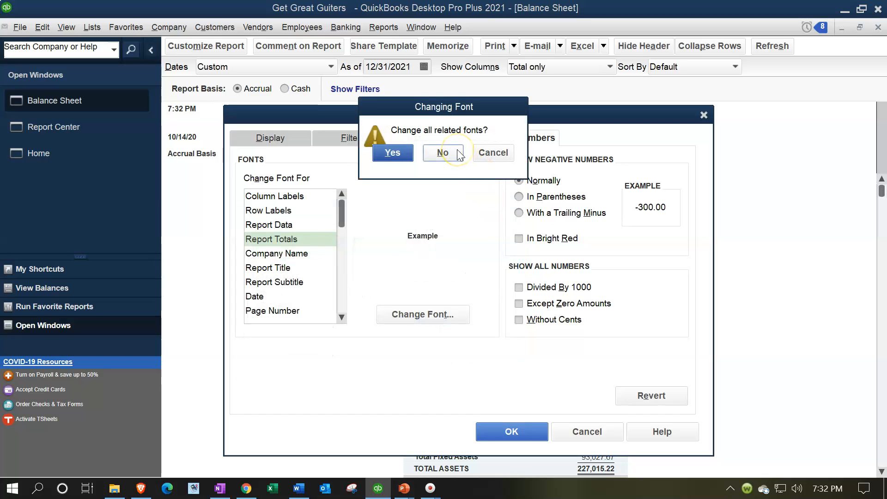
{"action": "left_click", "coordinate": [443, 153]}
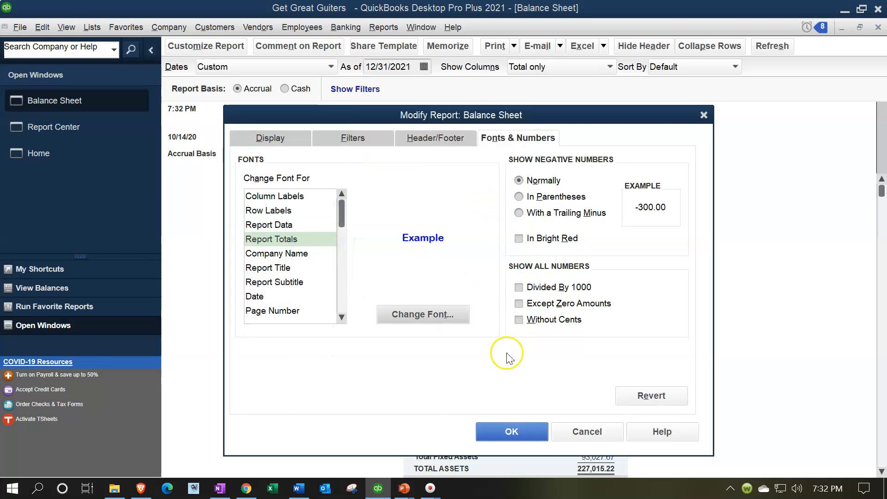
Apply the changes and check TOTAL ASSETS and TOTAL LIABILITIES & EQUITY appear in blue bold.
{"action": "left_click", "coordinate": [511, 431]}
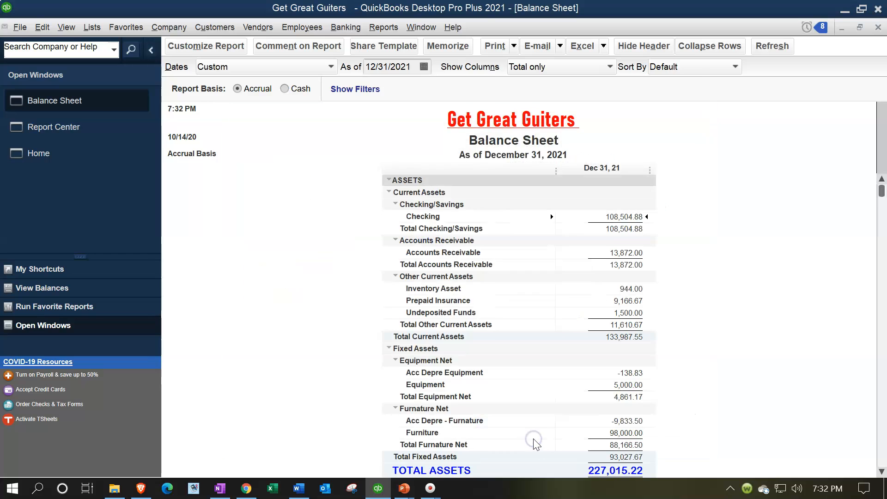
{"action": "scroll", "scroll_direction": "down", "scroll_amount": 3}
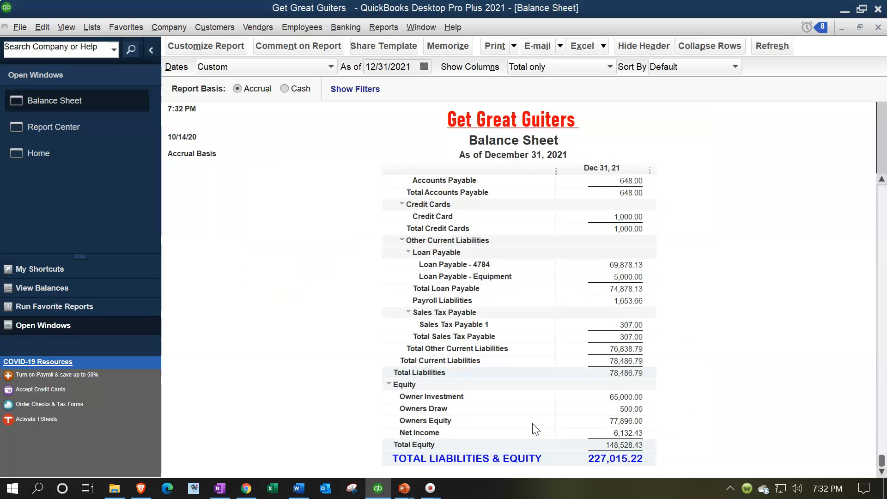
{"action": "scroll", "scroll_direction": "up", "scroll_amount": 3}
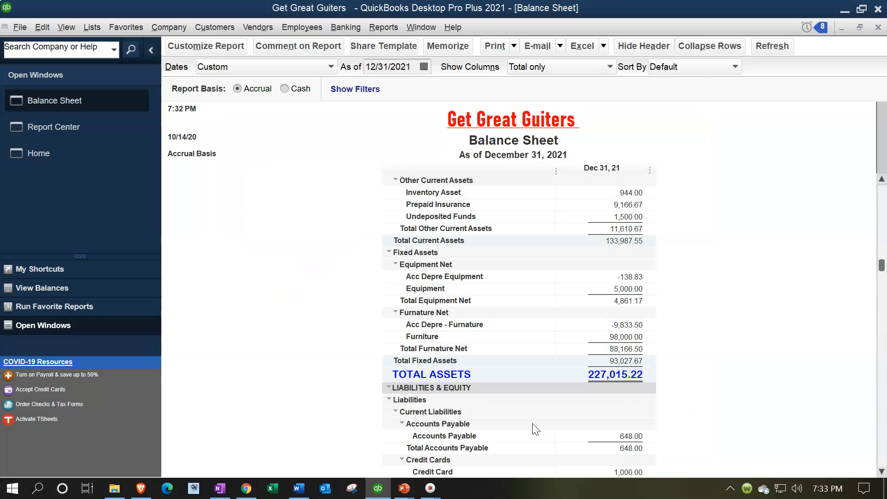
{"action": "scroll", "scroll_direction": "up", "scroll_amount": 3}
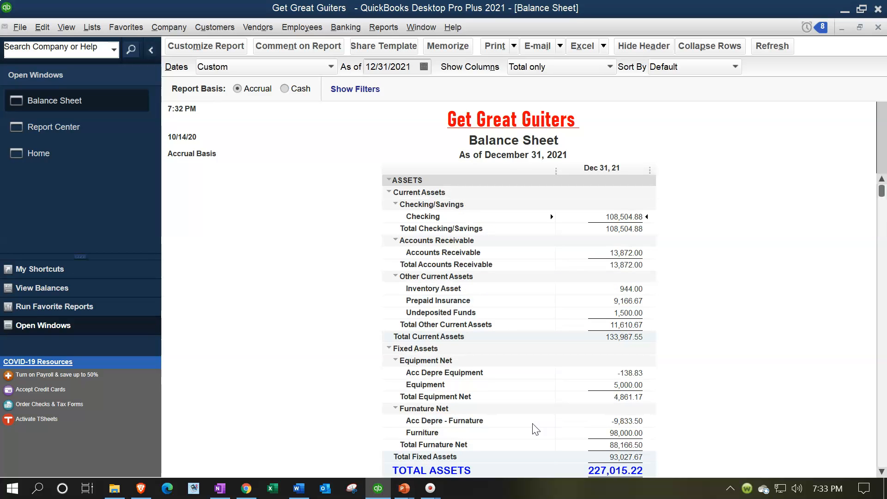
{"action": "scroll", "scroll_direction": "down", "scroll_amount": 3}
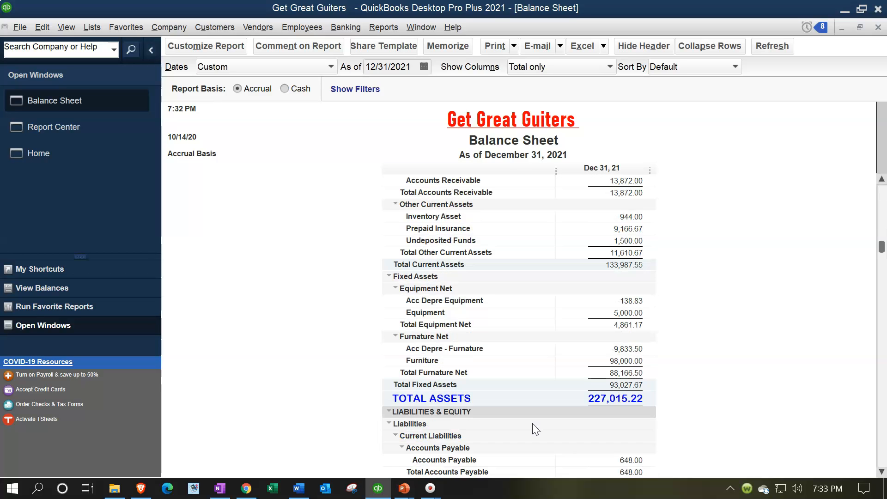
{"action": "mouse_move", "coordinate": [301, 318]}
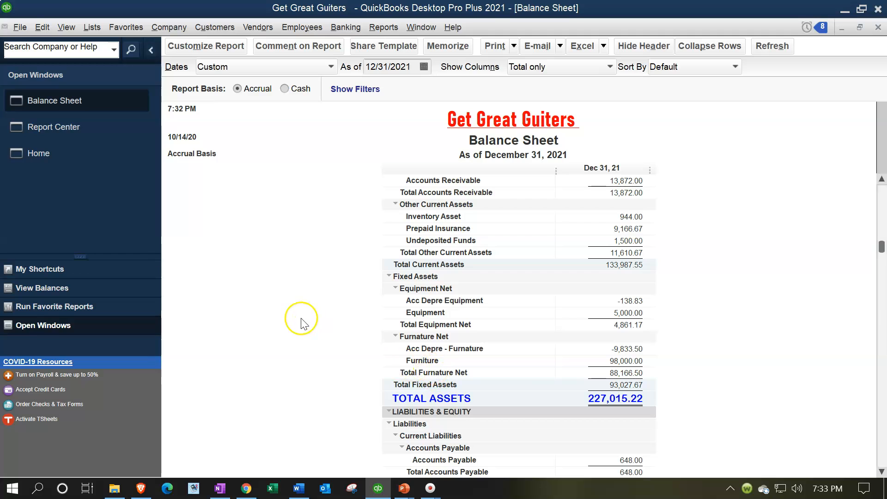
{"action": "scroll", "scroll_direction": "up", "scroll_amount": 3}
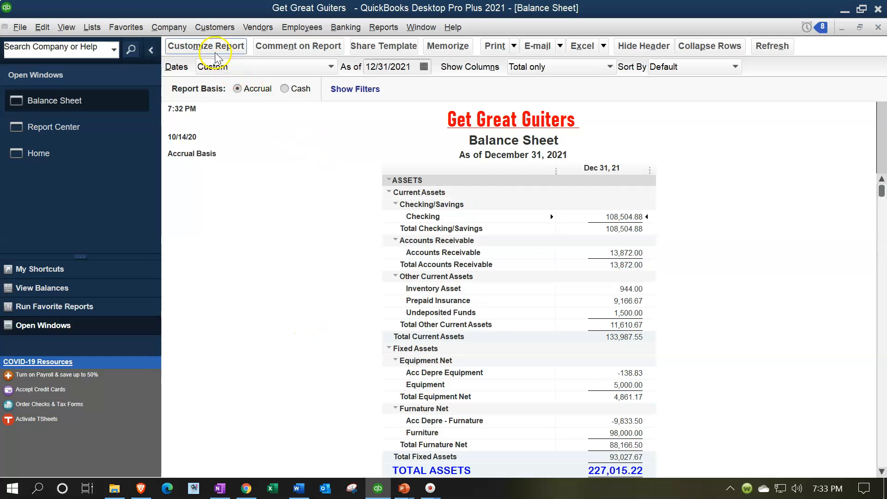
In Fonts & Numbers, select Report Subtitle as the text to restyle.
{"action": "left_click", "coordinate": [205, 46]}
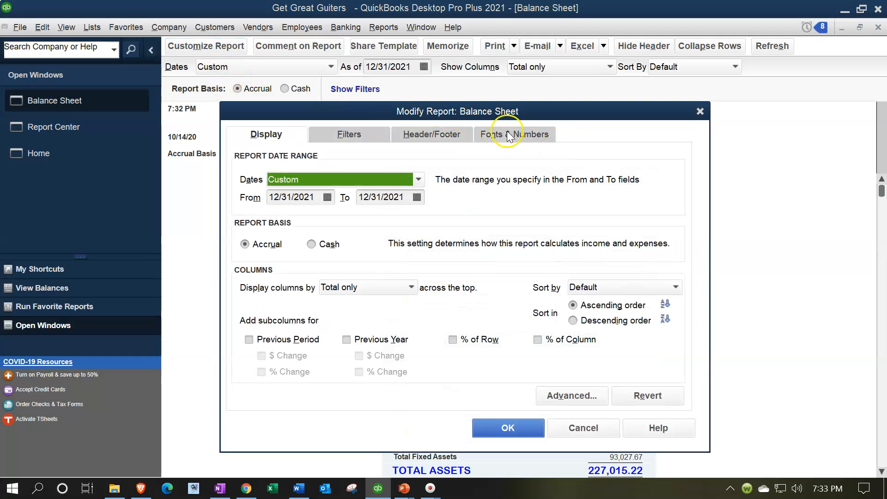
{"action": "left_click", "coordinate": [514, 134]}
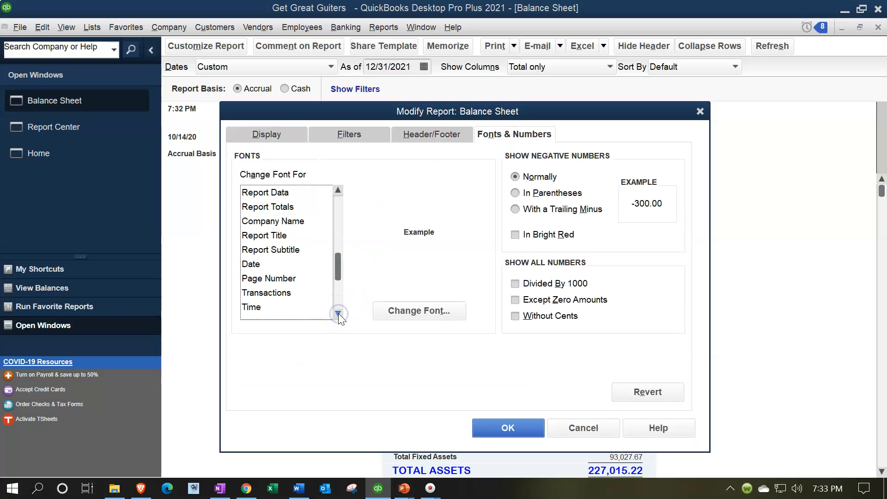
{"action": "left_click", "coordinate": [338, 314]}
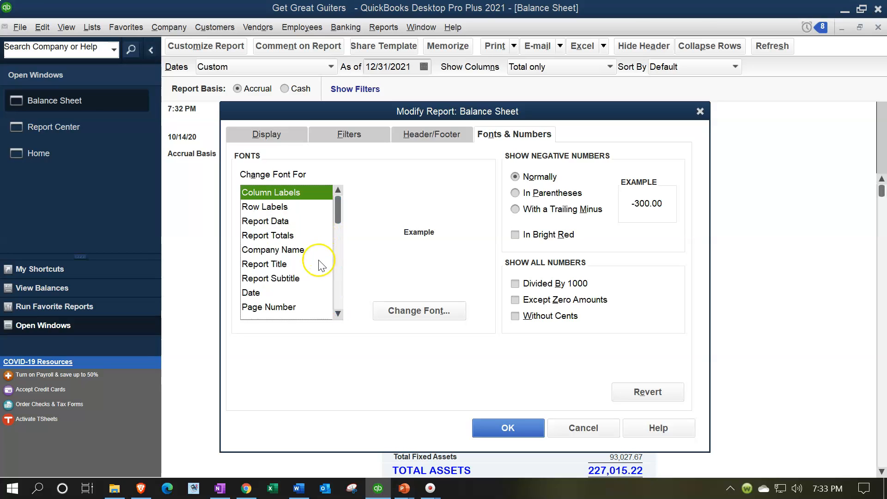
{"action": "left_click", "coordinate": [271, 278]}
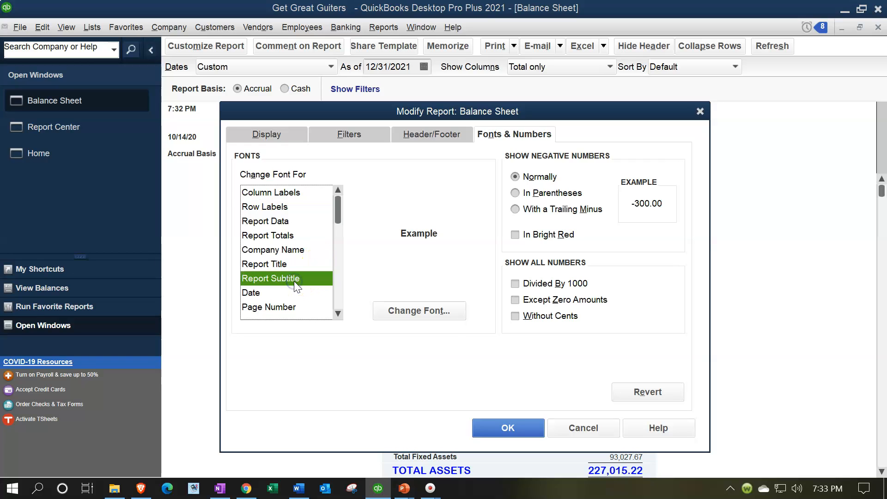
{"action": "left_click", "coordinate": [419, 310]}
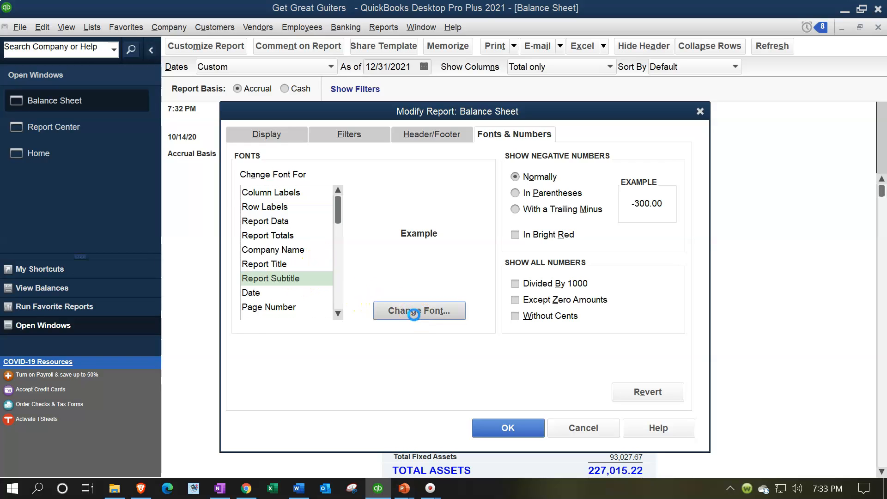
Set the subtitle to green Arial Special G1 Bold at size 14.
{"action": "left_click", "coordinate": [419, 311]}
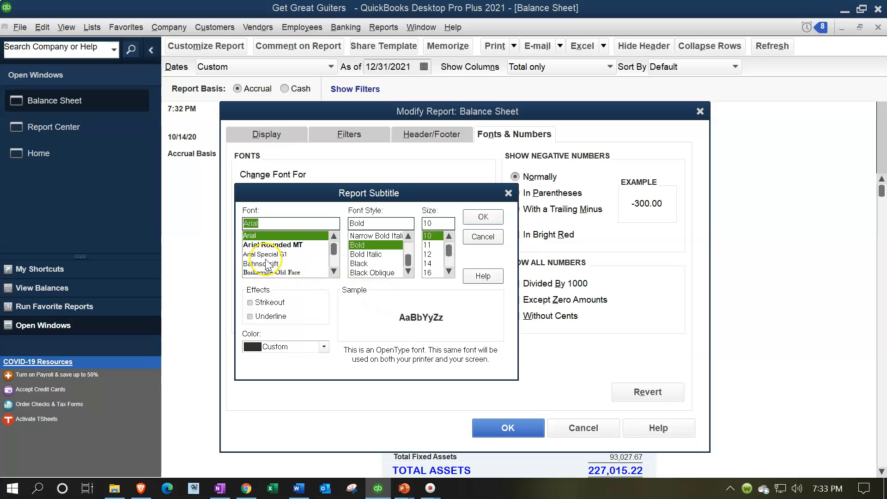
{"action": "left_click", "coordinate": [266, 254]}
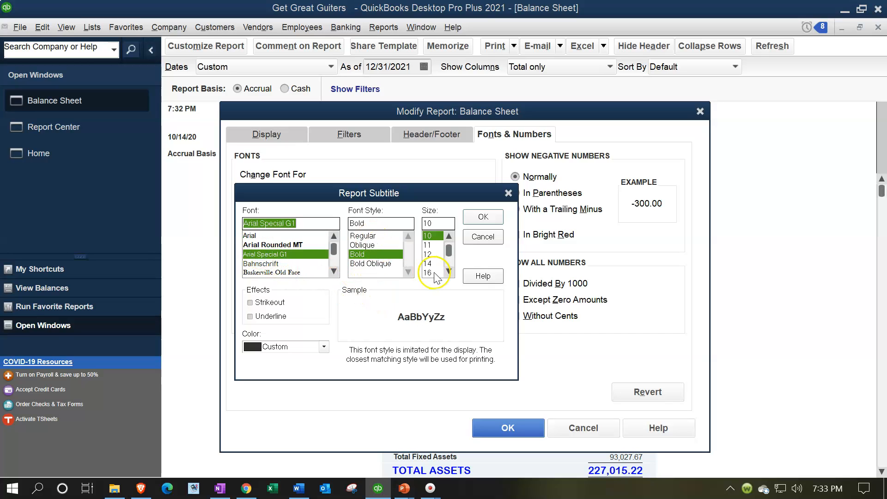
{"action": "left_click", "coordinate": [324, 346]}
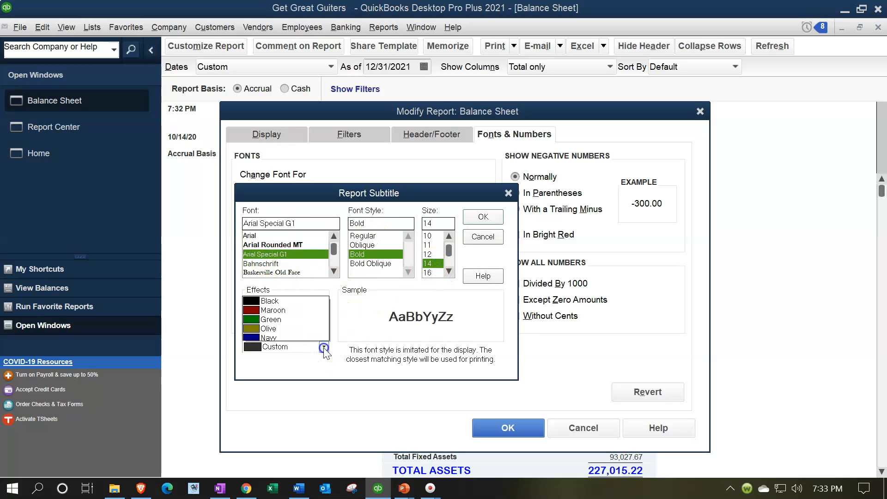
{"action": "left_click", "coordinate": [324, 346]}
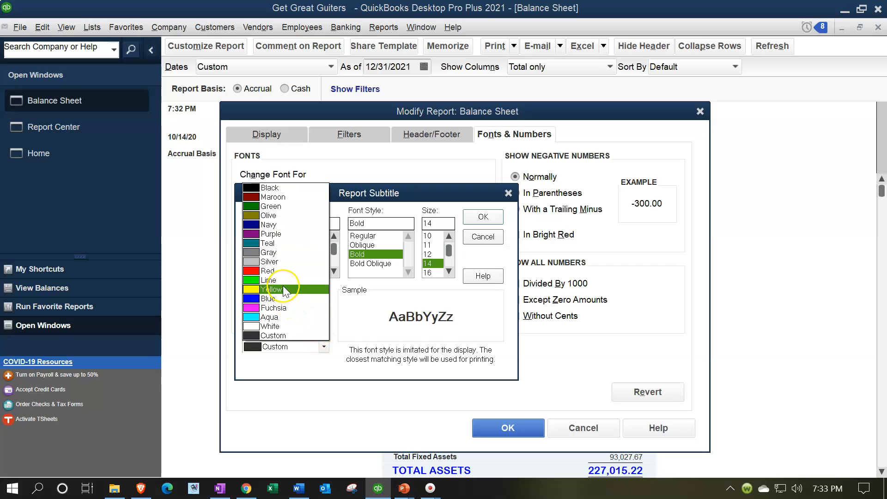
{"action": "left_click", "coordinate": [271, 206]}
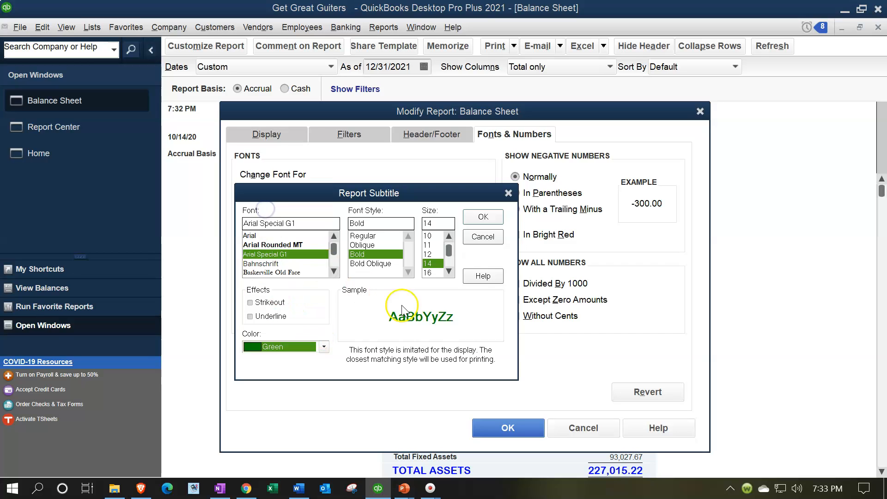
{"action": "left_click", "coordinate": [482, 216]}
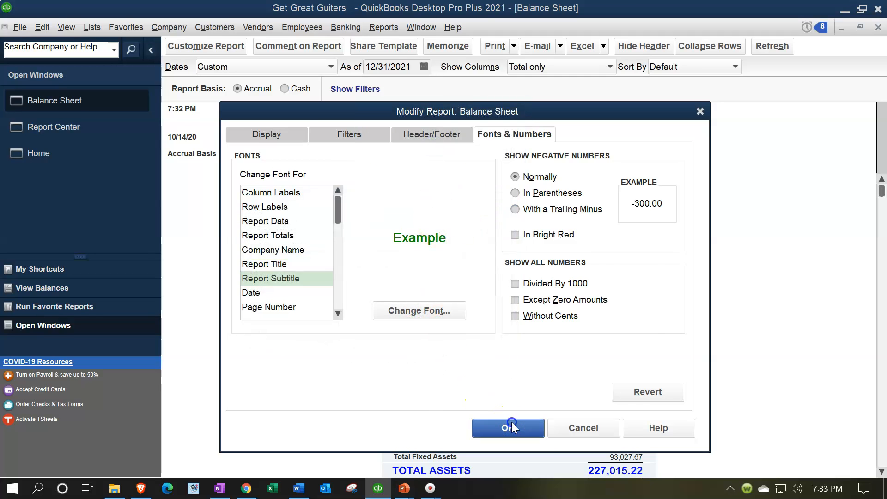
Apply the formatting so 'As of December 31, 2021' shows in larger green type.
{"action": "left_click", "coordinate": [507, 427]}
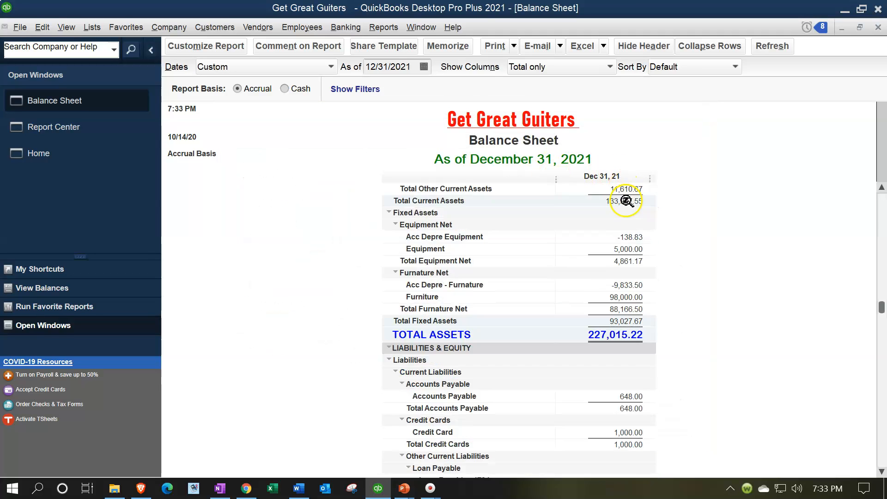
{"action": "scroll", "scroll_direction": "up", "scroll_amount": 3}
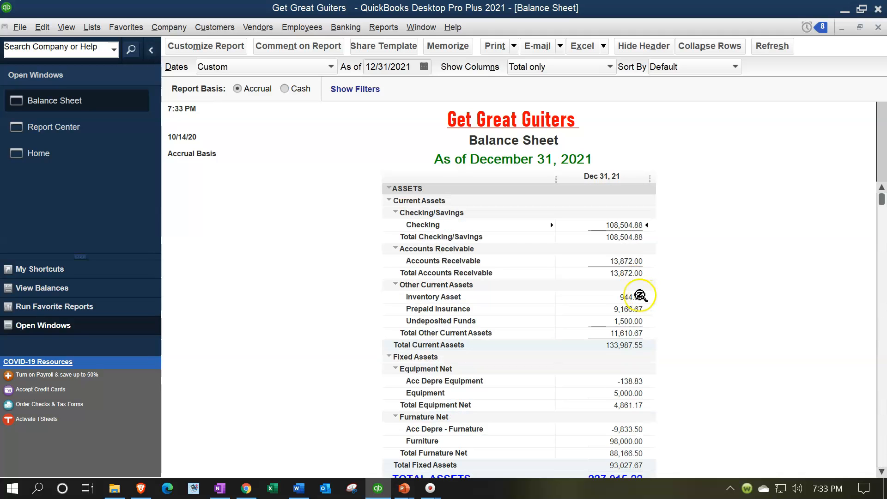
{"action": "mouse_move", "coordinate": [639, 297]}
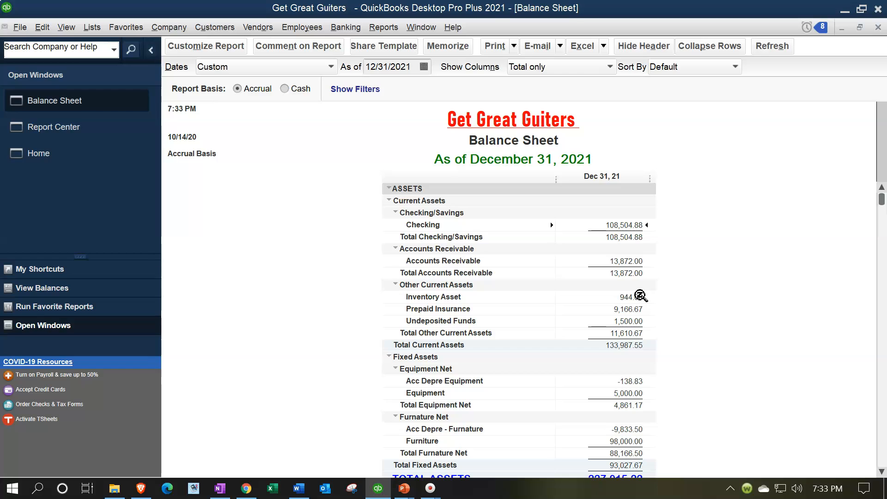
{"action": "mouse_move", "coordinate": [599, 137]}
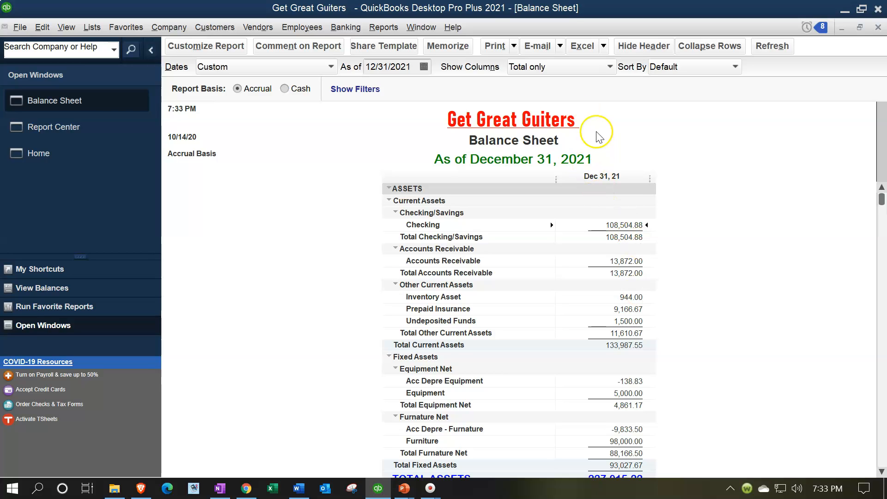
{"action": "mouse_move", "coordinate": [650, 300]}
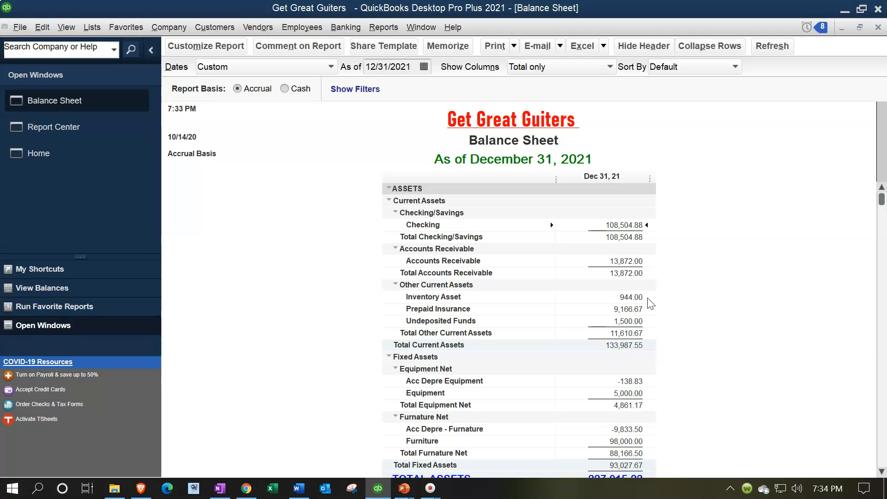
{"action": "scroll", "scroll_direction": "down", "scroll_amount": 3}
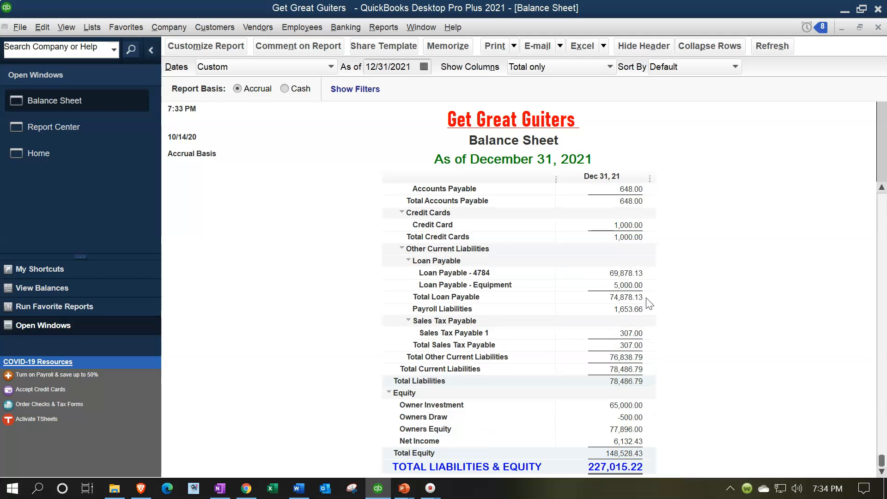
{"action": "scroll", "scroll_direction": "up", "scroll_amount": 3}
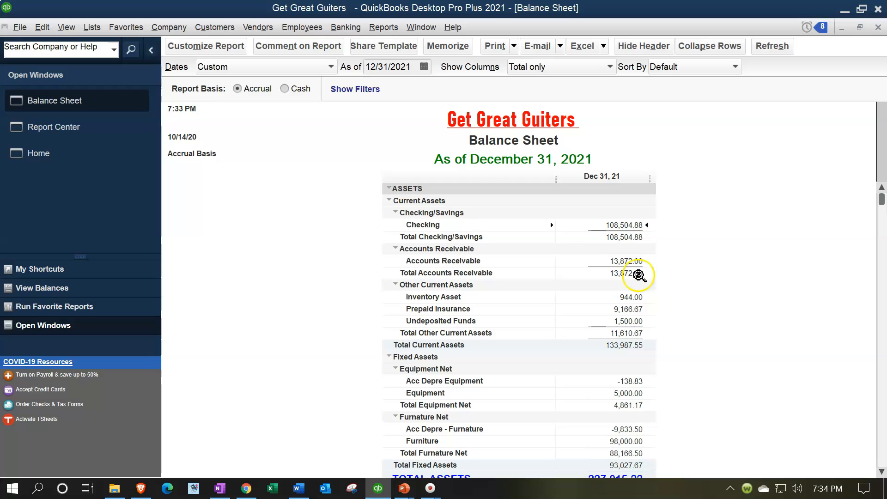